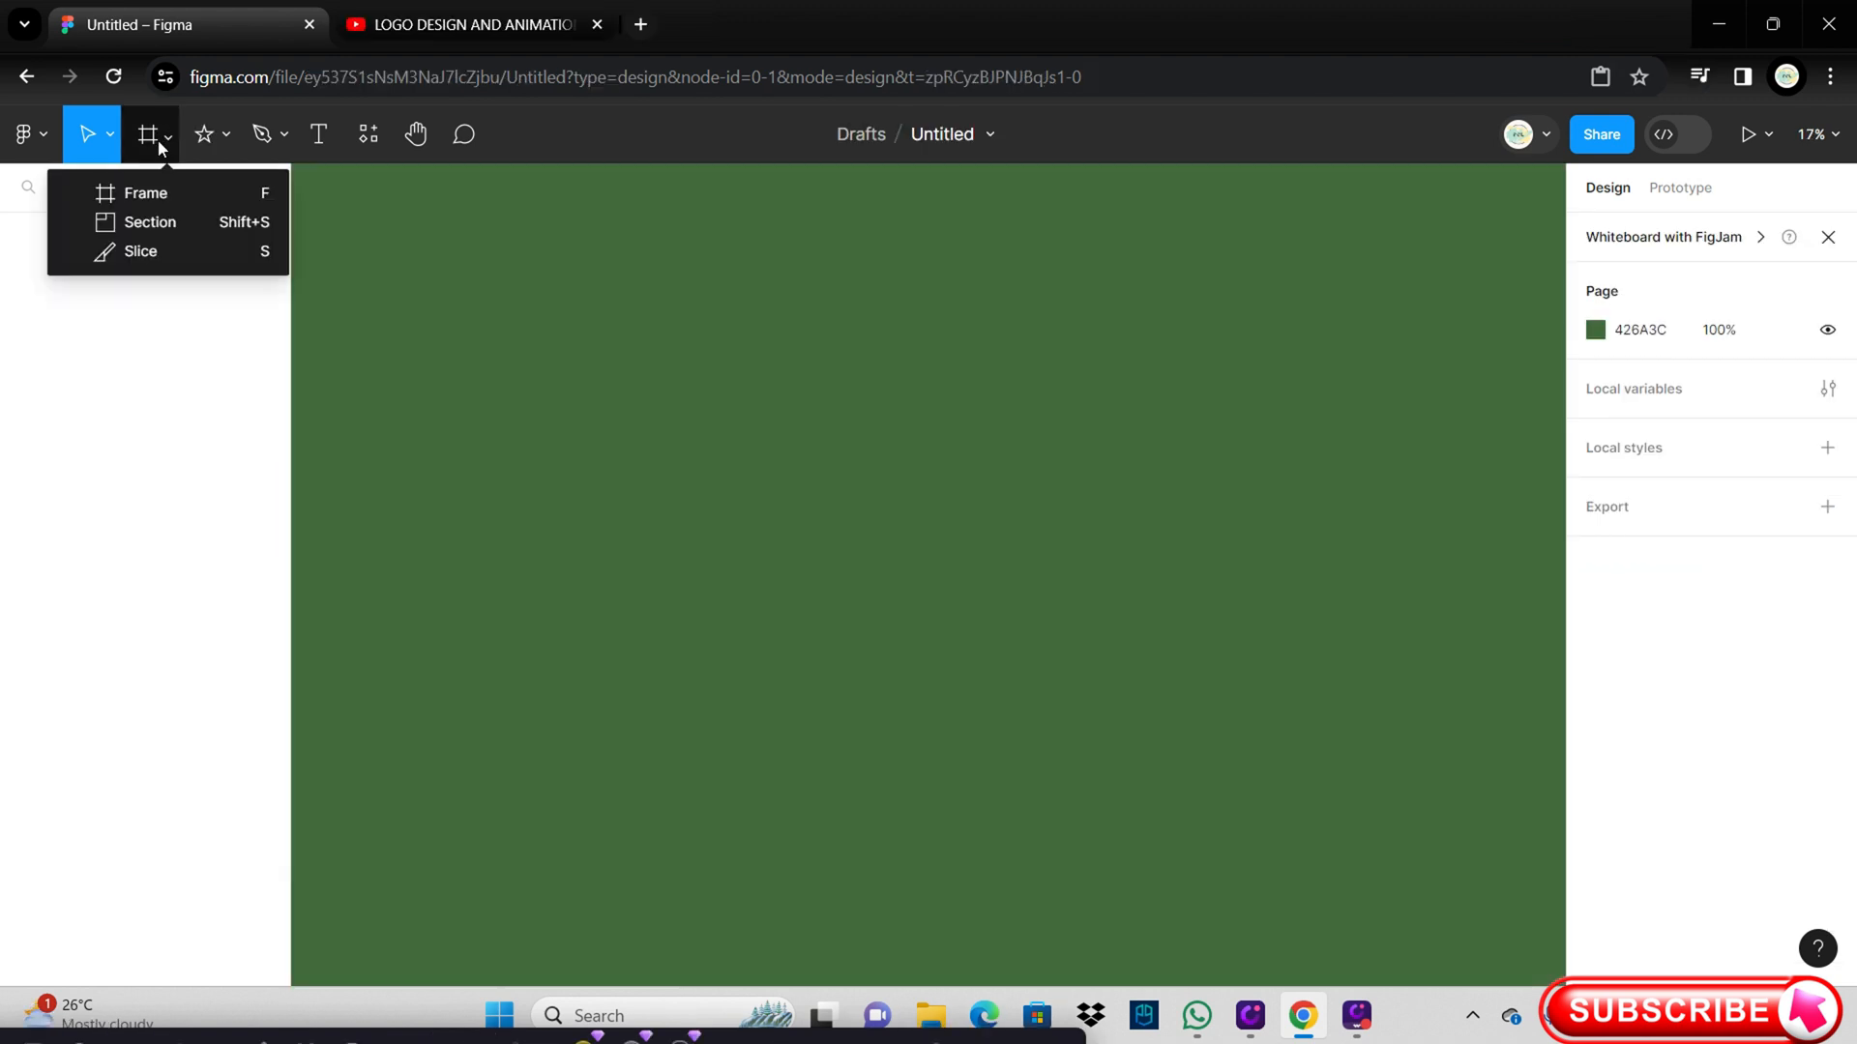
Step: Add a Desktop frame, resize it to 842×749 and fill it with red B15353
{"action": "left_click", "coordinate": [143, 194]}
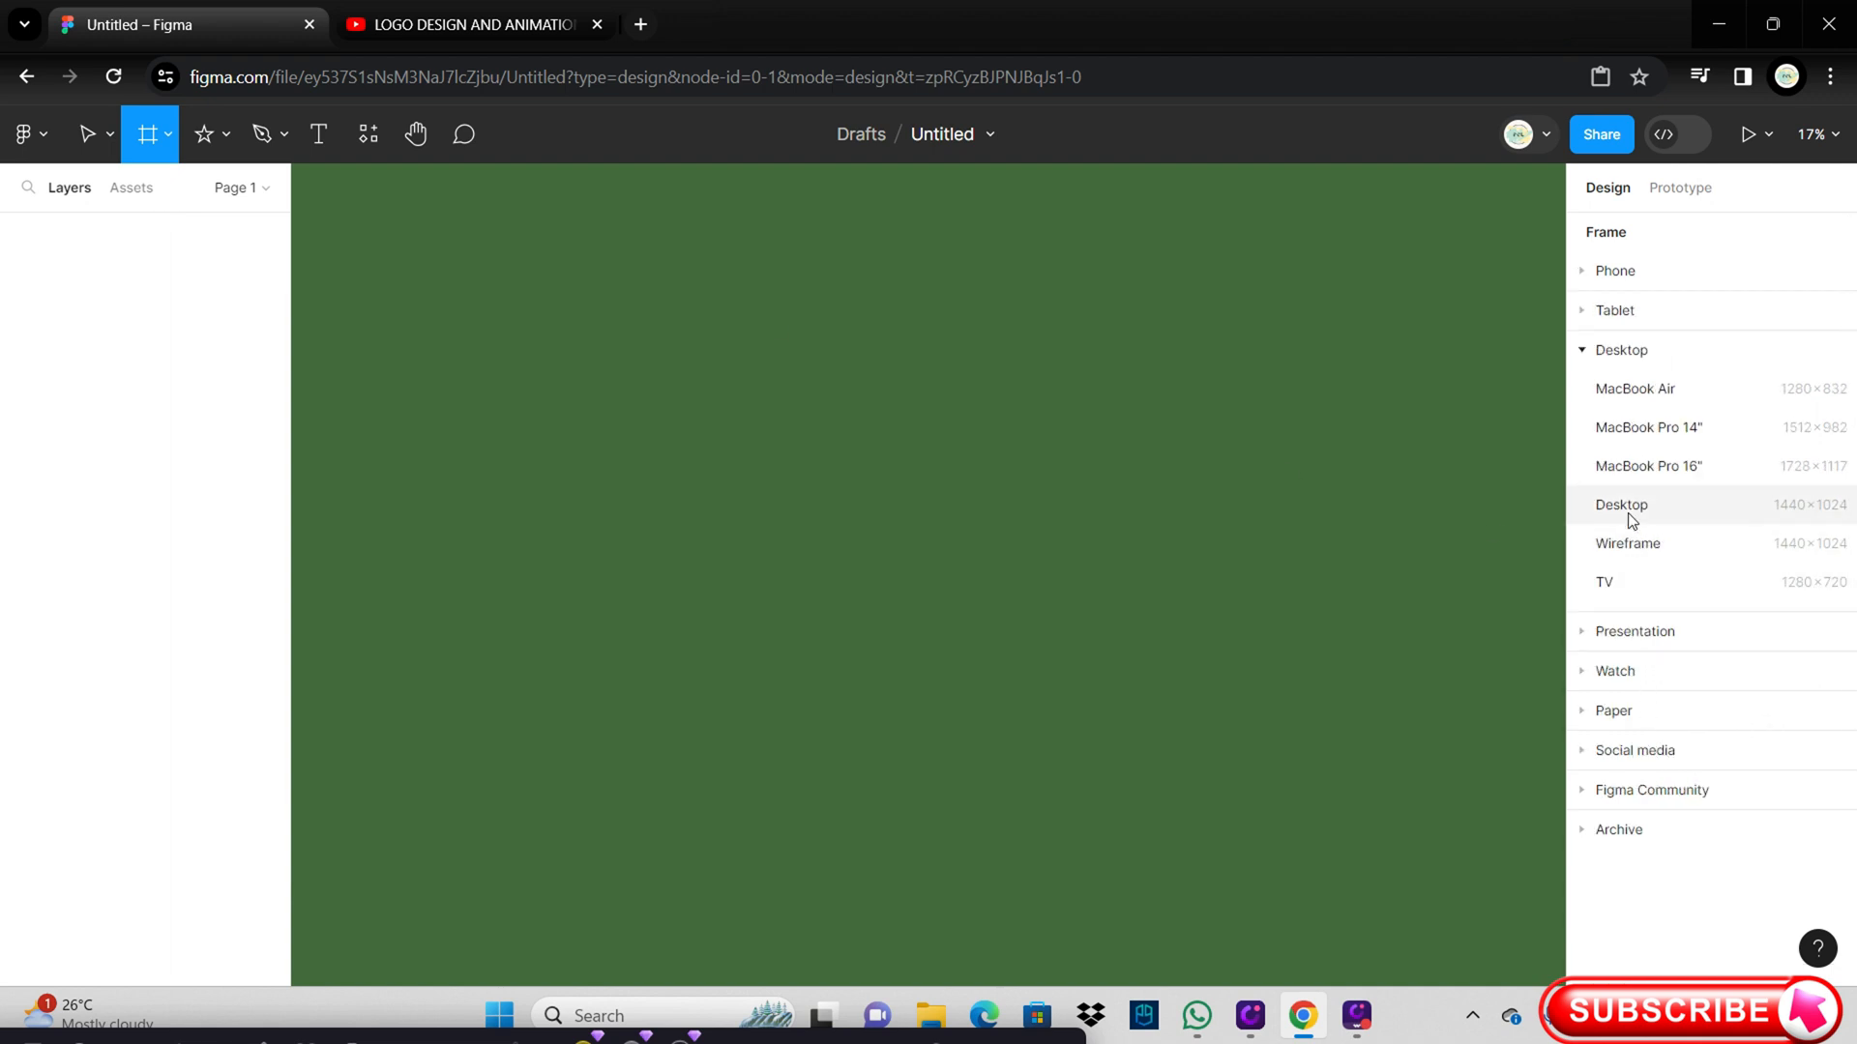
{"action": "left_click", "coordinate": [1621, 505]}
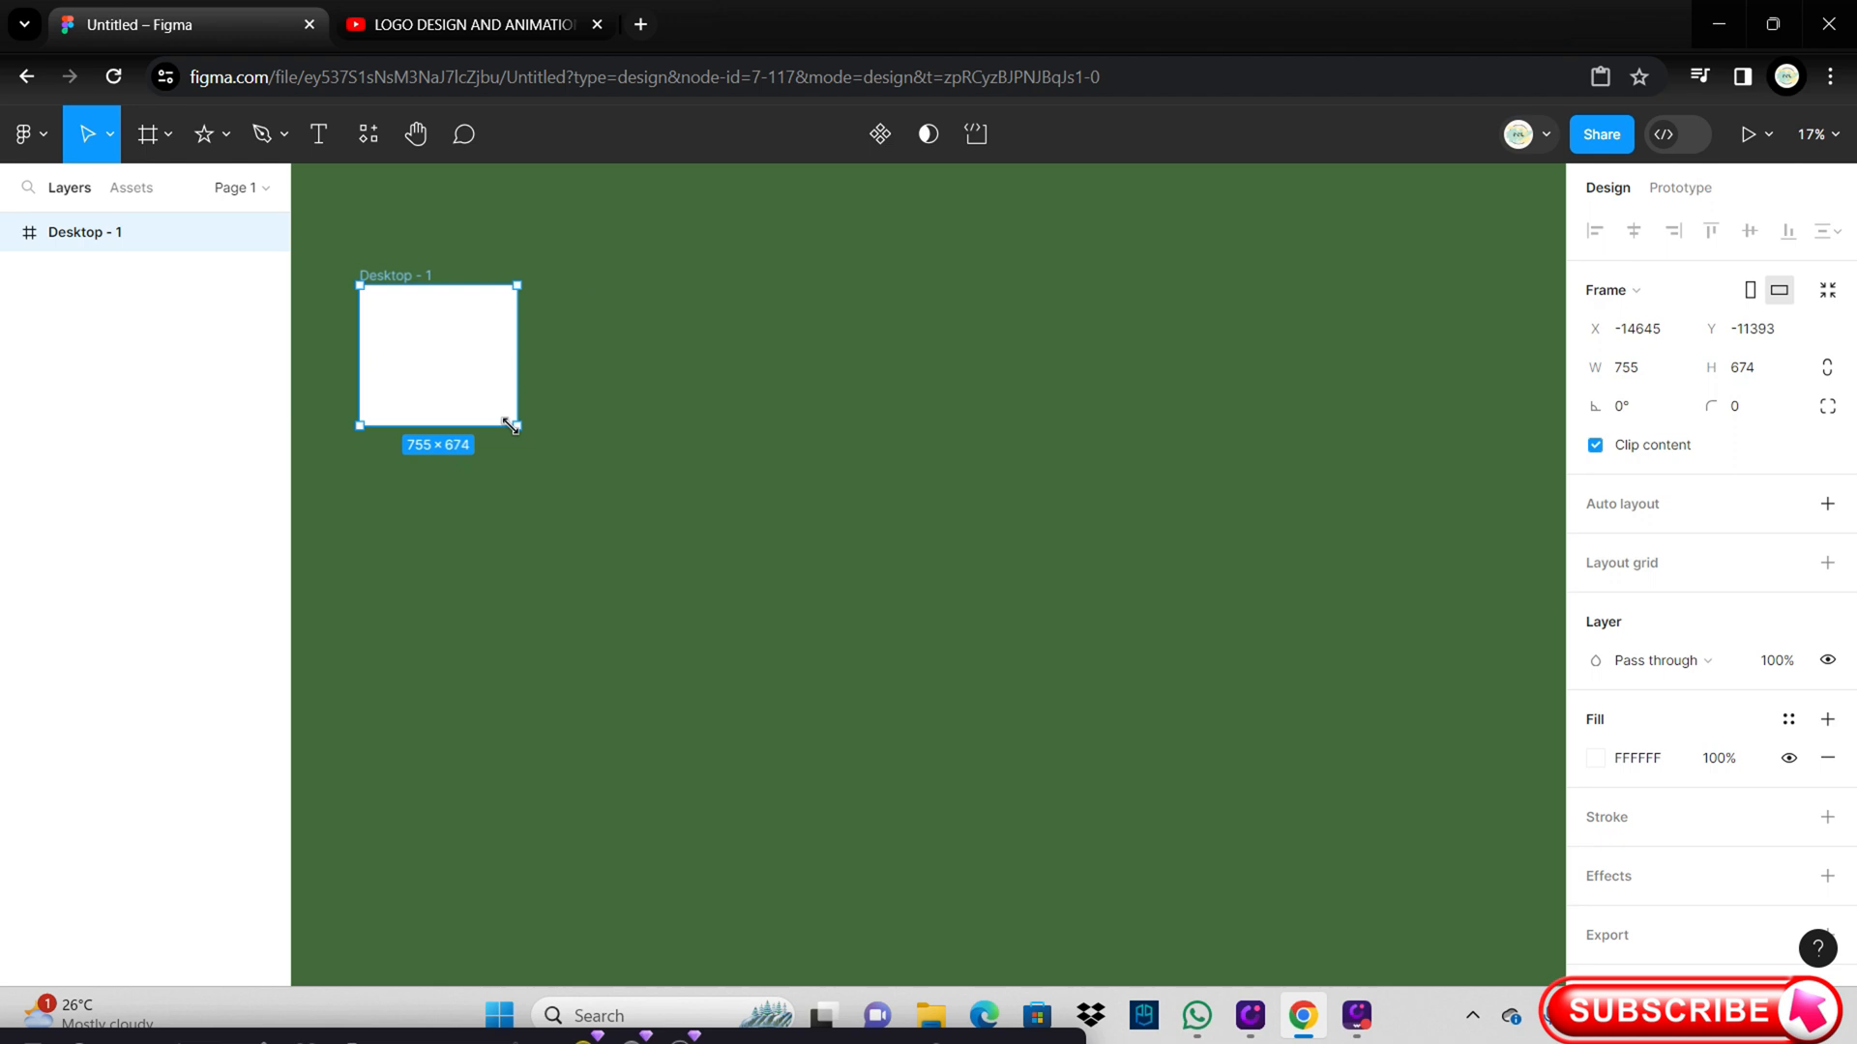
{"action": "left_click_drag", "start_coordinate": [511, 426], "coordinate": [539, 443]}
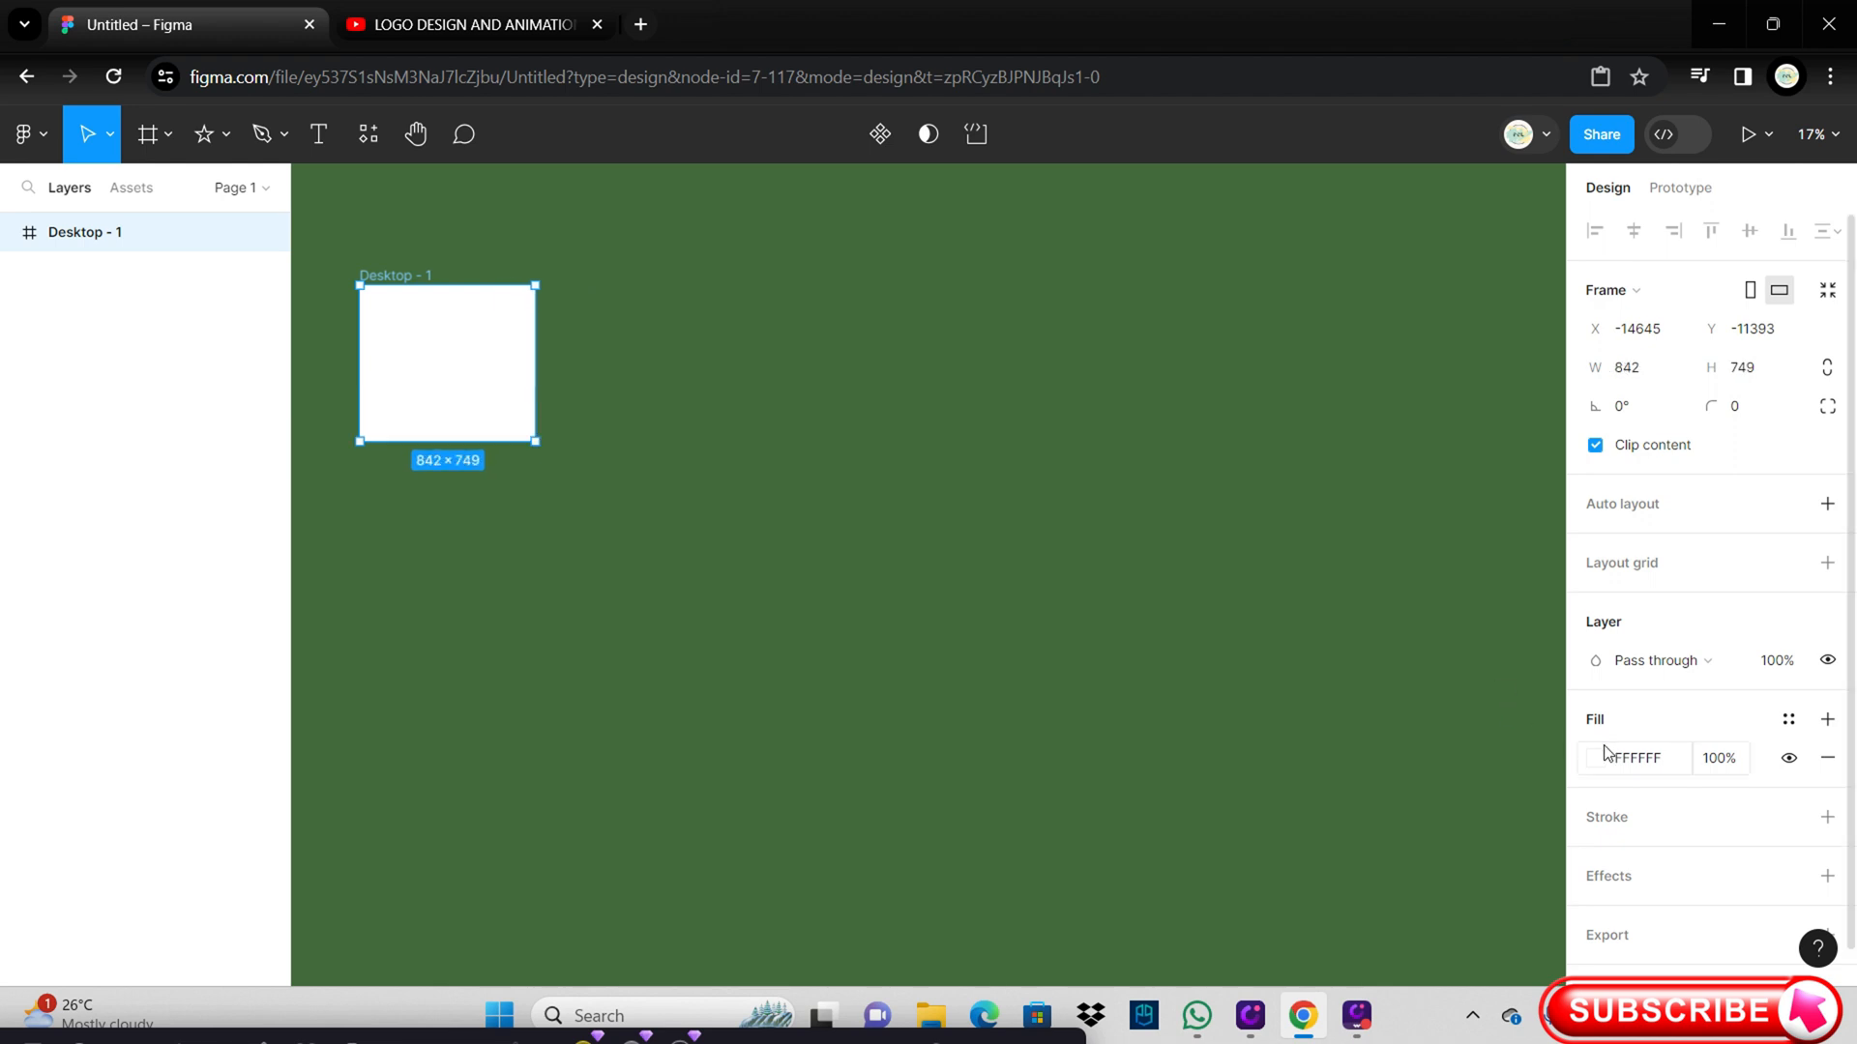
{"action": "left_click", "coordinate": [1632, 758]}
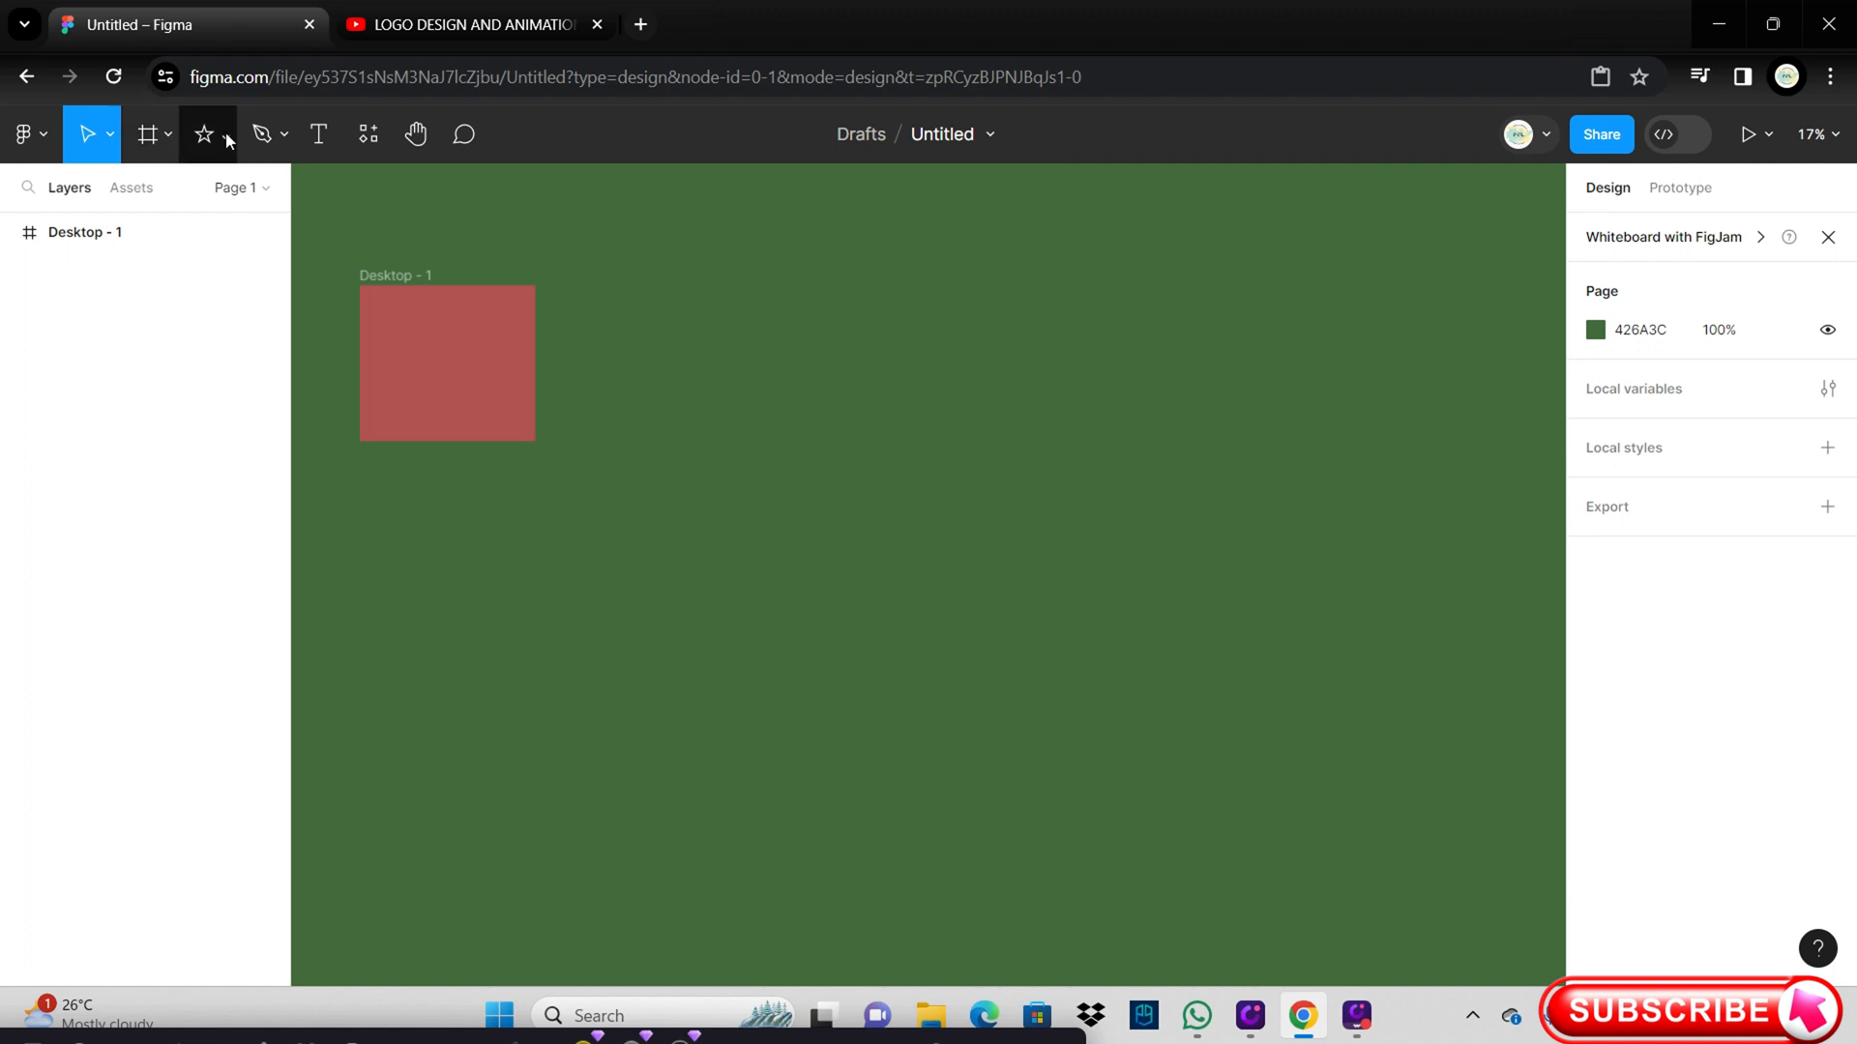
Step: Draw a light grey star in Desktop - 1, then layer a pink C39B9B star shrunk to about 468×393 in Desktop - 2
{"action": "left_click", "coordinate": [227, 134]}
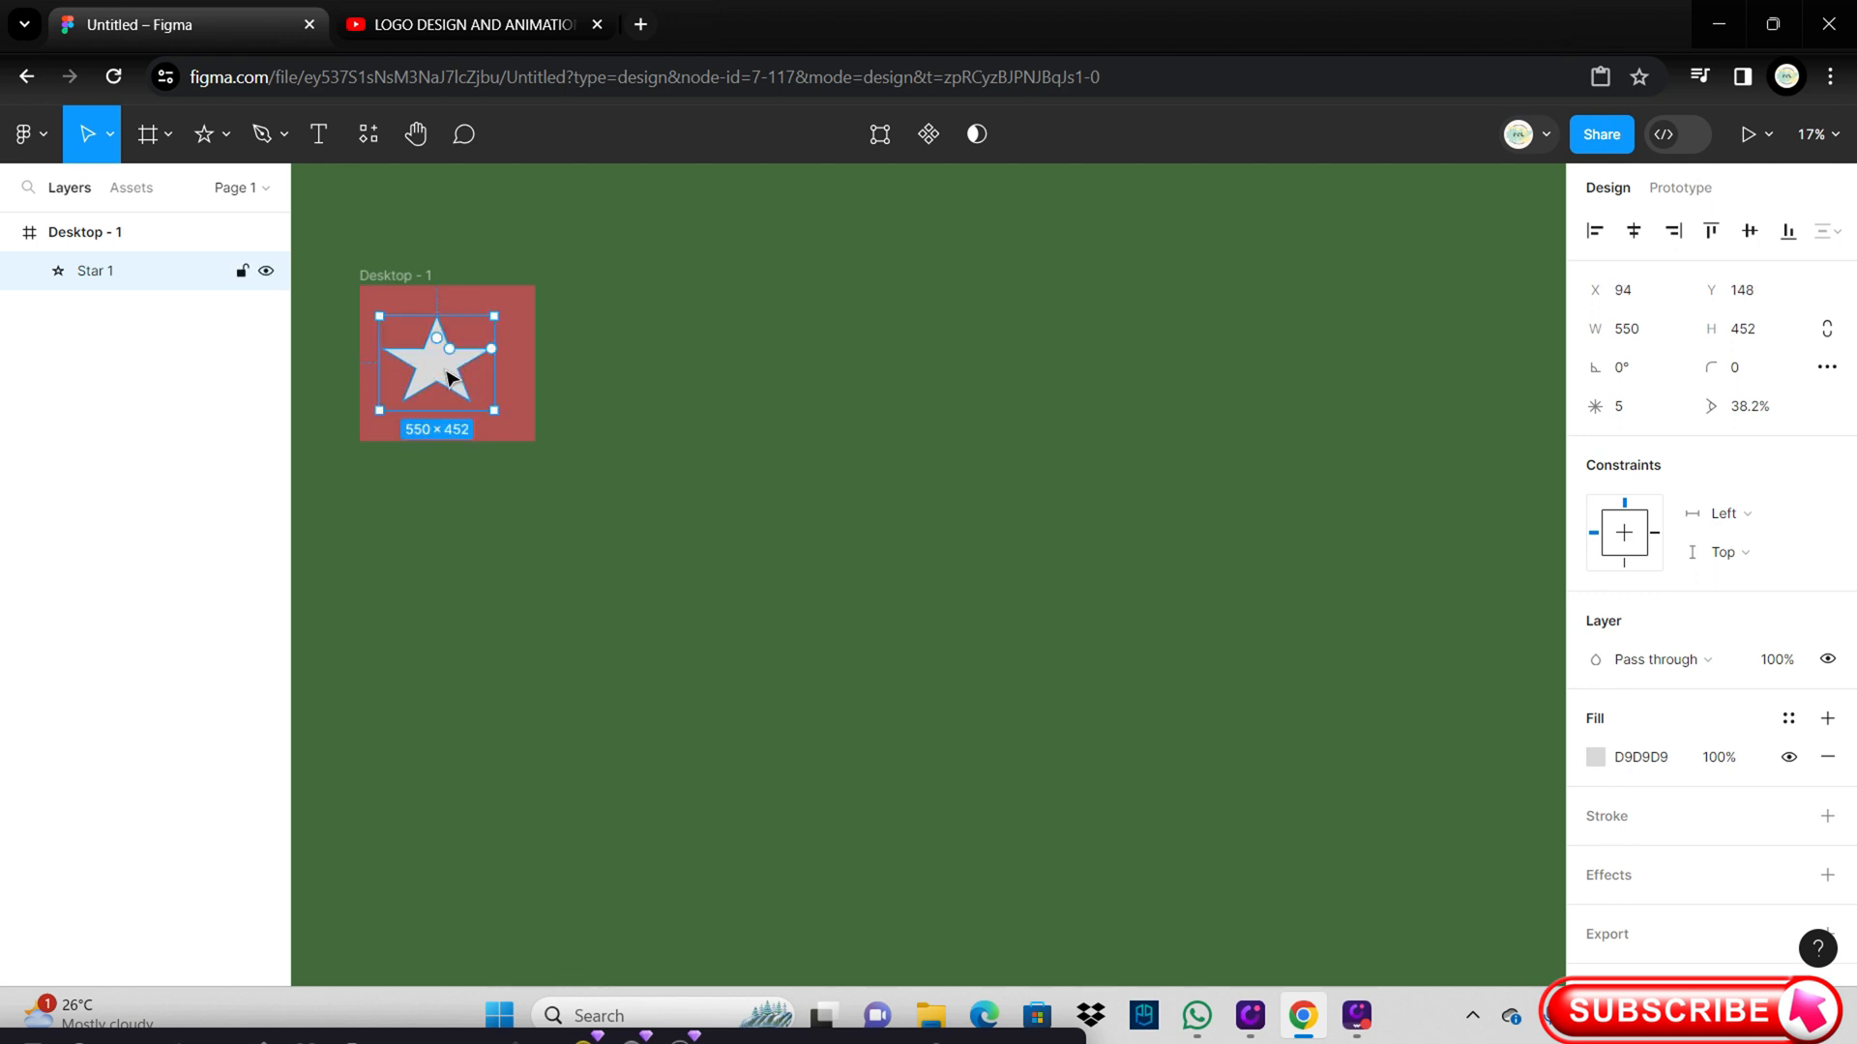
{"action": "left_click", "coordinate": [558, 397]}
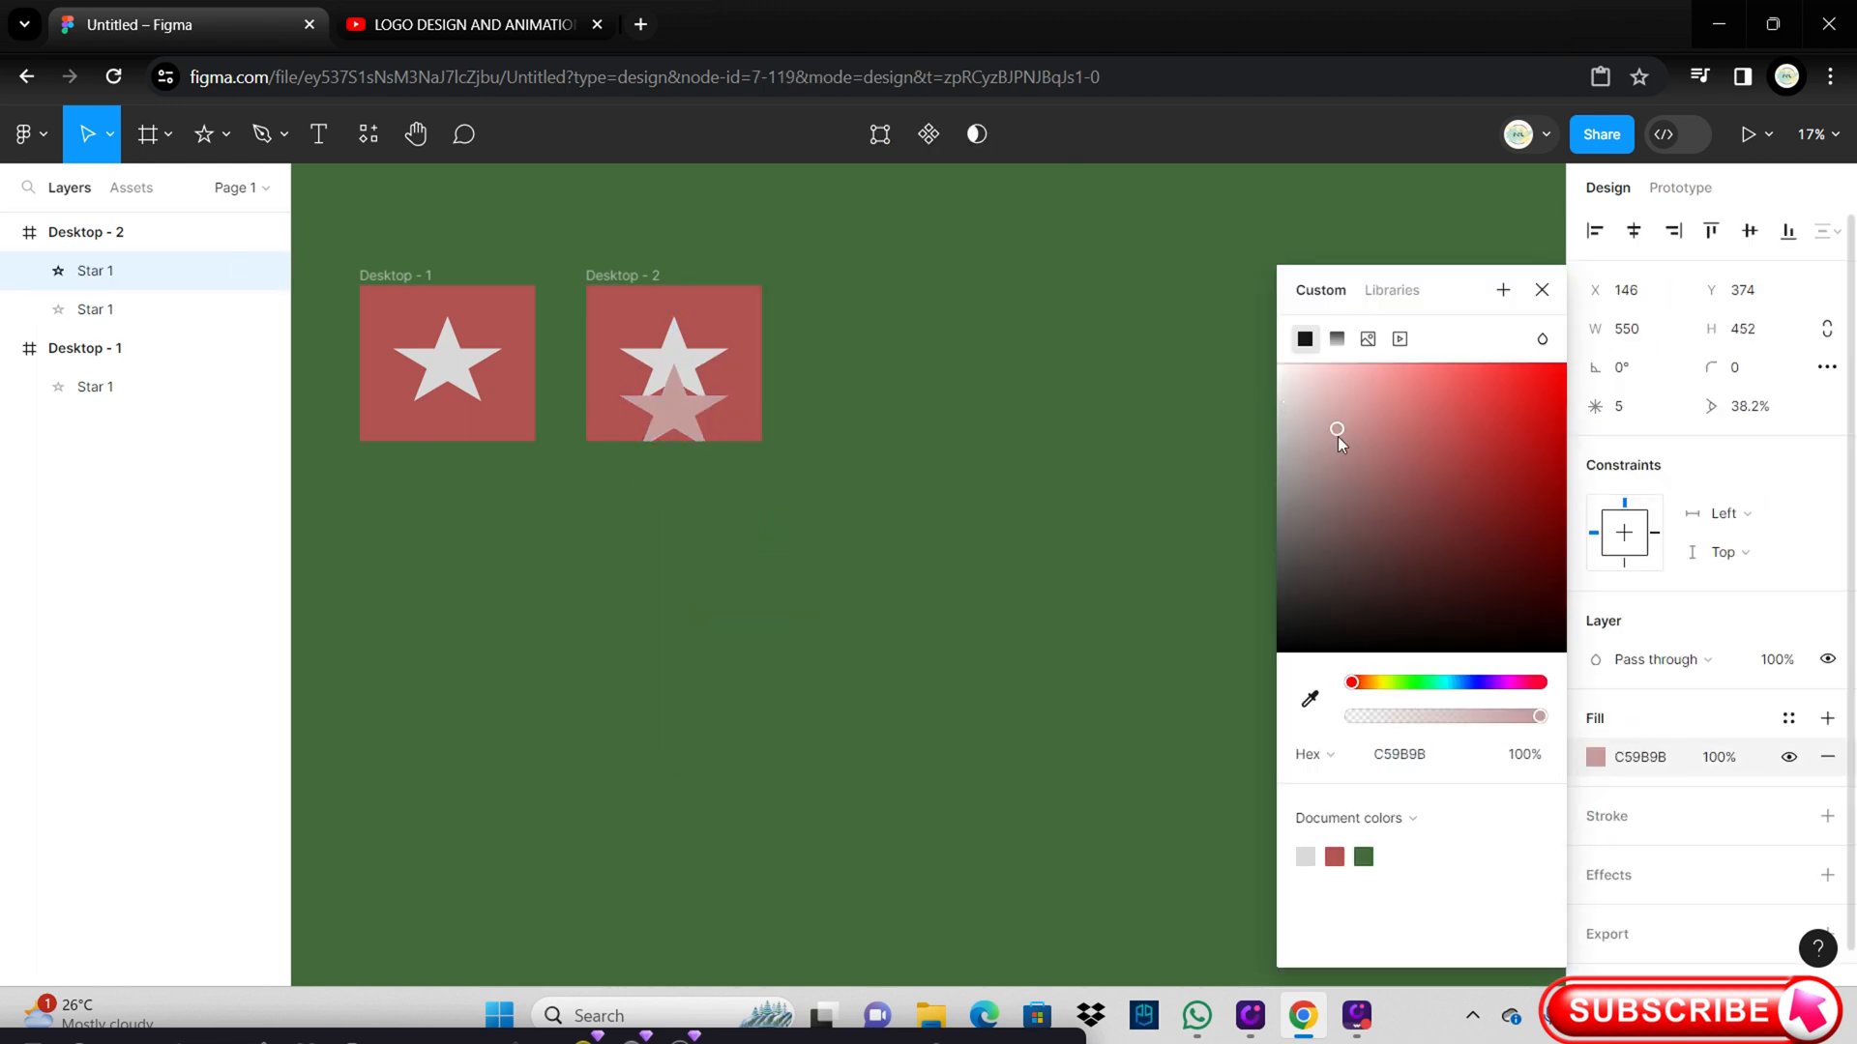
{"action": "left_click_drag", "start_coordinate": [758, 450], "coordinate": [705, 456]}
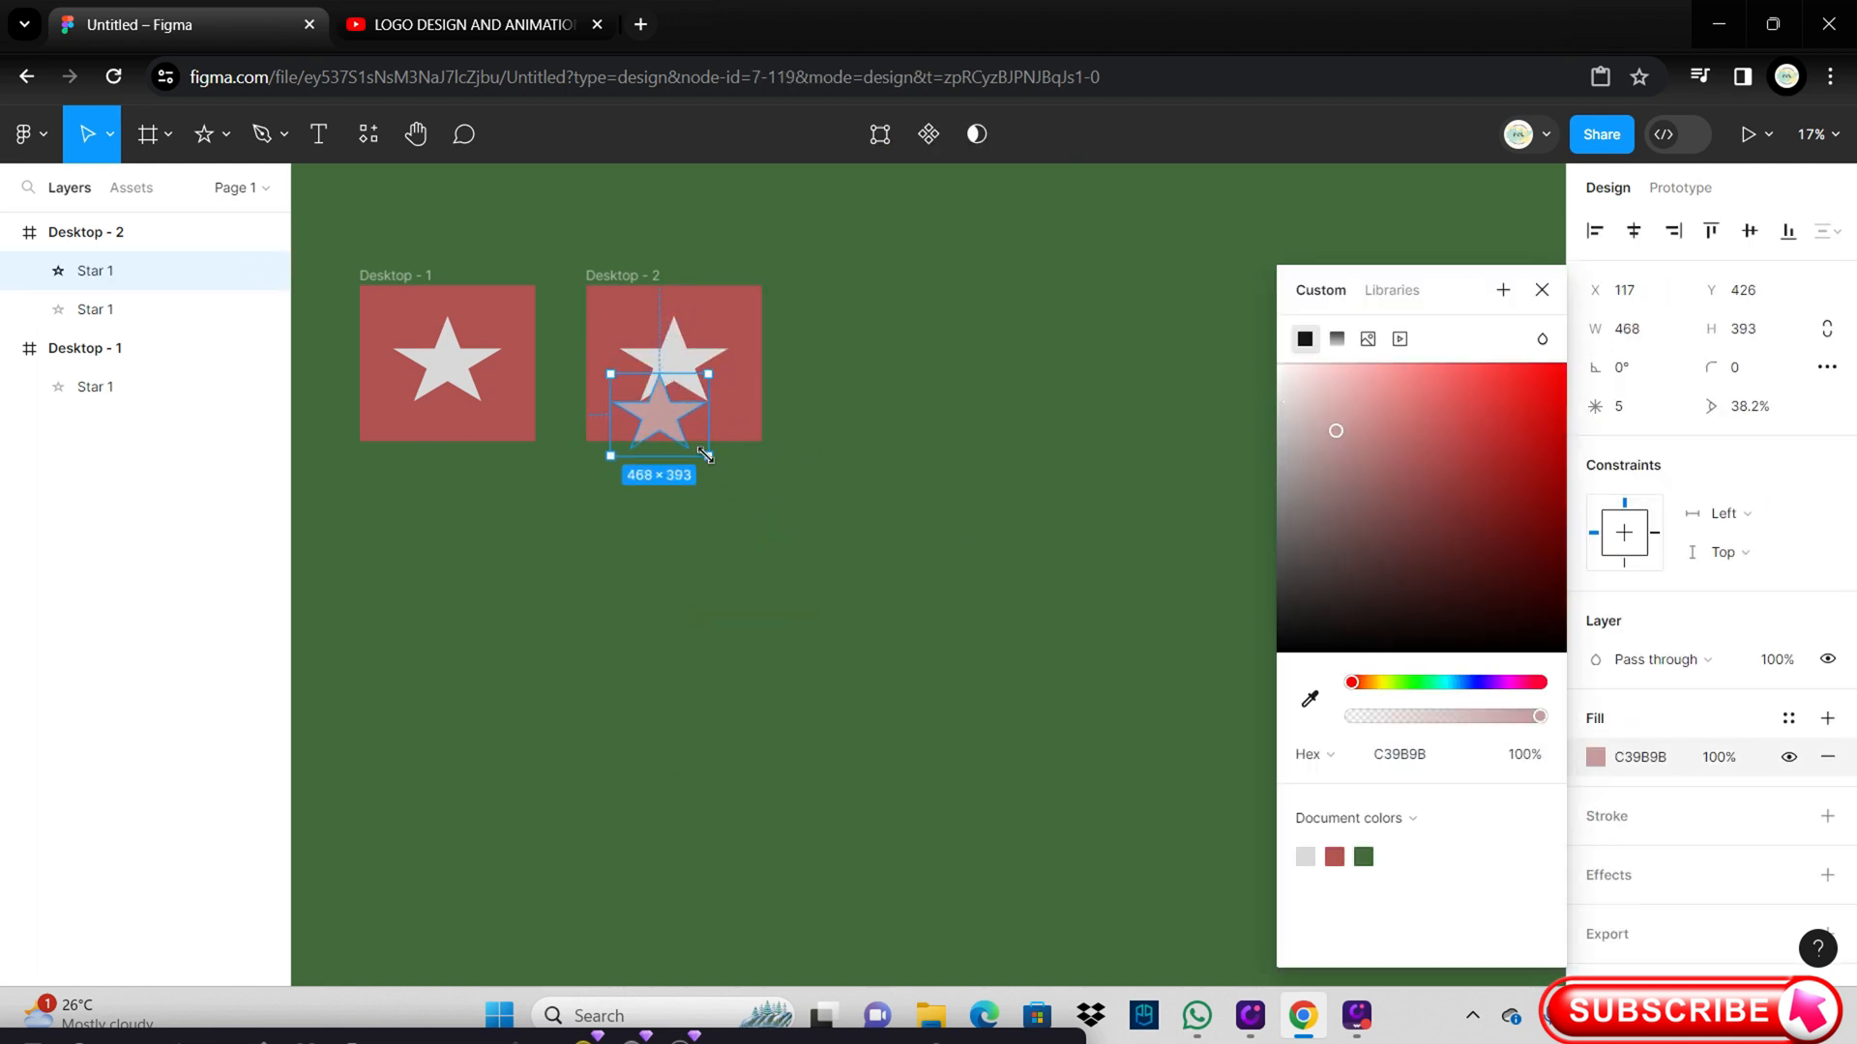
{"action": "left_click", "coordinate": [793, 553]}
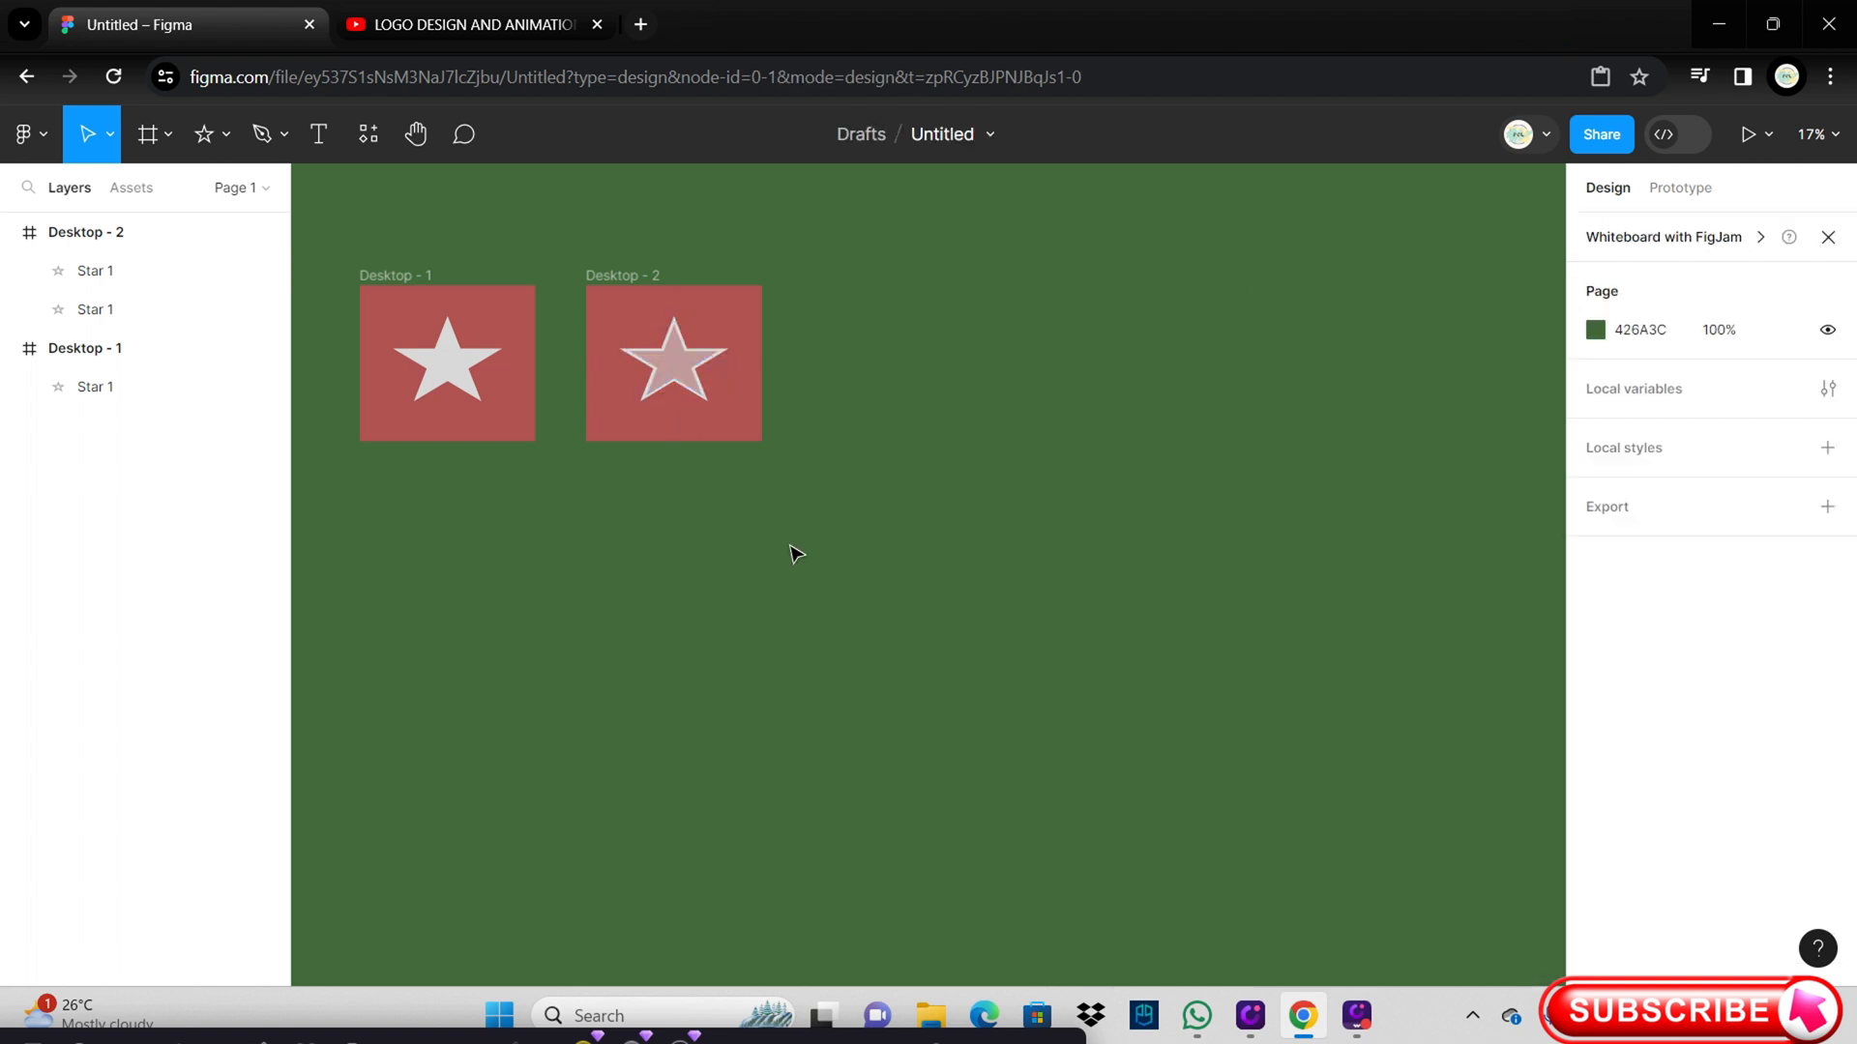
Step: Copy Desktop - 2 into Desktop - 3 and add another star reshaped to about 328×330
{"action": "right_click", "coordinate": [671, 364]}
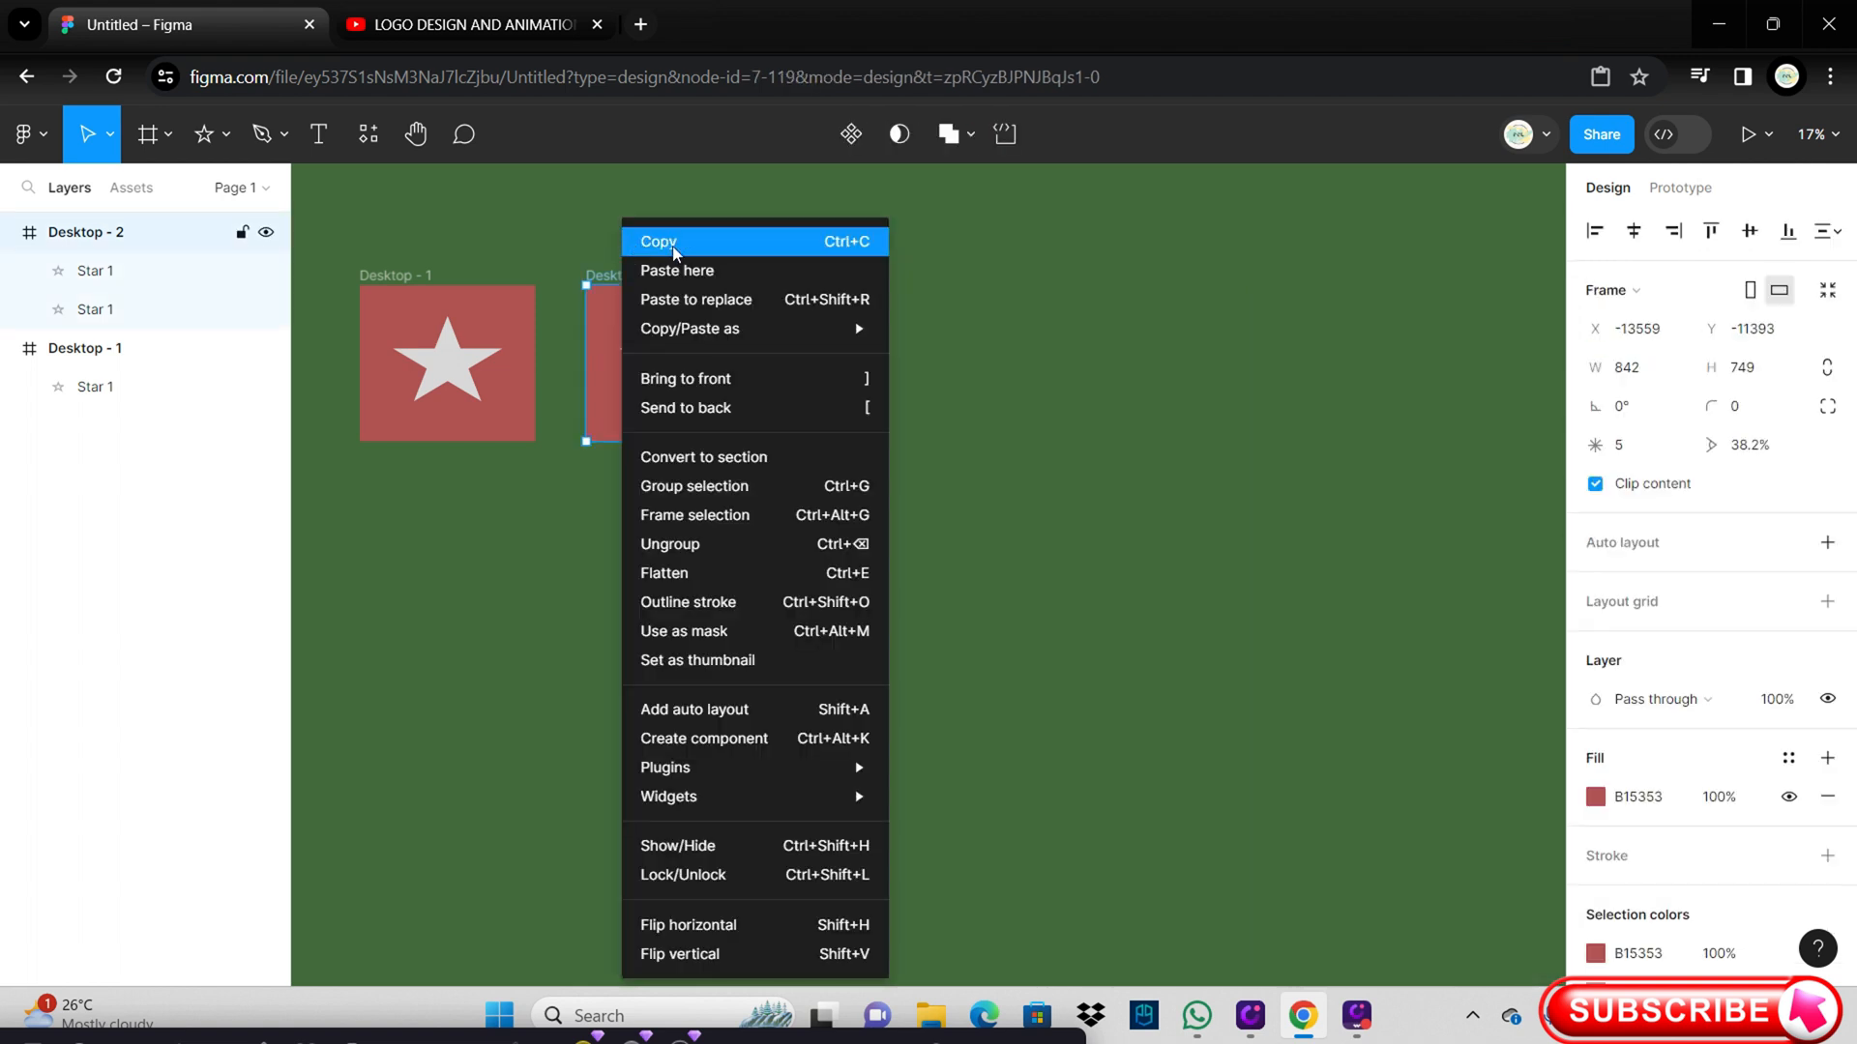
{"action": "left_click", "coordinate": [676, 269]}
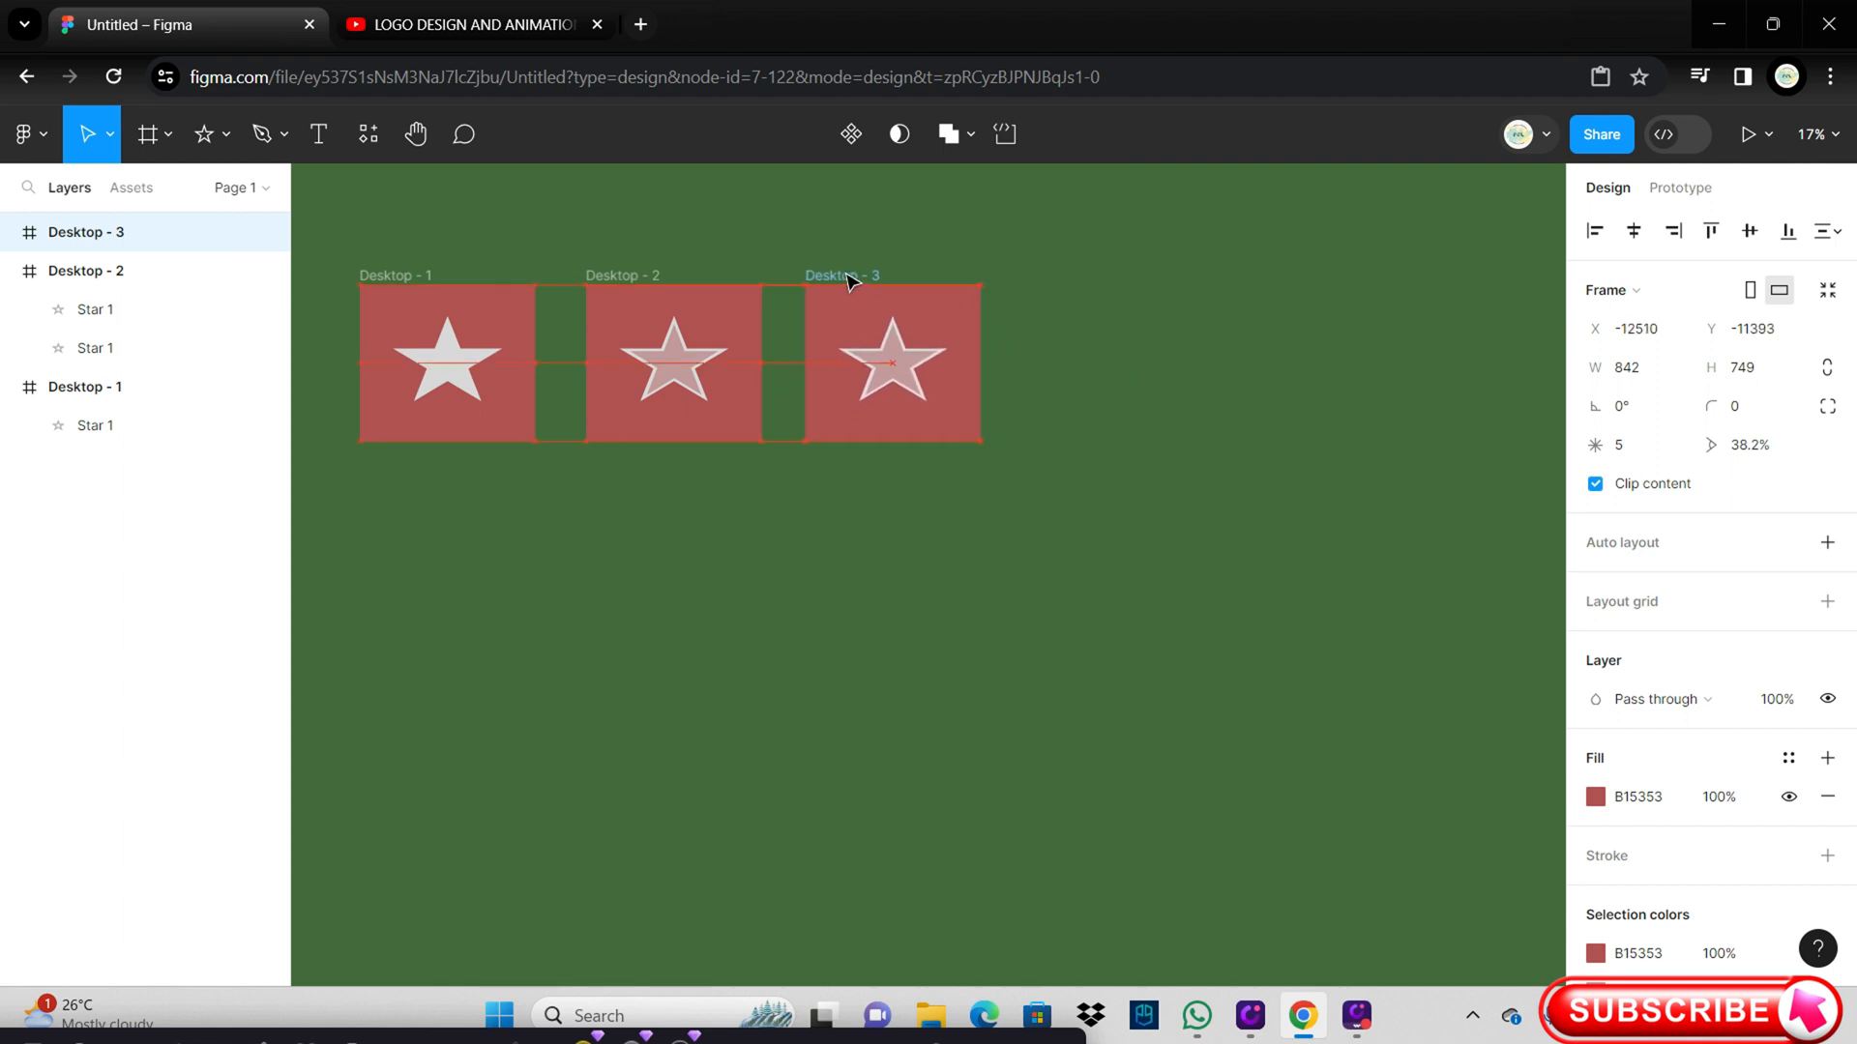
{"action": "left_click", "coordinate": [448, 363]}
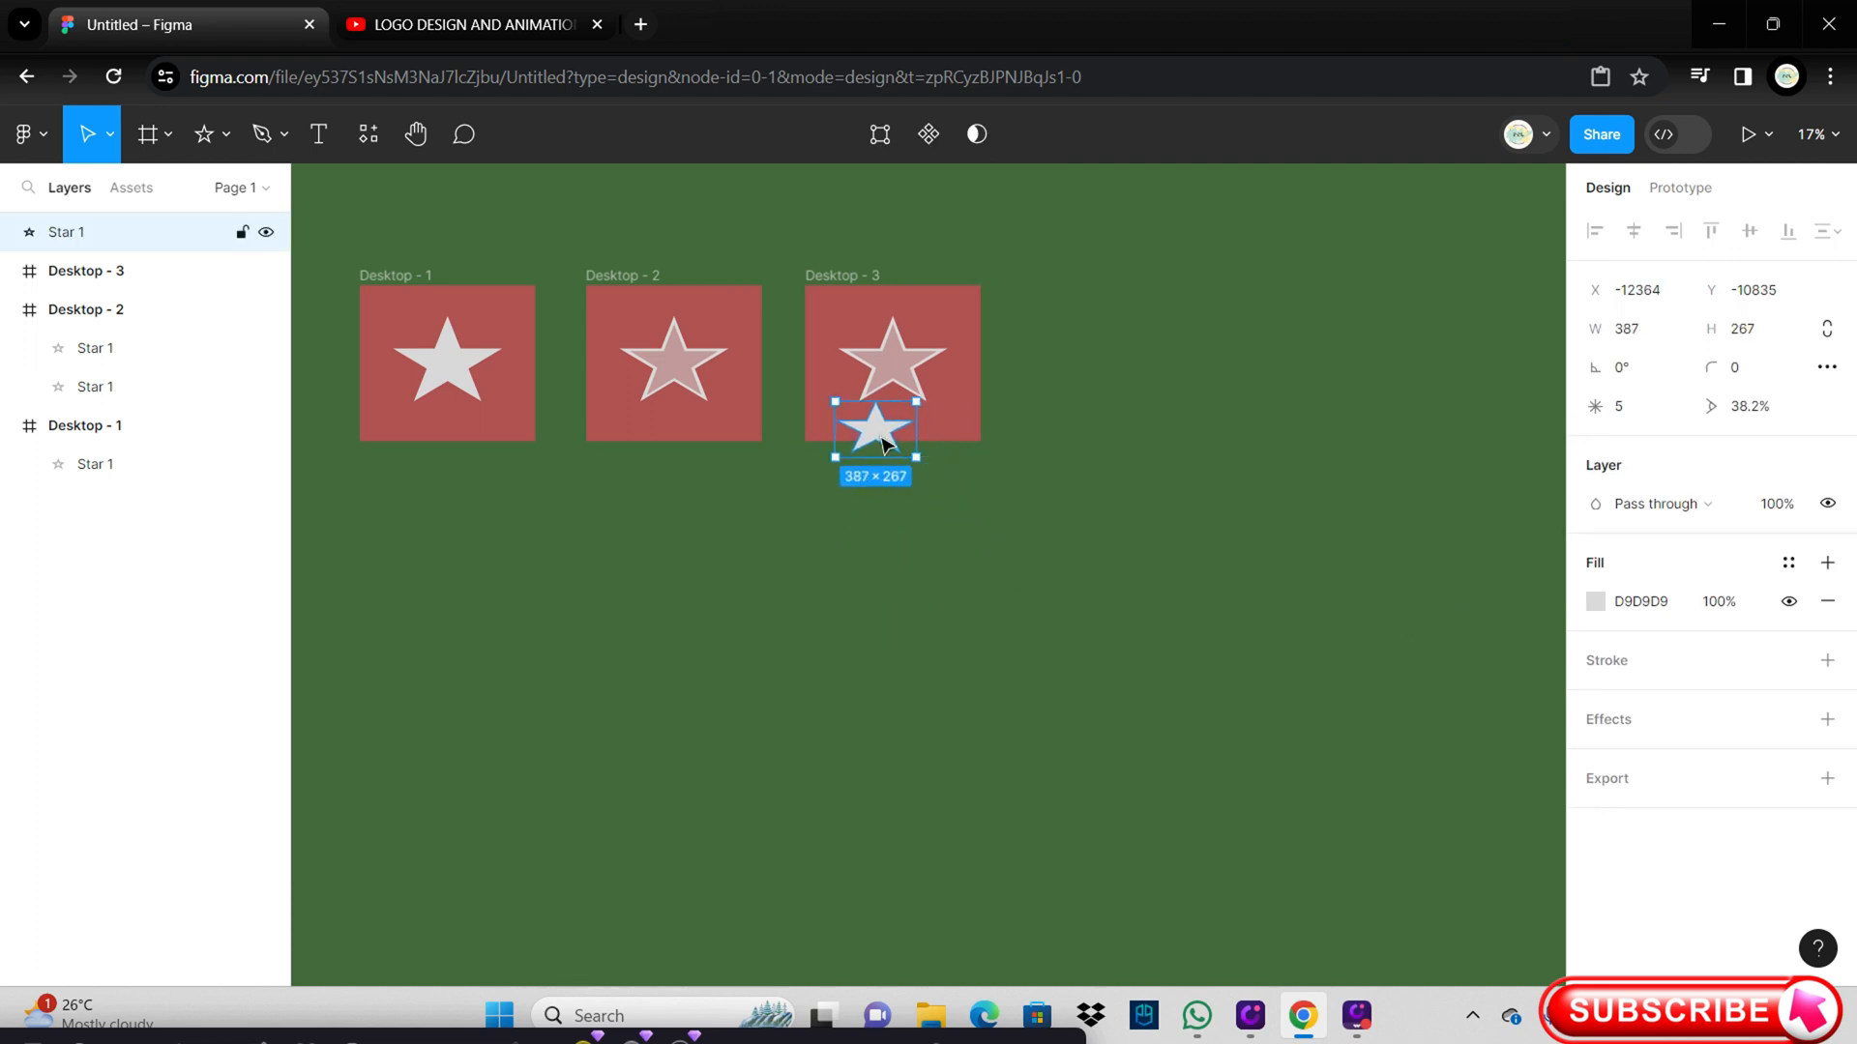
{"action": "left_click_drag", "start_coordinate": [916, 463], "coordinate": [927, 492]}
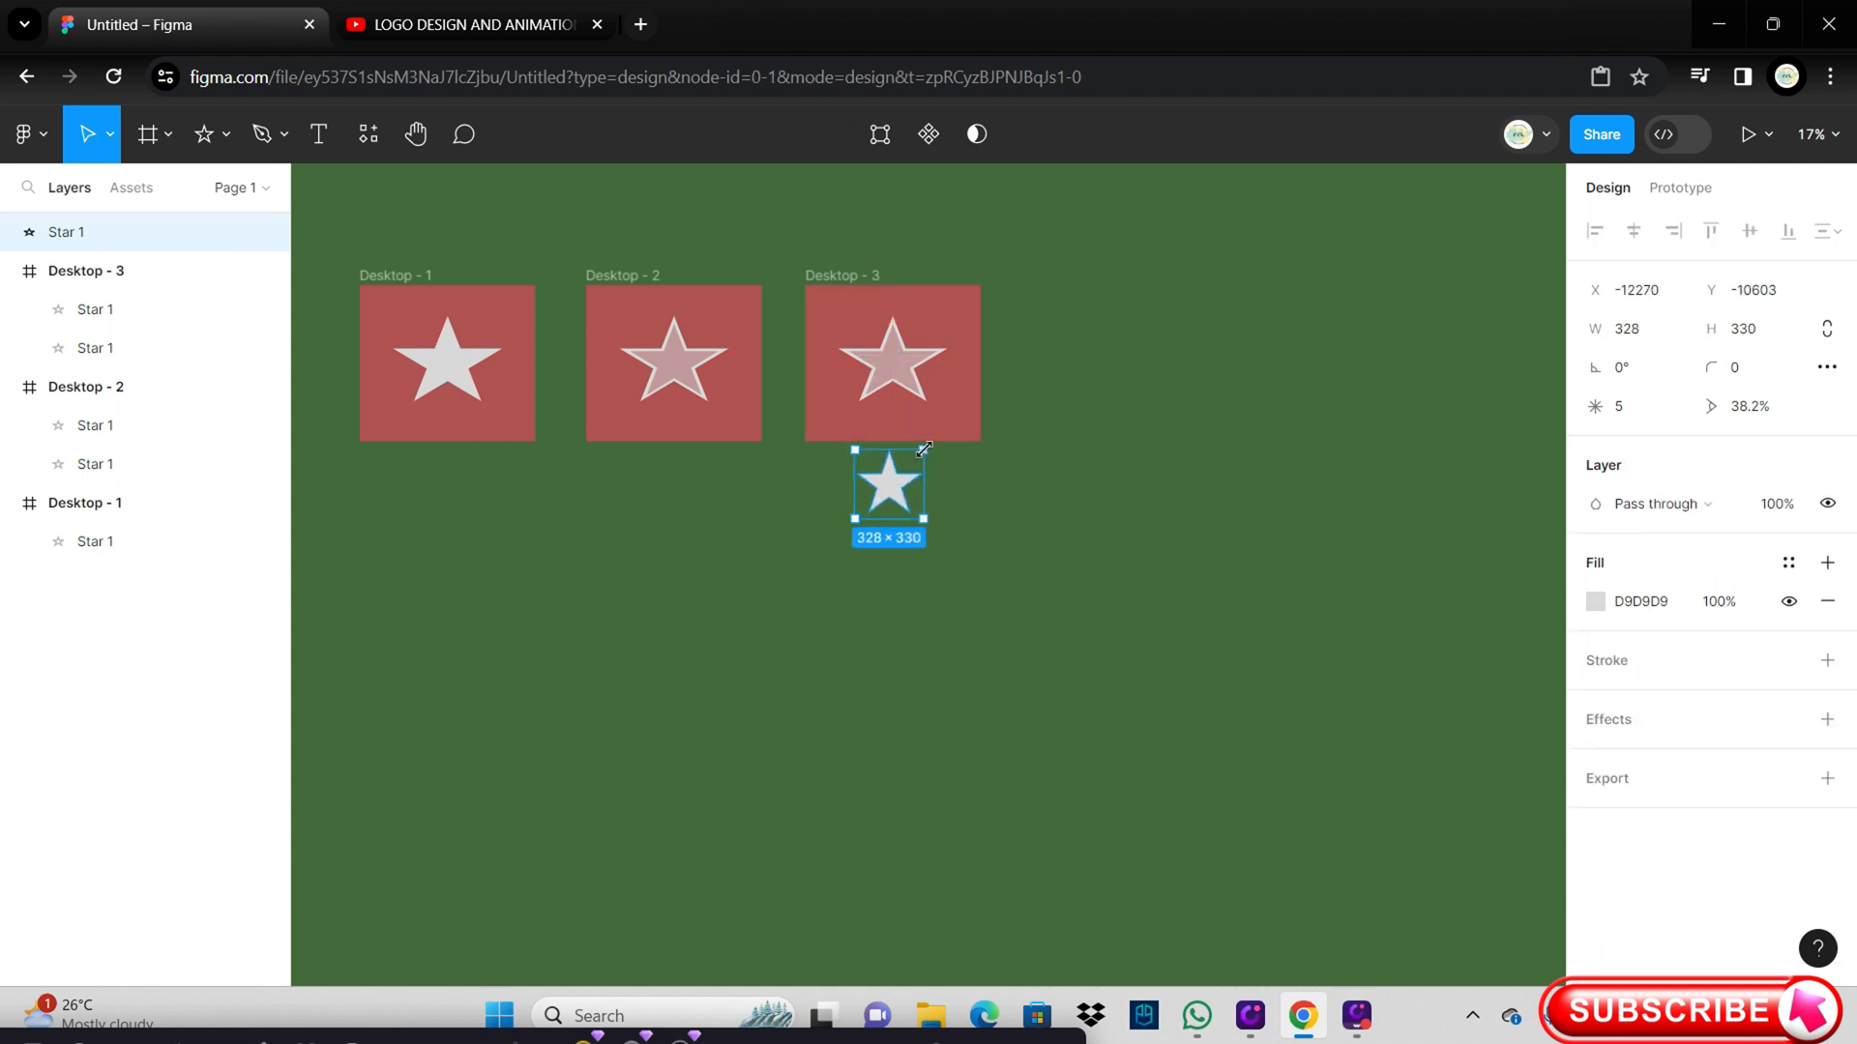
{"action": "left_click_drag", "start_coordinate": [887, 484], "coordinate": [892, 364]}
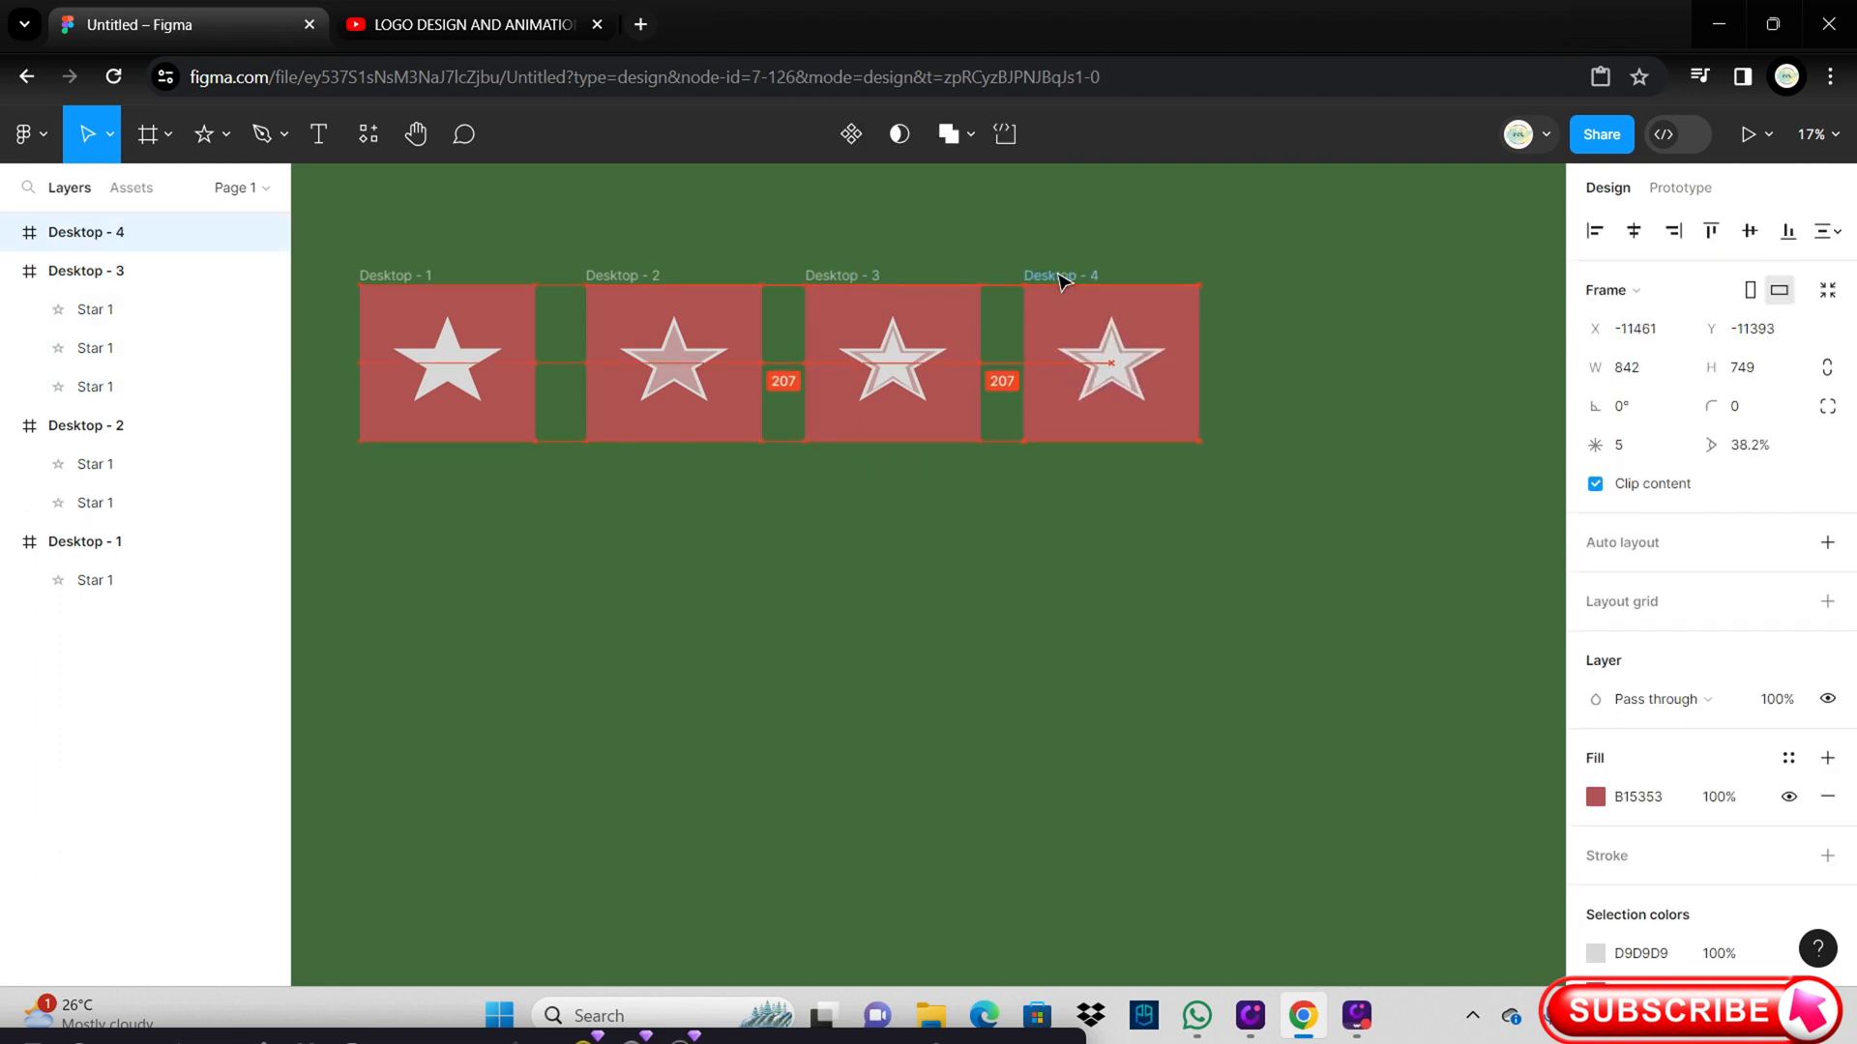
Step: Paste a further star for Desktop - 4 and recolour its fill
{"action": "right_click", "coordinate": [1099, 624]}
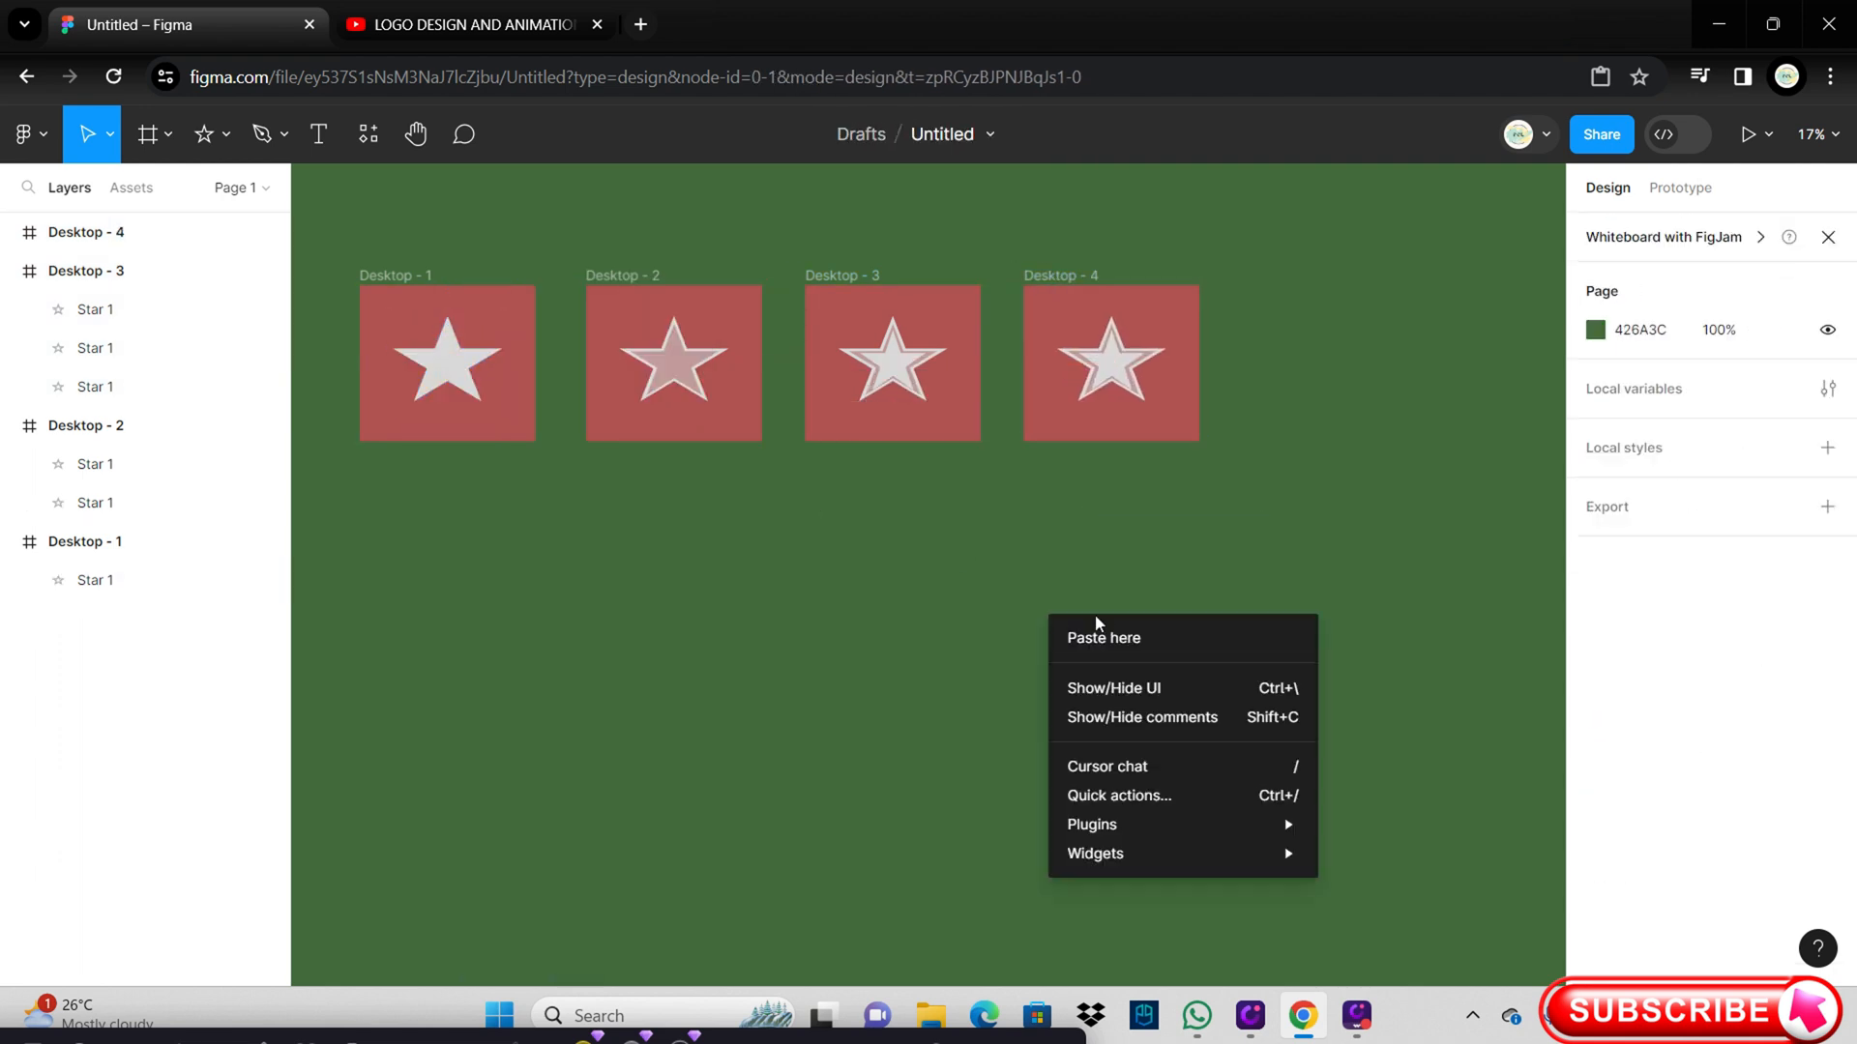
{"action": "left_click", "coordinate": [1102, 638]}
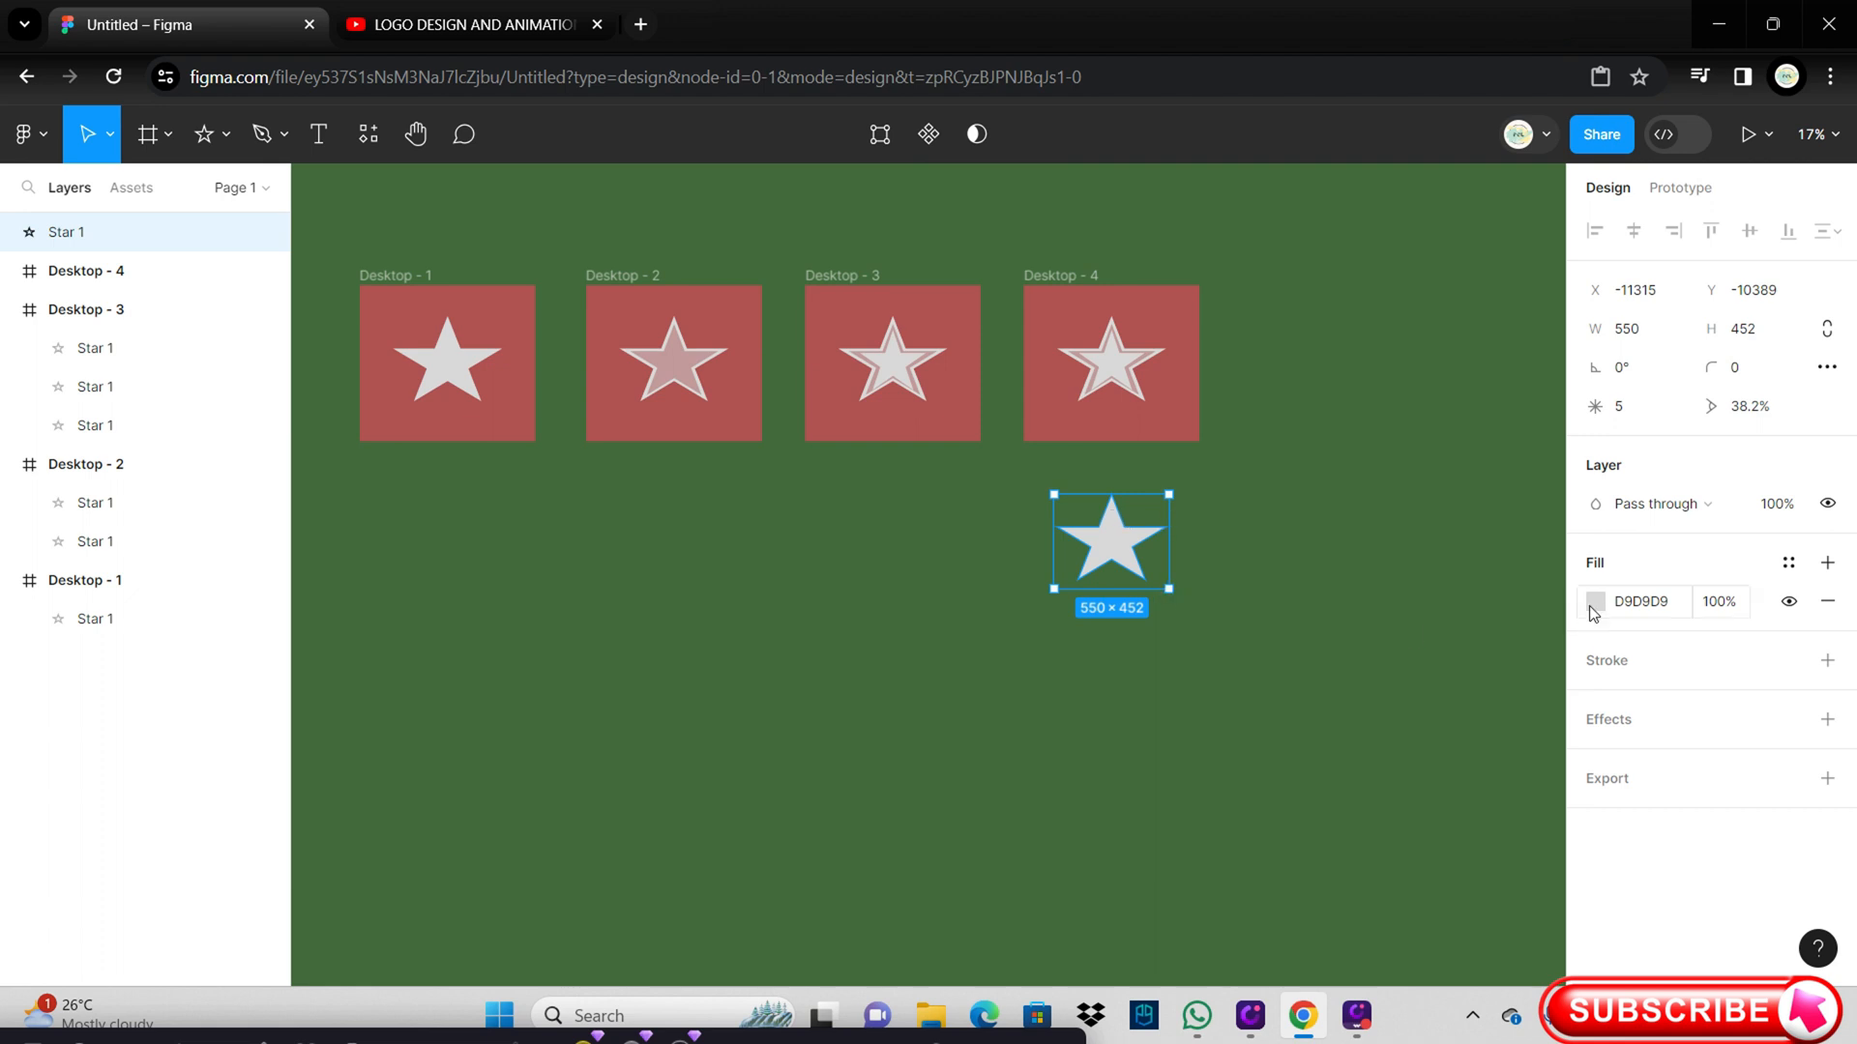
{"action": "left_click", "coordinate": [1595, 601]}
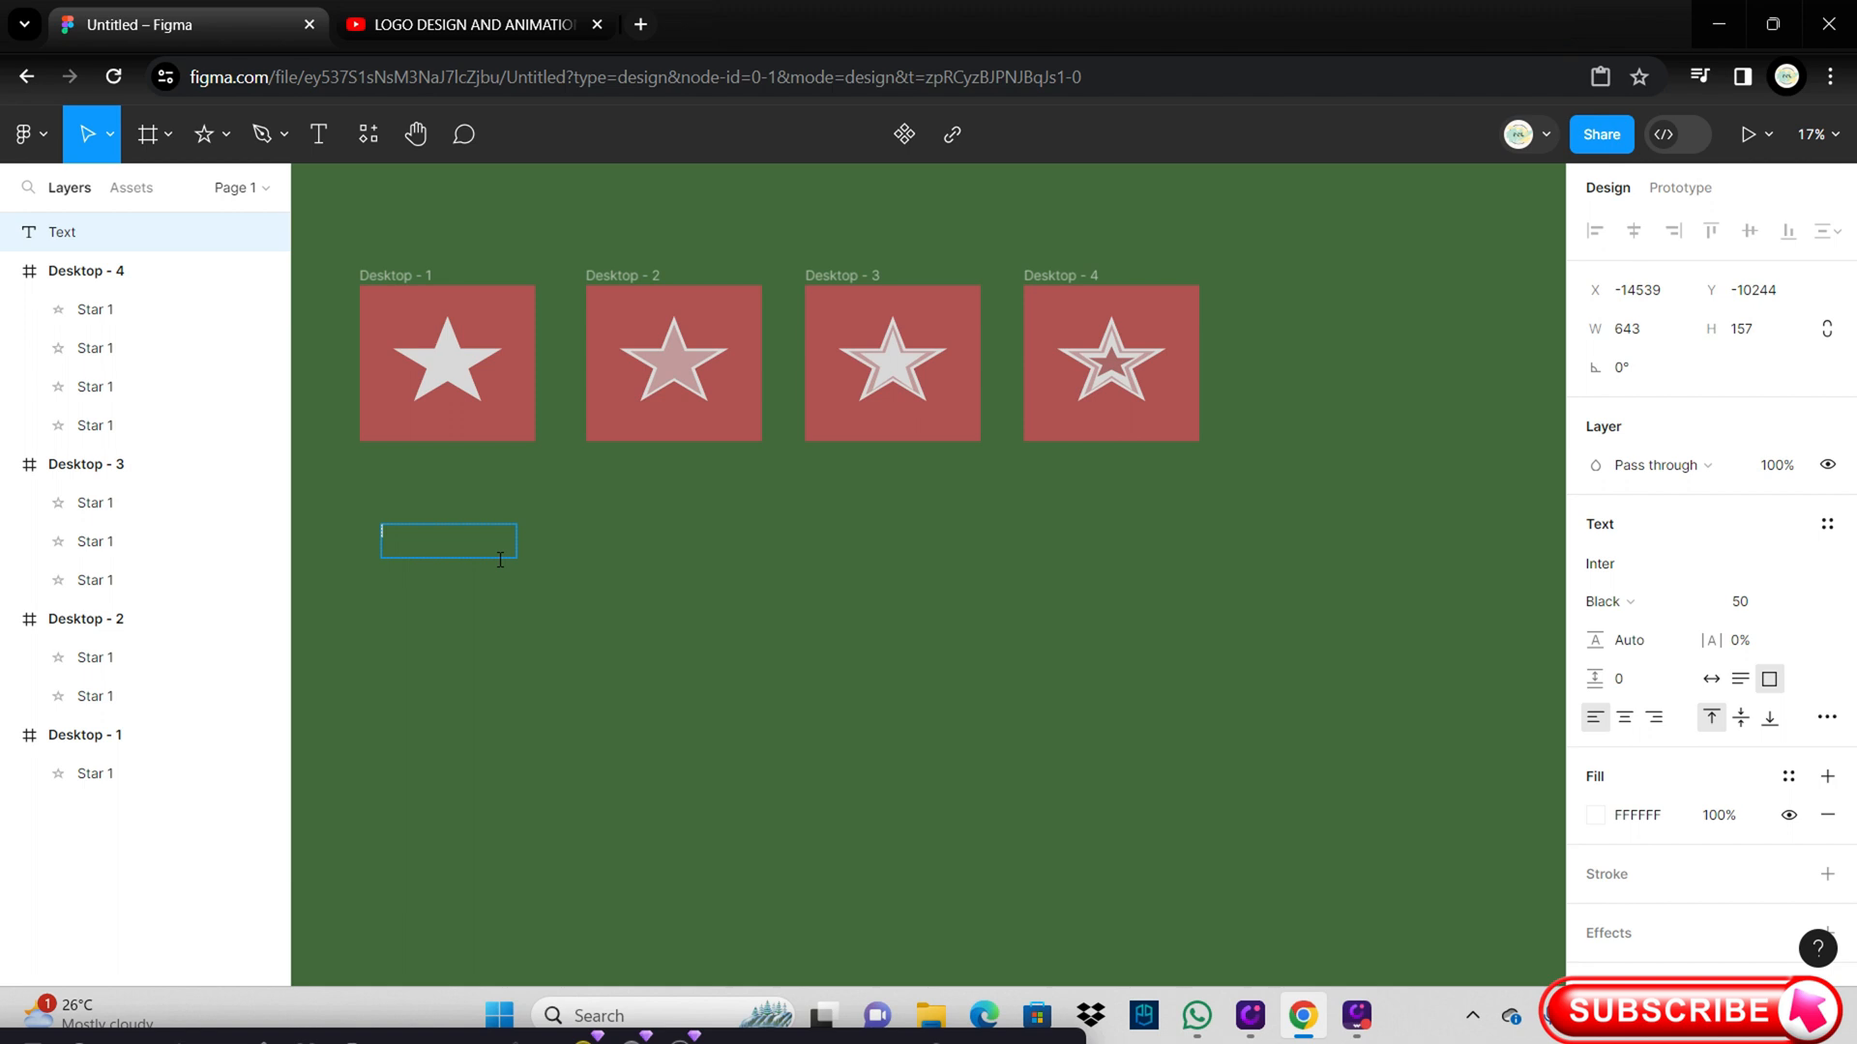
Step: Caption the star frames with PLATFORM MASTERY text beneath the stars
{"action": "type", "text": "PLAY"}
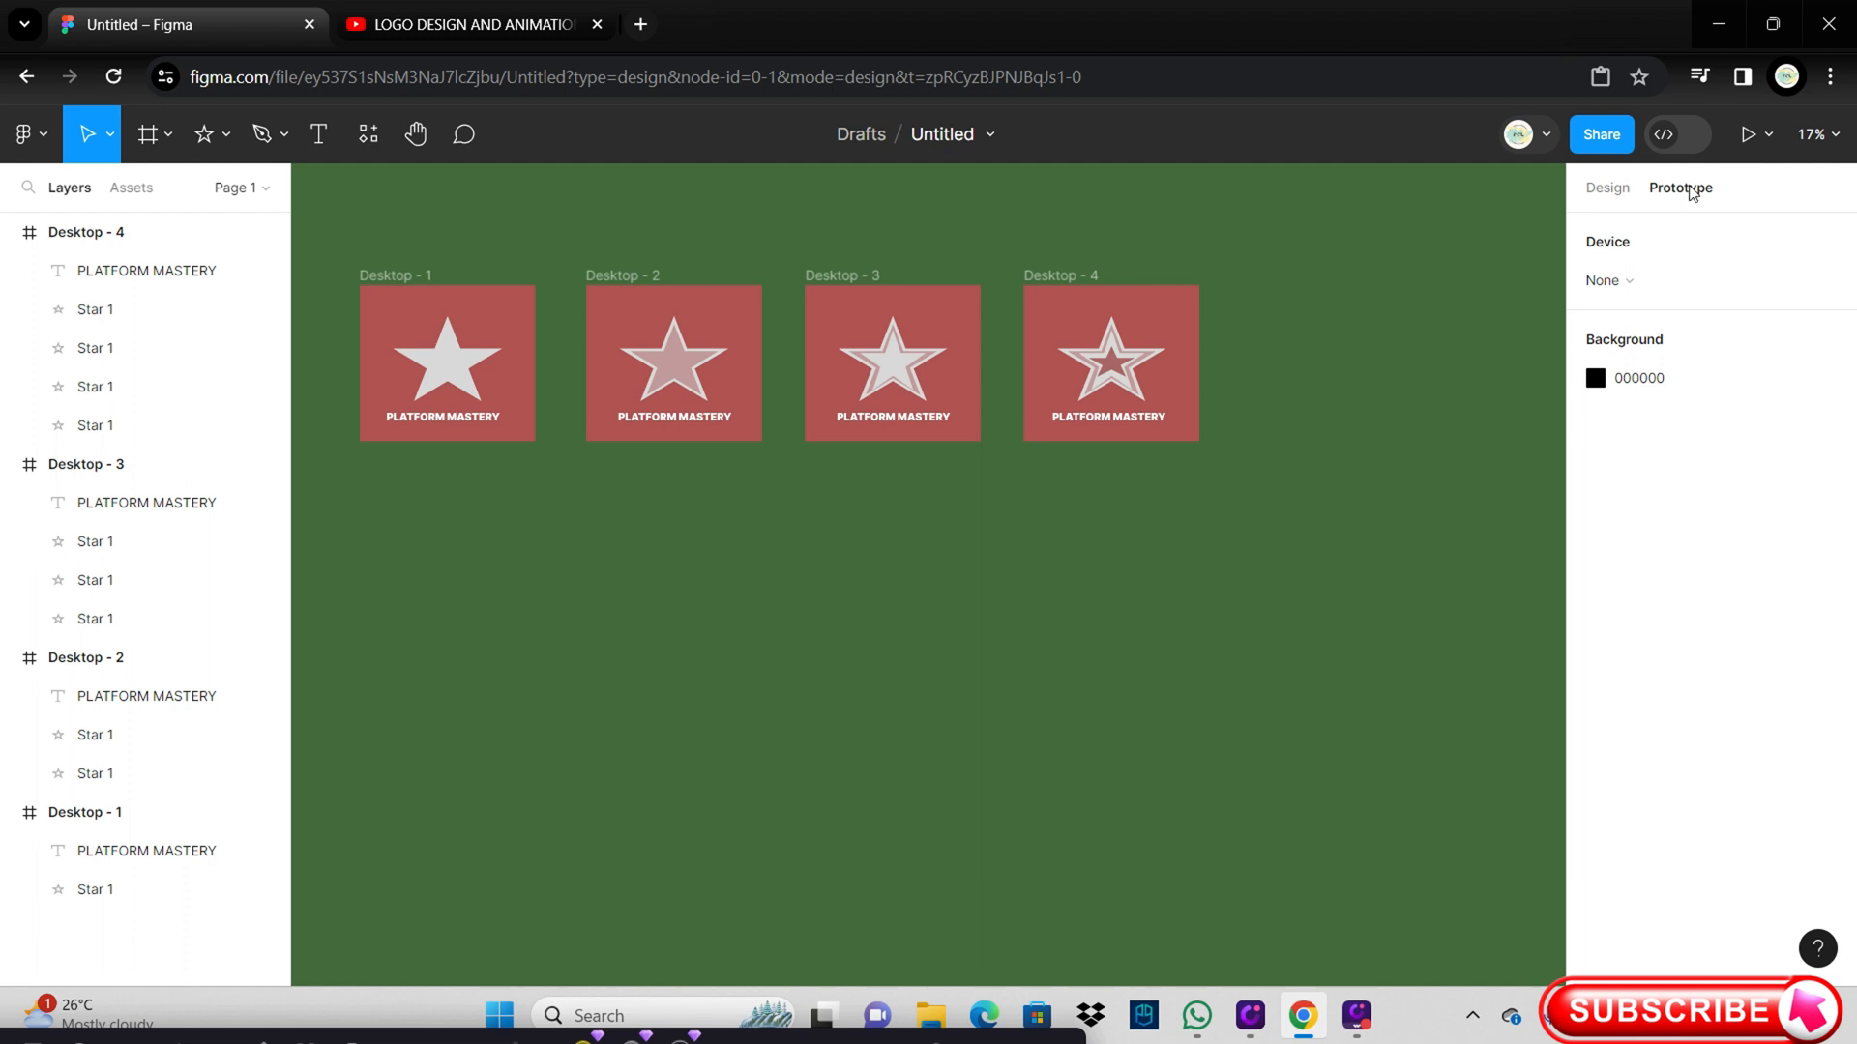
{"action": "mouse_move", "coordinate": [455, 350]}
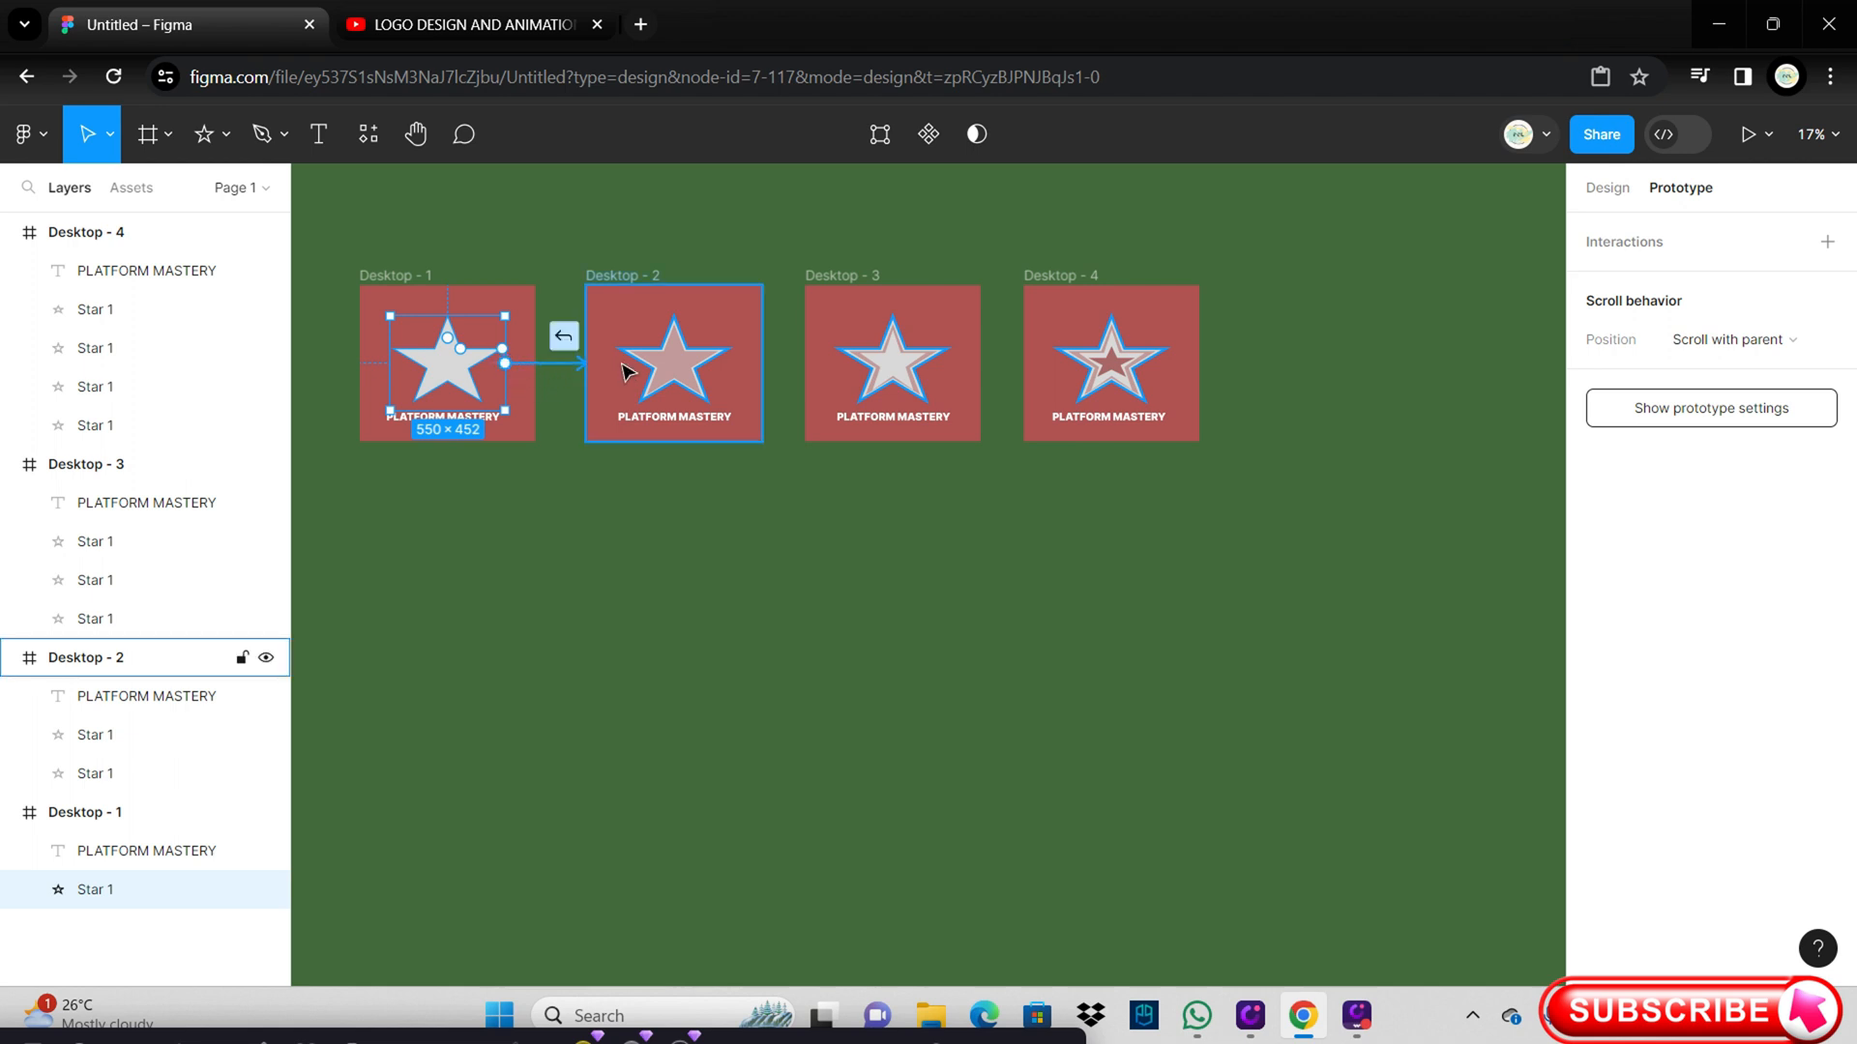
Step: Set the Desktop - 1 to Desktop - 2 link to fire After delay 300 ms
{"action": "left_click", "coordinate": [564, 336]}
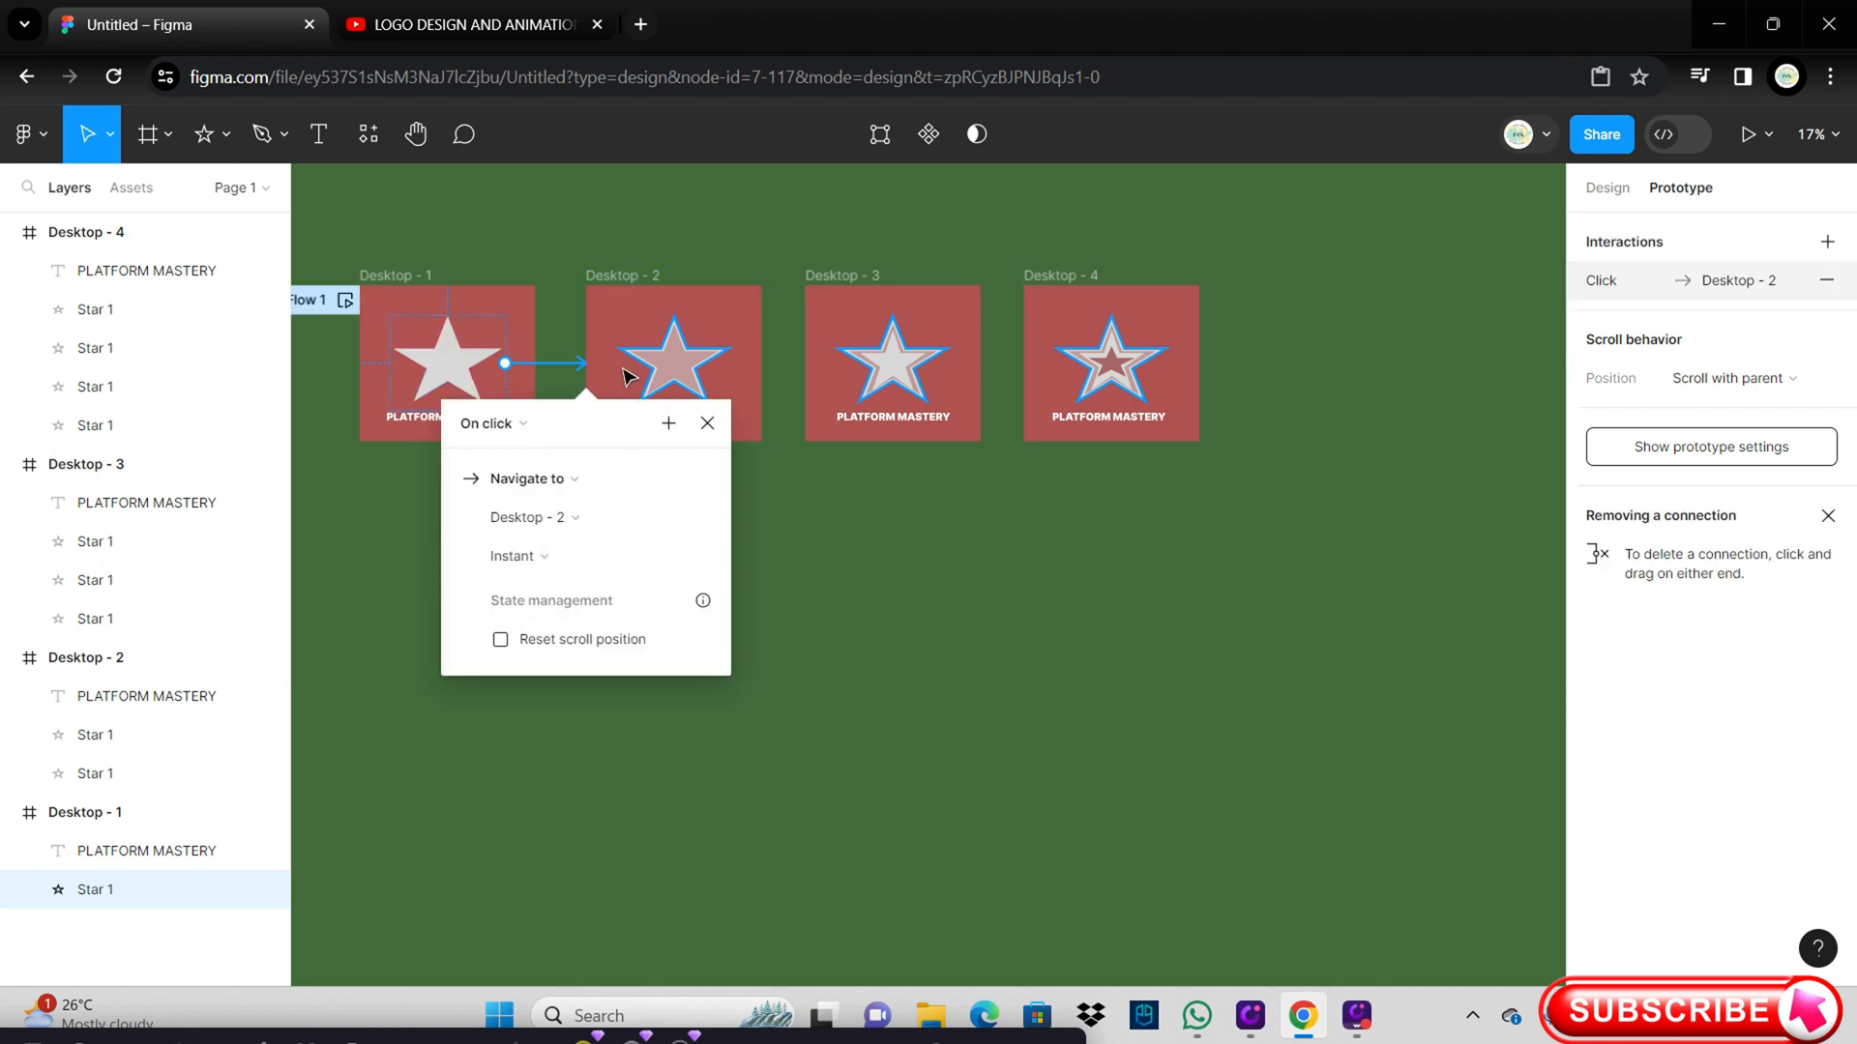
{"action": "left_click", "coordinate": [490, 423]}
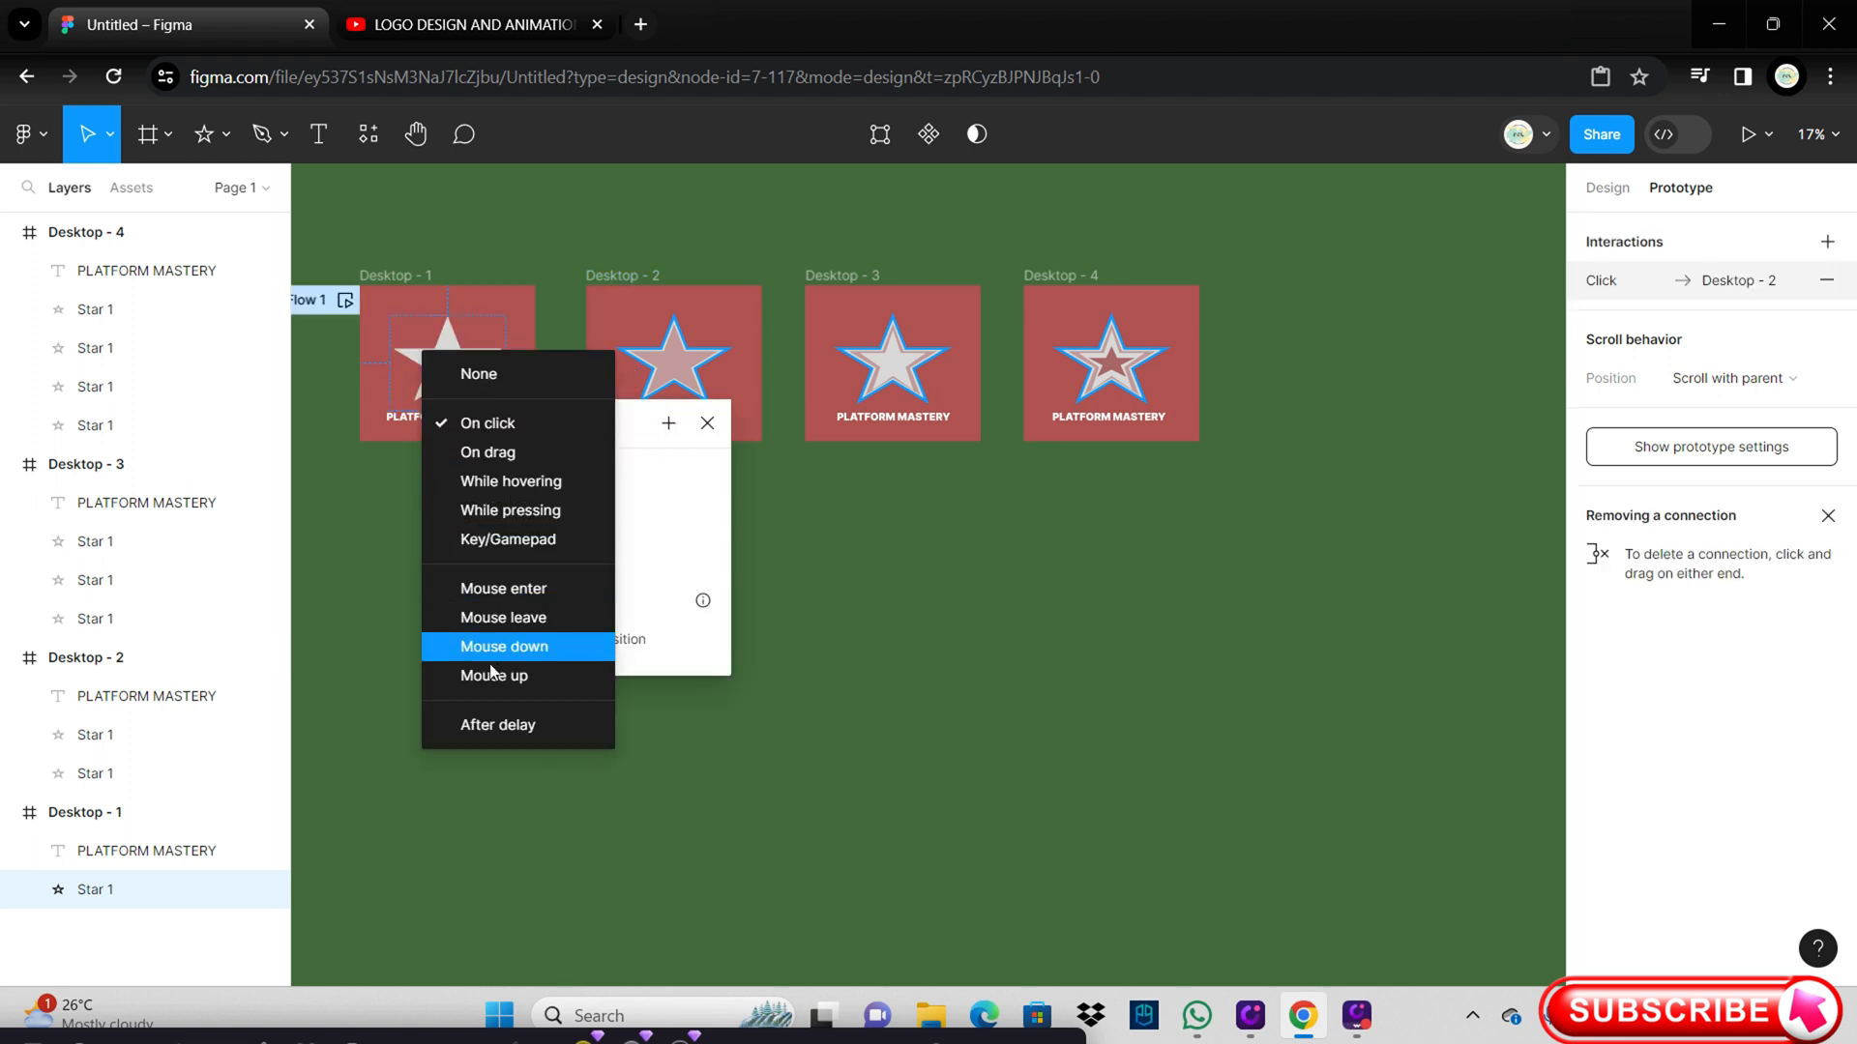
{"action": "left_click", "coordinate": [497, 725]}
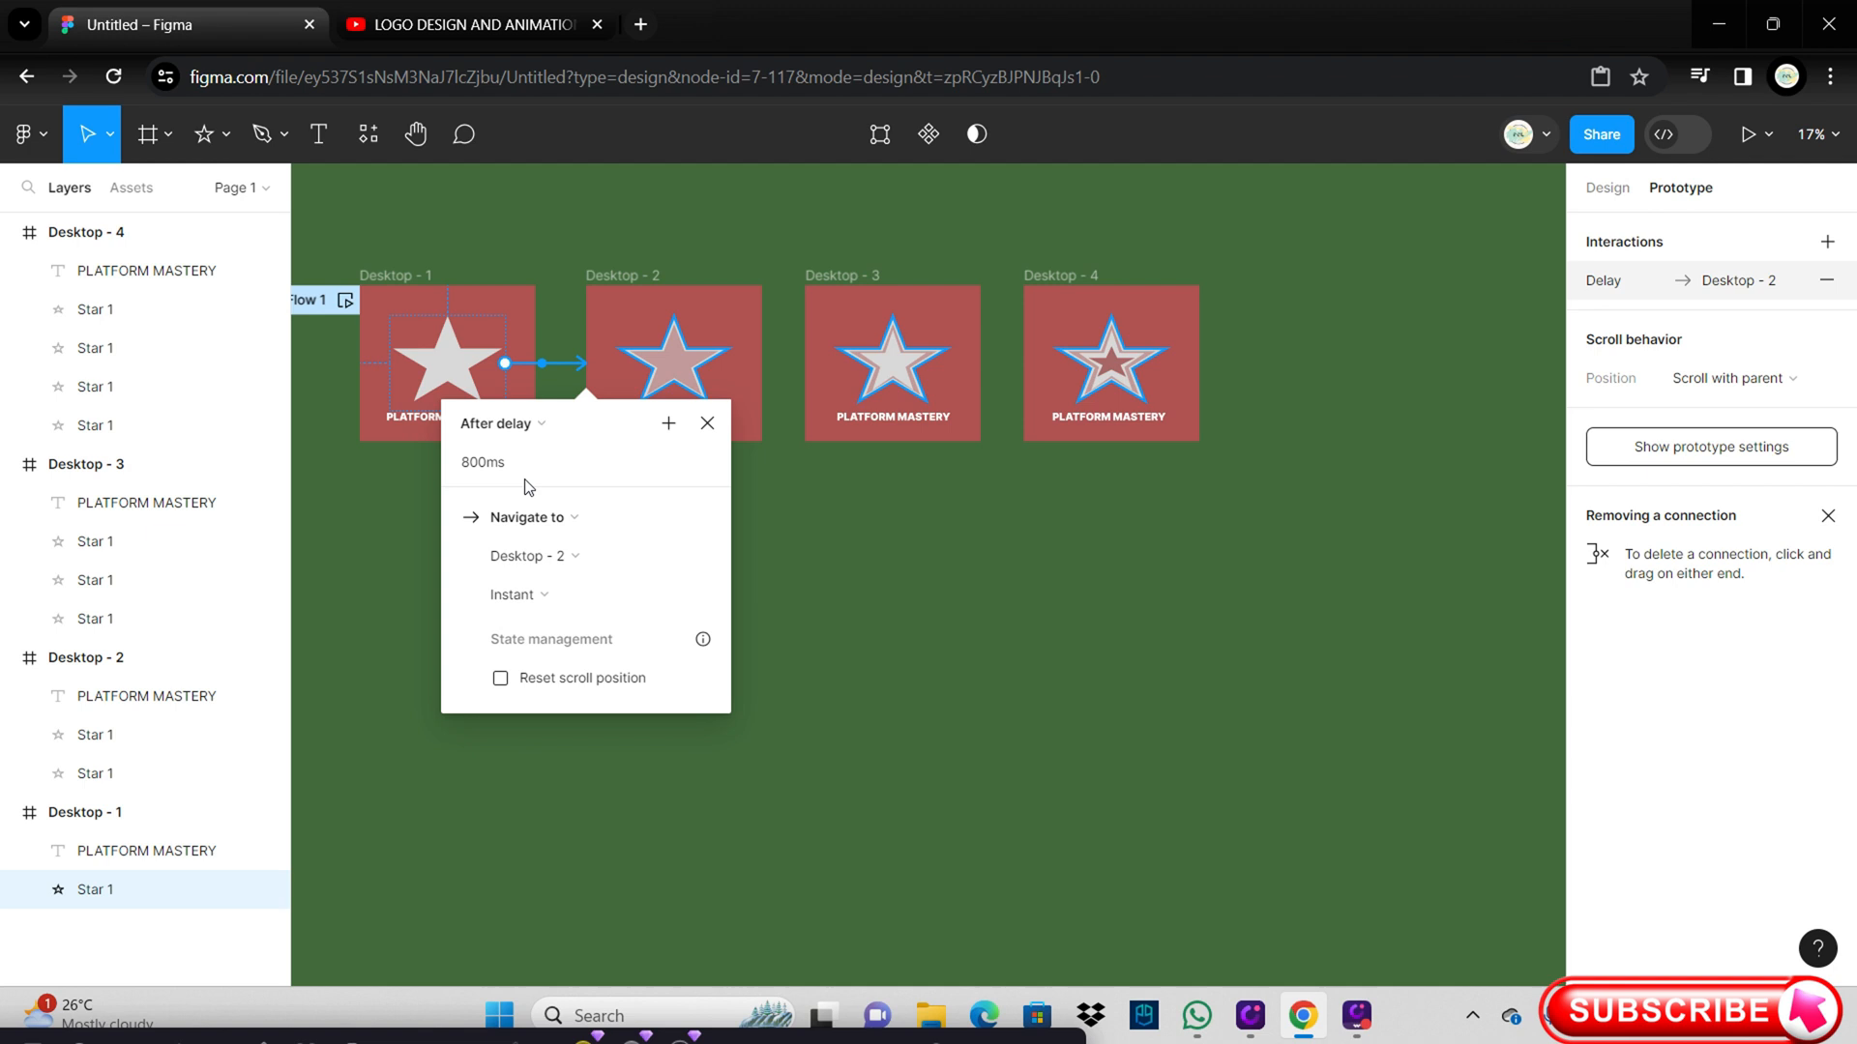
{"action": "left_click", "coordinate": [522, 463]}
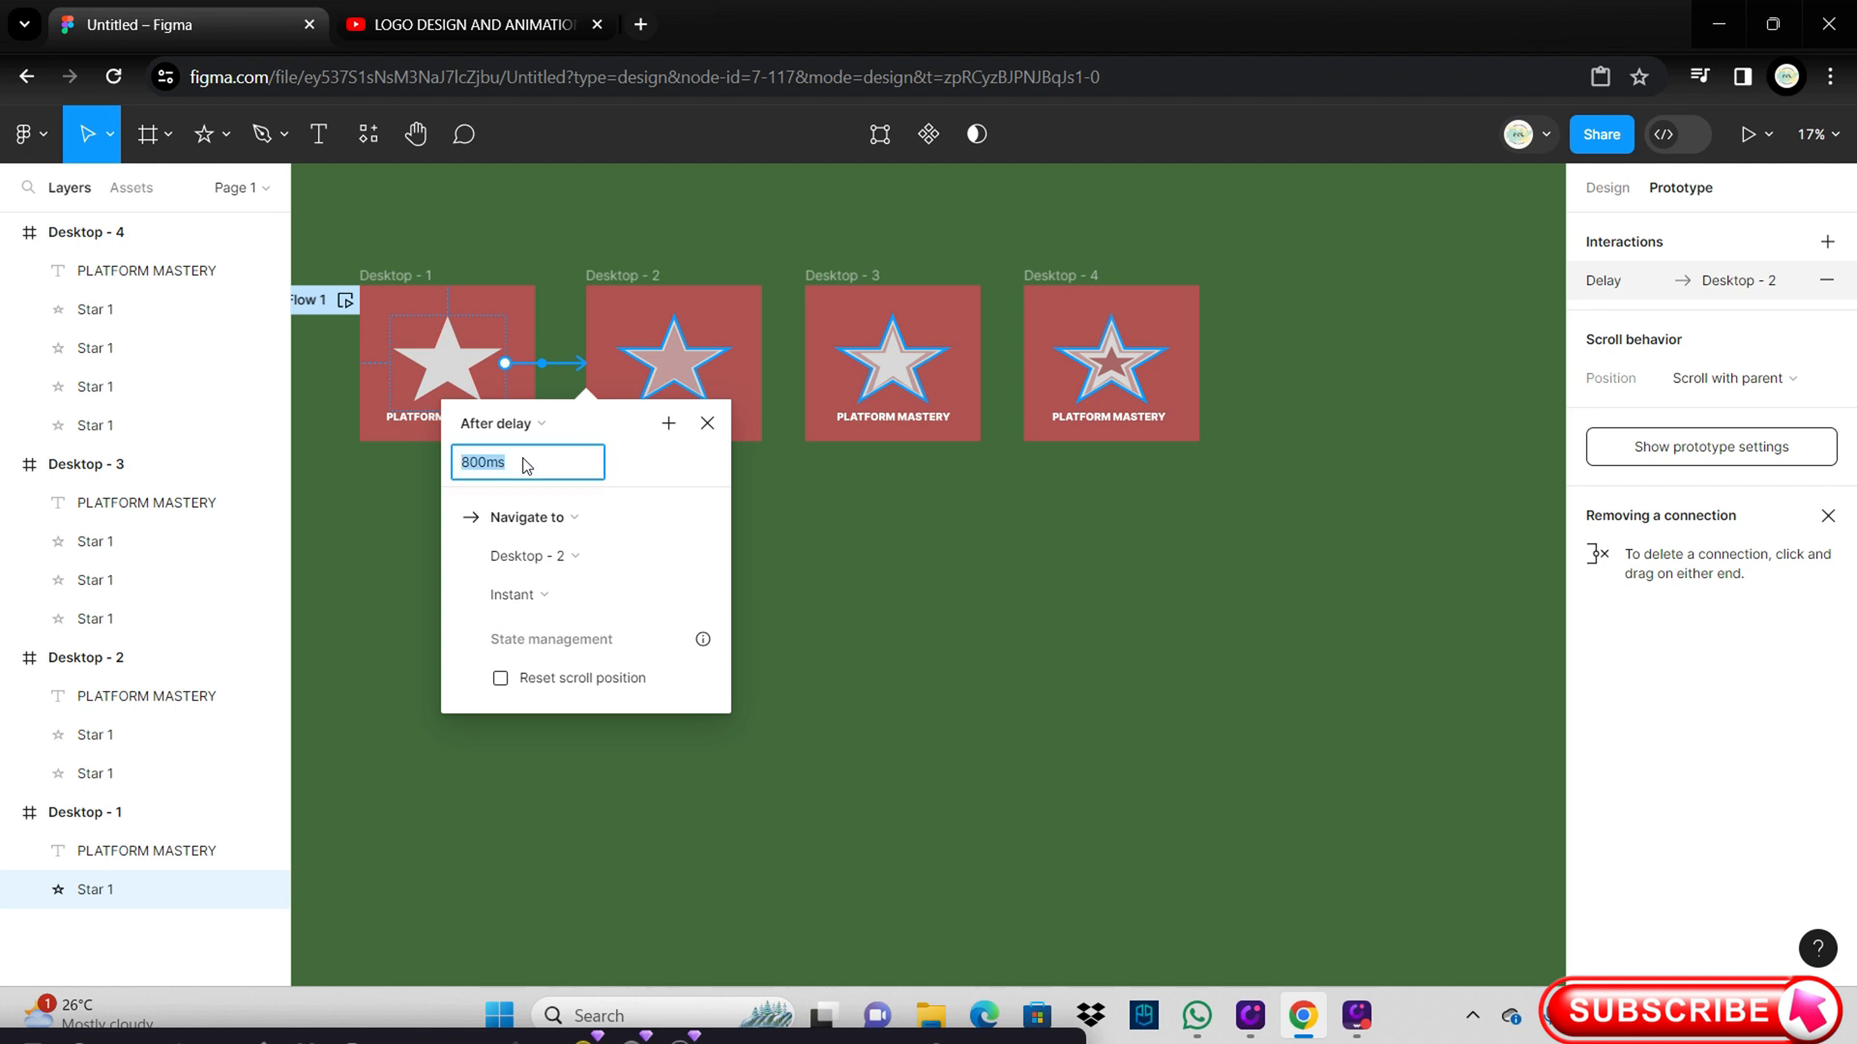
{"action": "type", "text": "300"}
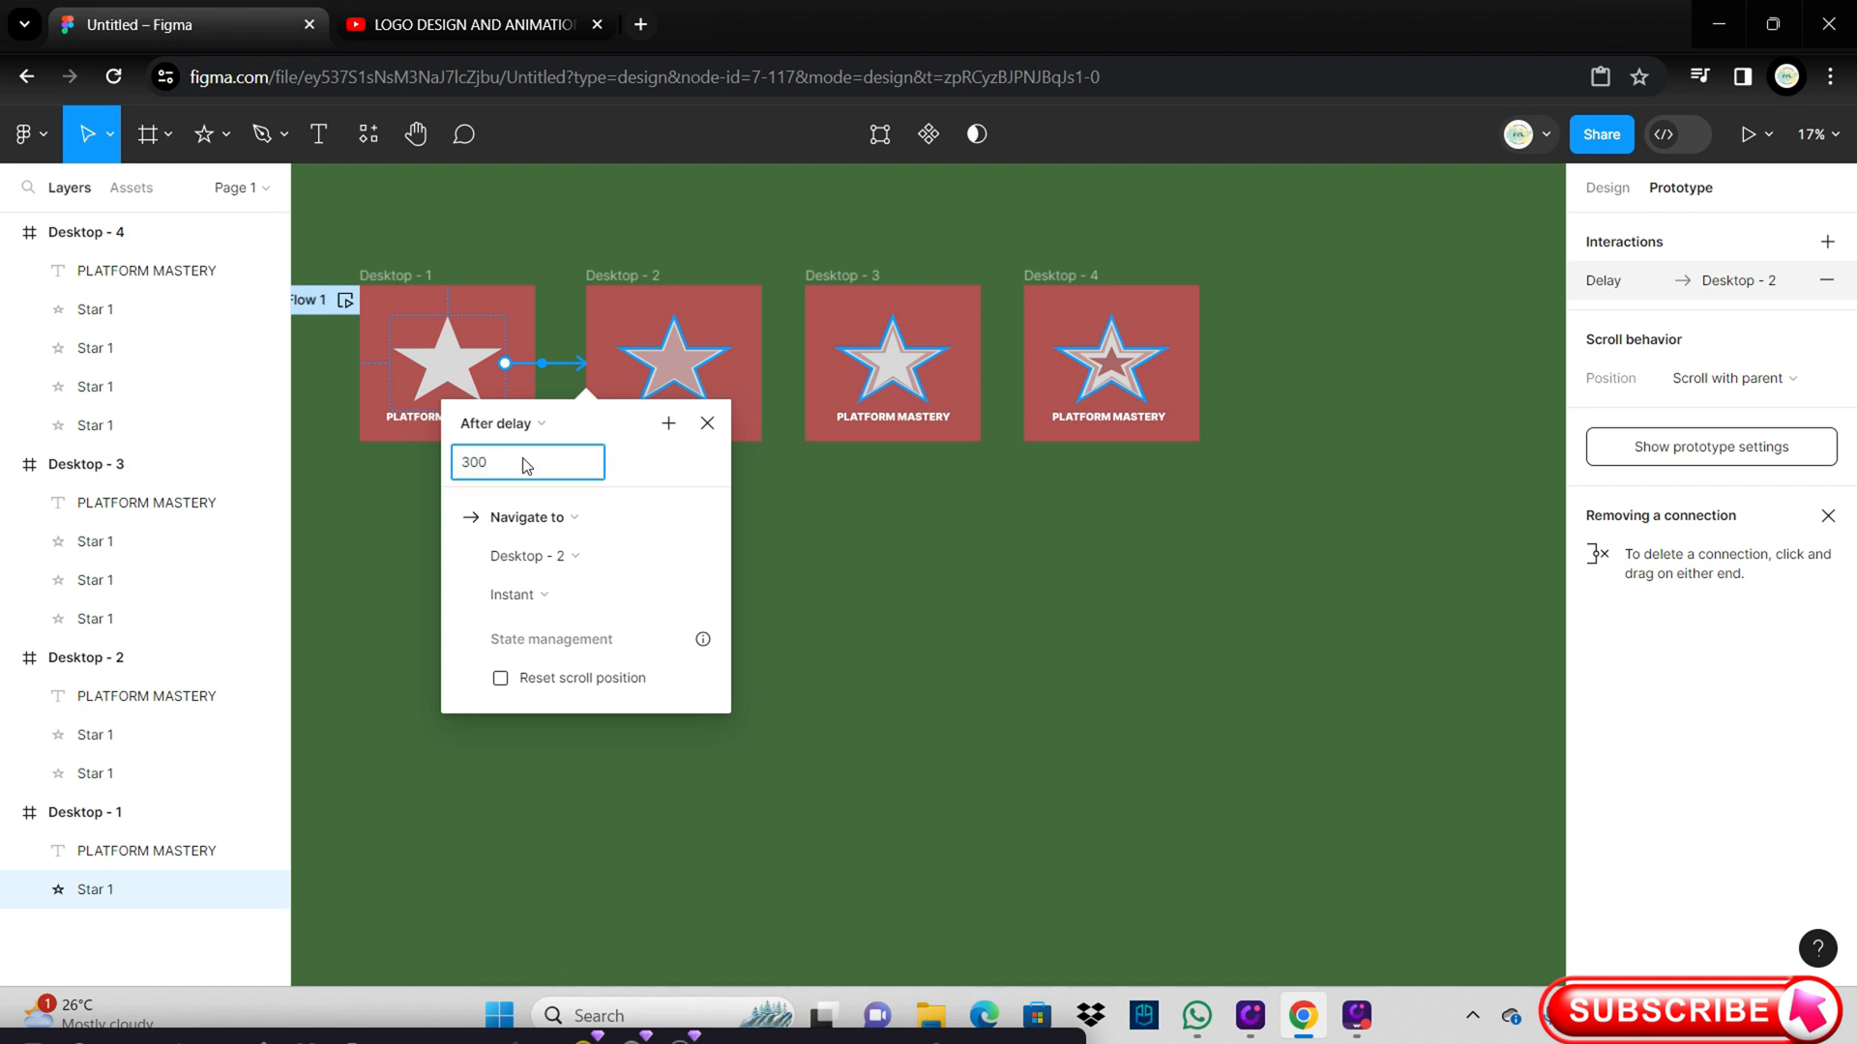
{"action": "left_click", "coordinate": [786, 542]}
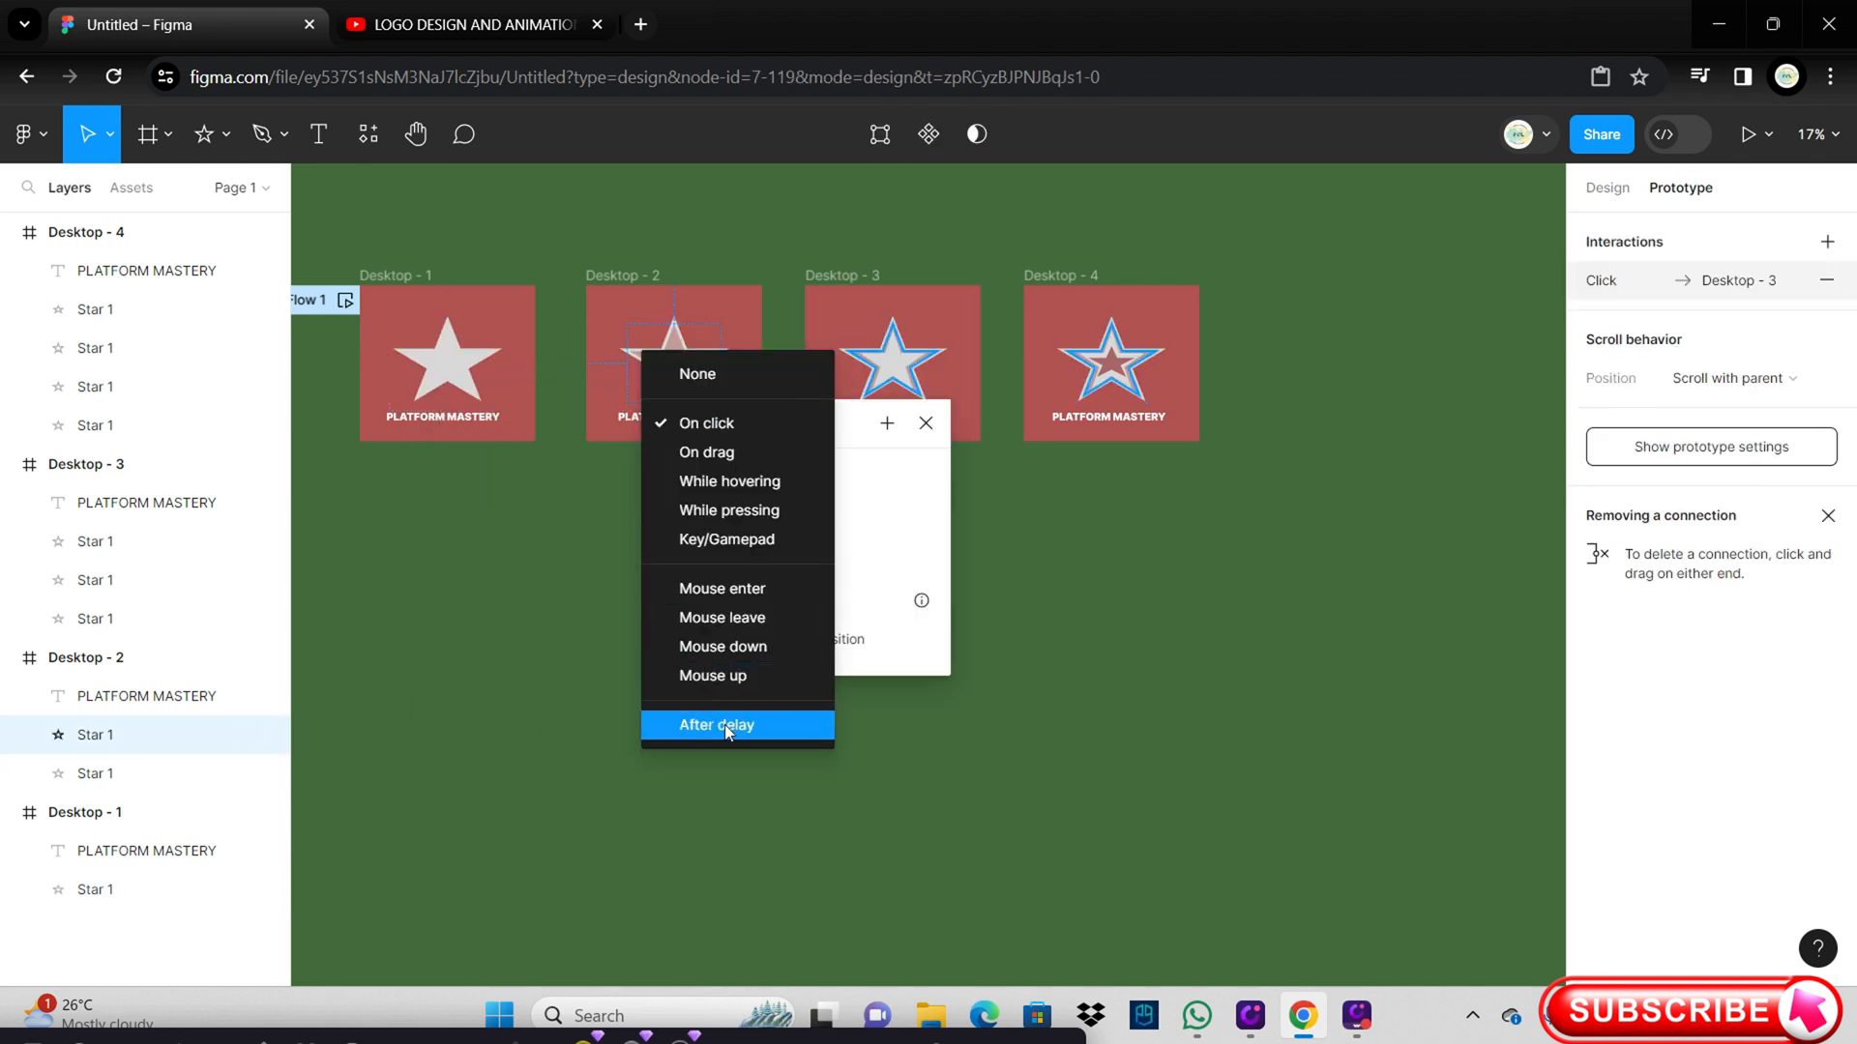
Step: Give the Desktop - 2 and Desktop - 3 links After delay triggers and select the Desktop - 4 star
{"action": "left_click", "coordinate": [715, 724]}
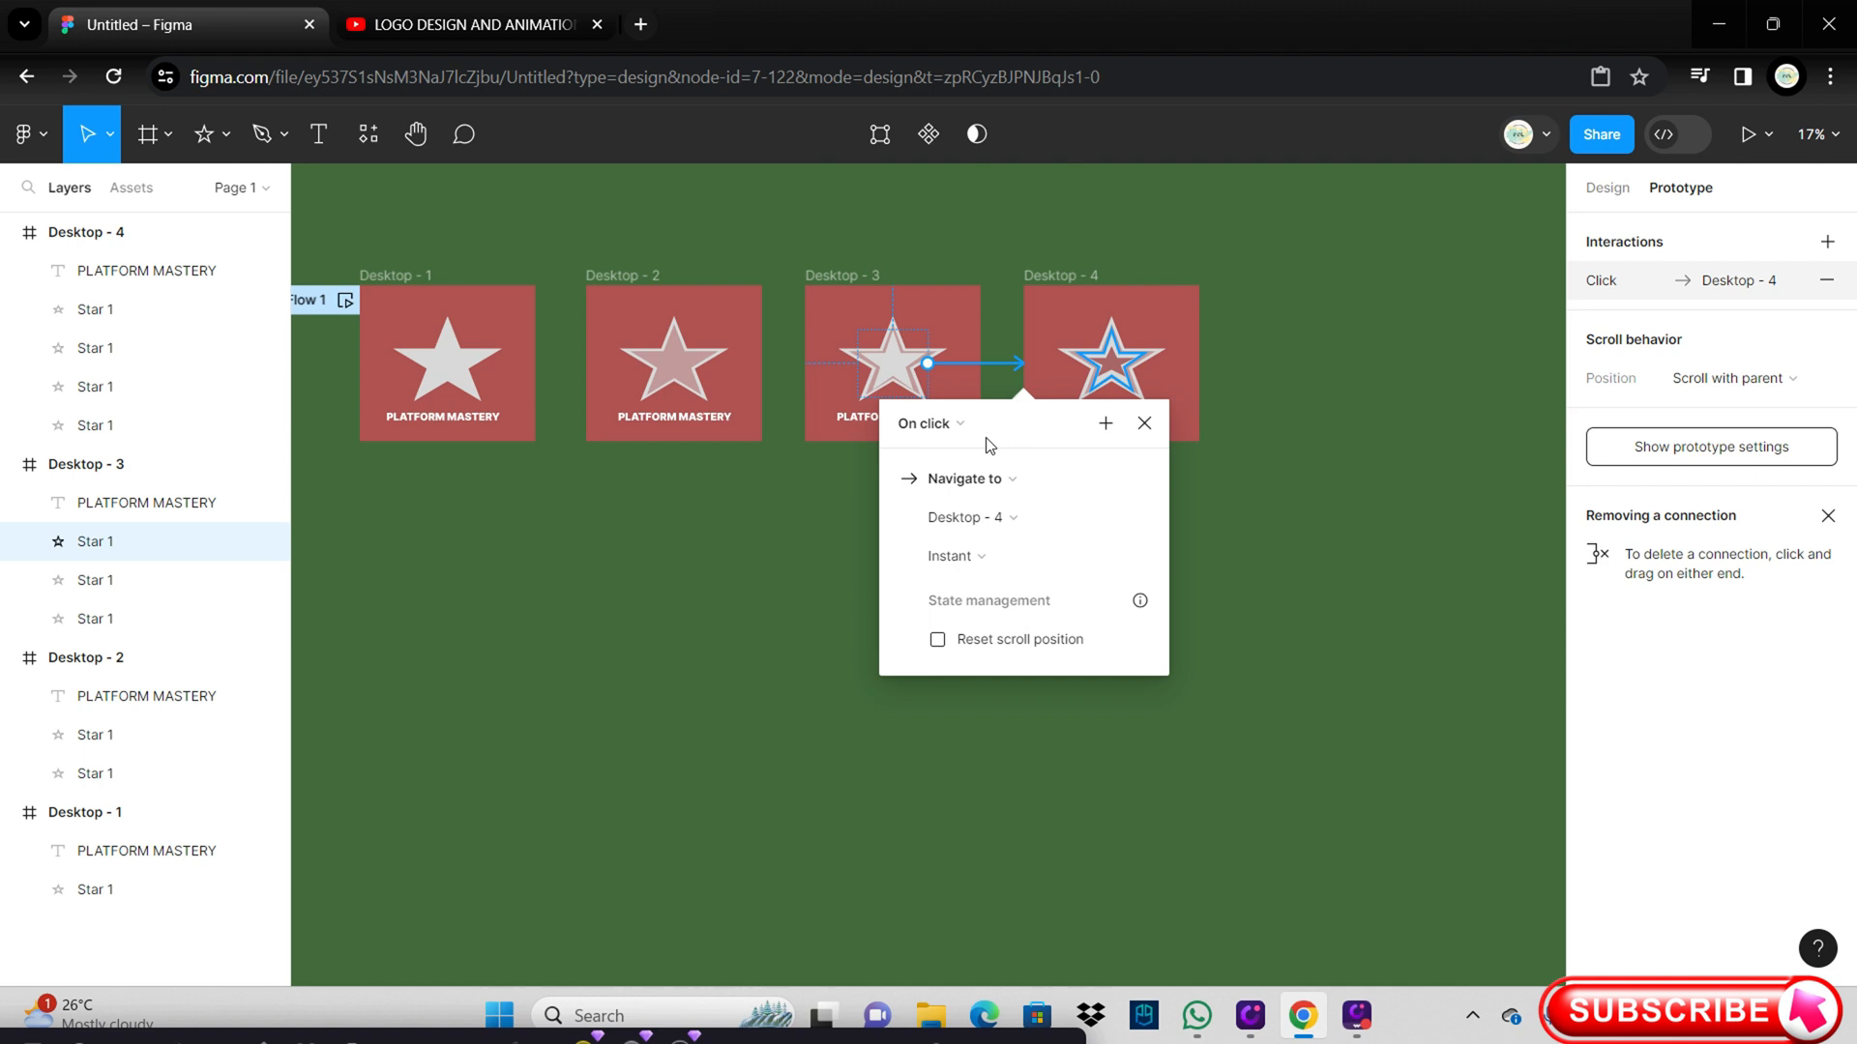
{"action": "left_click", "coordinate": [930, 423]}
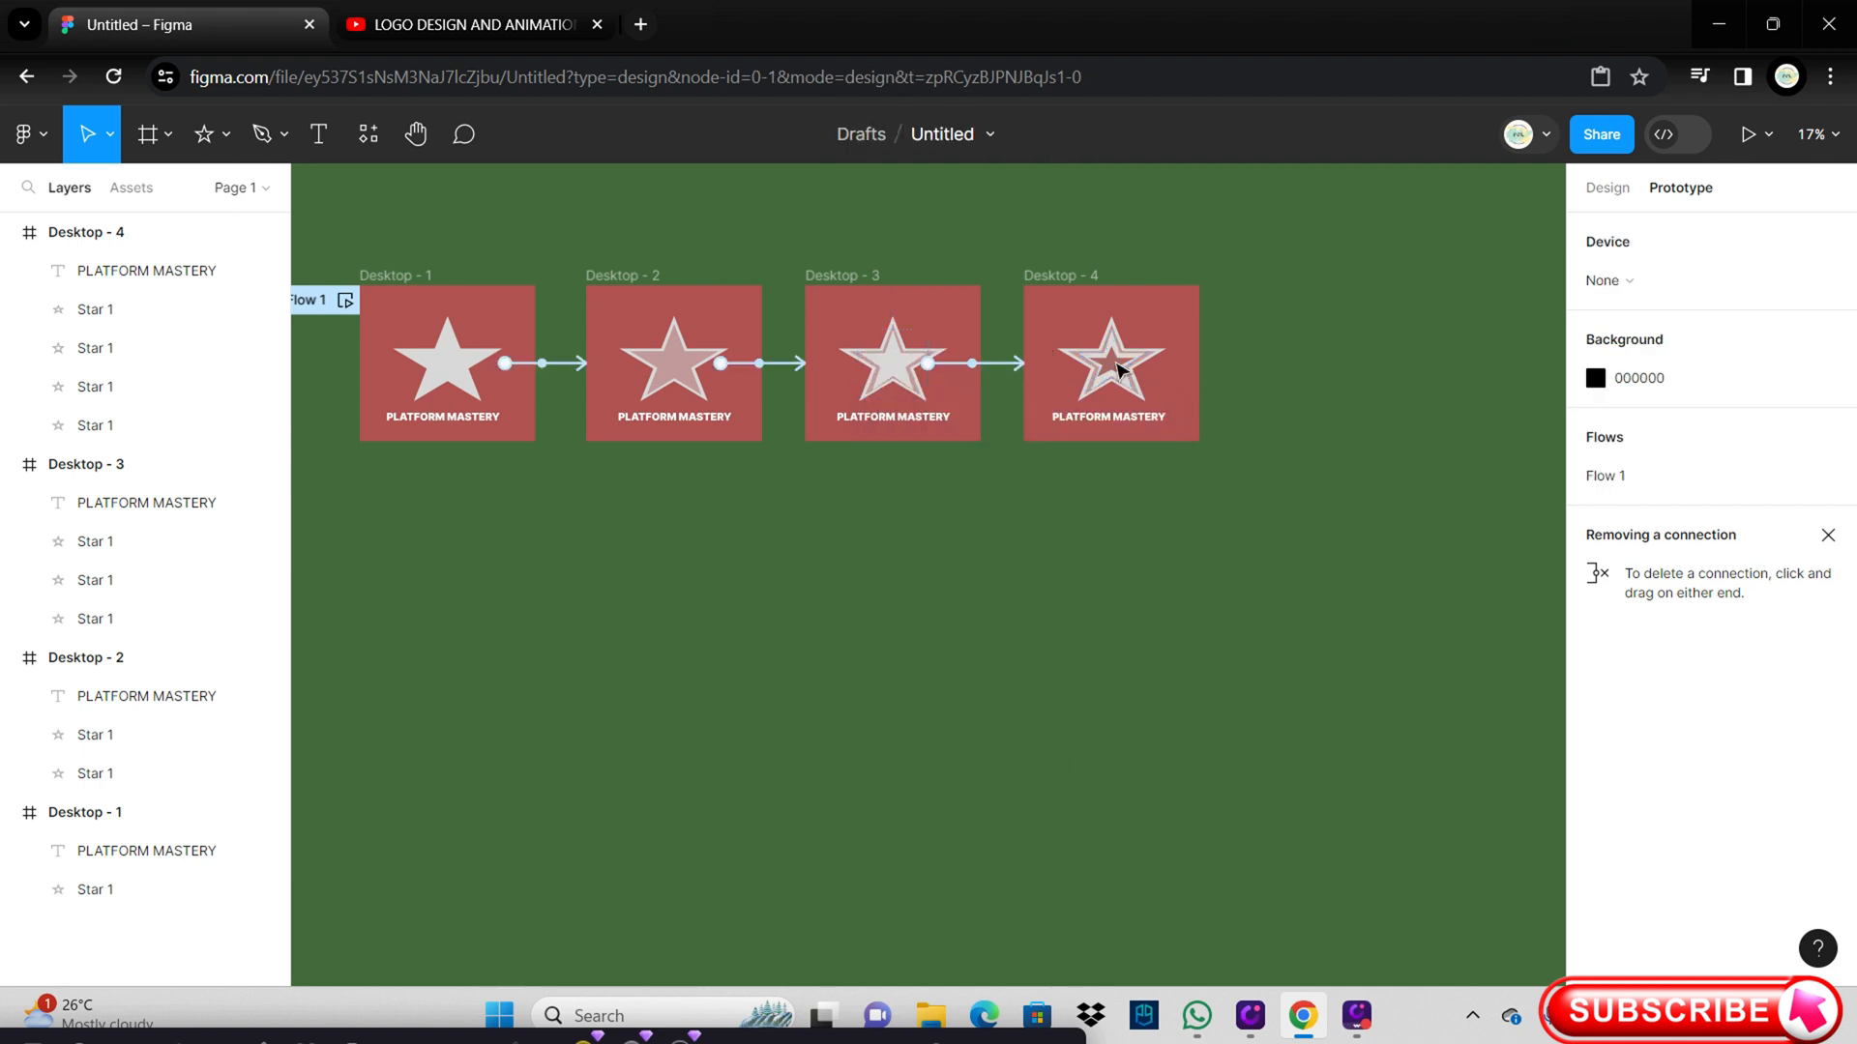
{"action": "left_click", "coordinate": [1109, 364]}
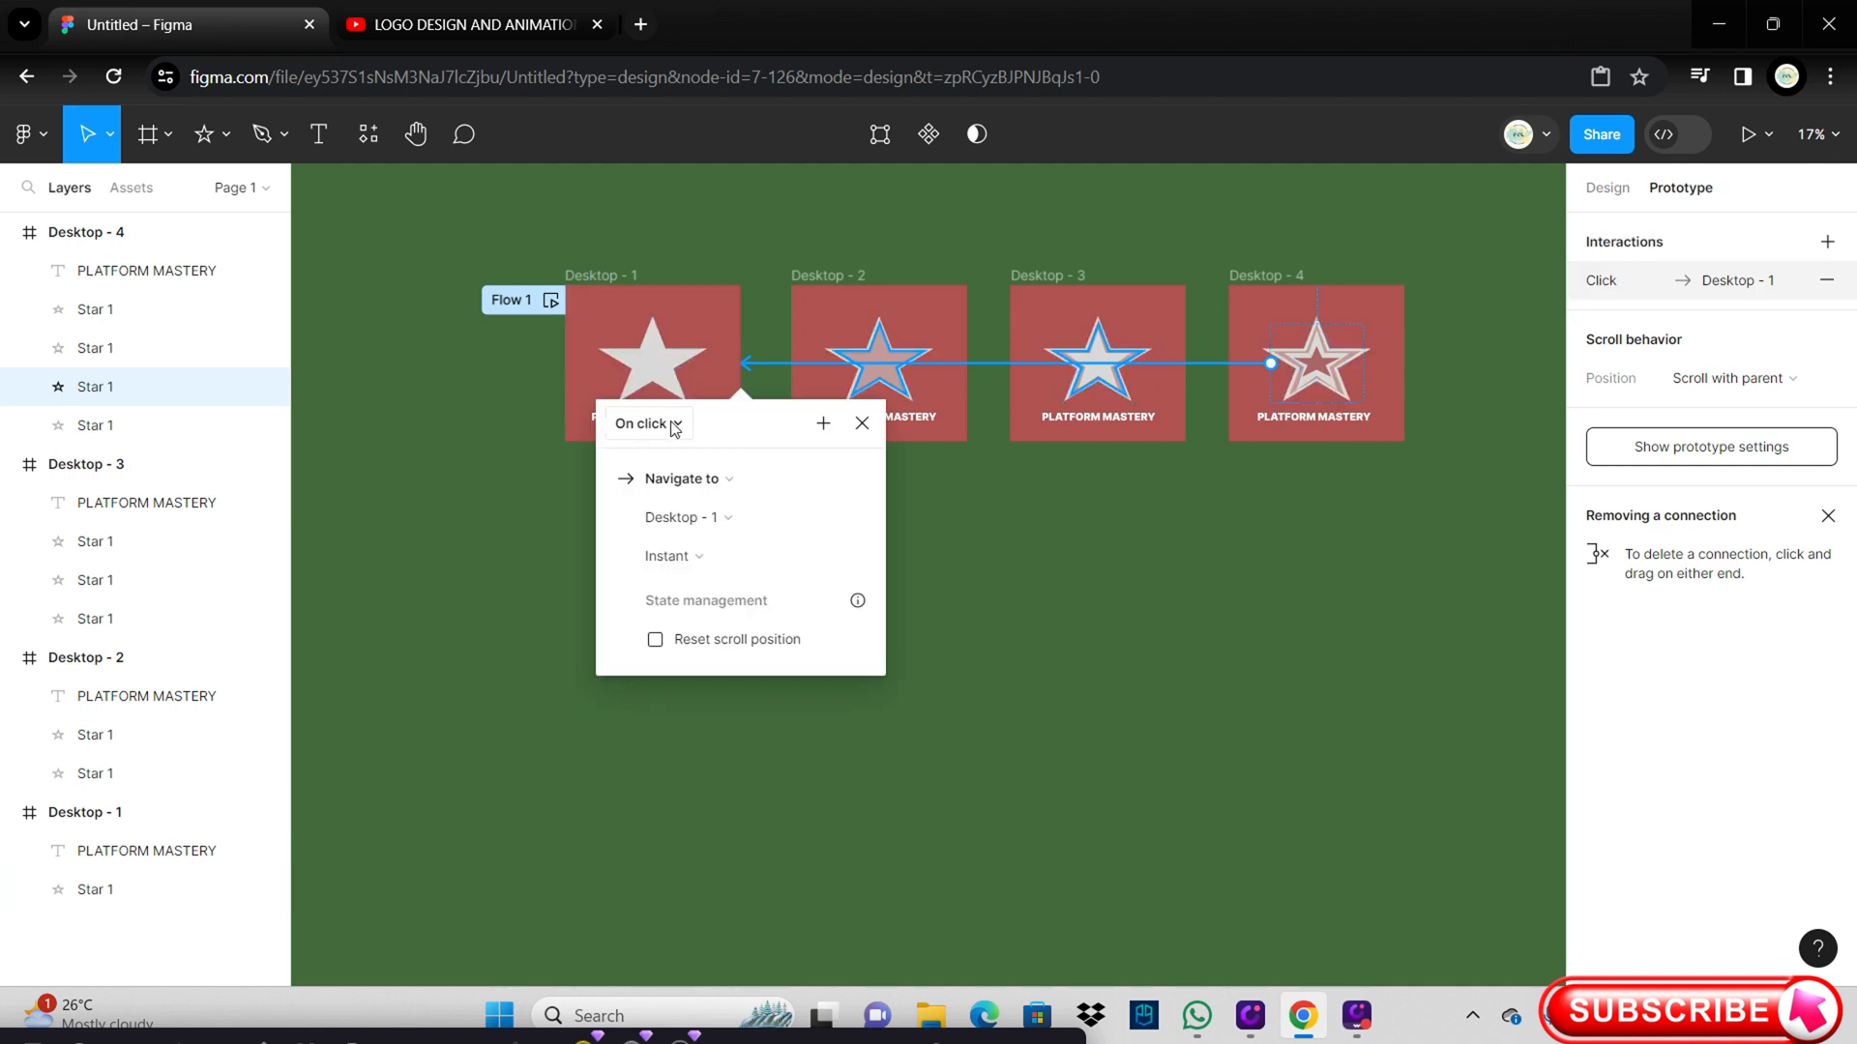
Step: Set Desktop - 4's link back to Desktop - 1 to After delay 300ms
{"action": "left_click", "coordinate": [649, 422]}
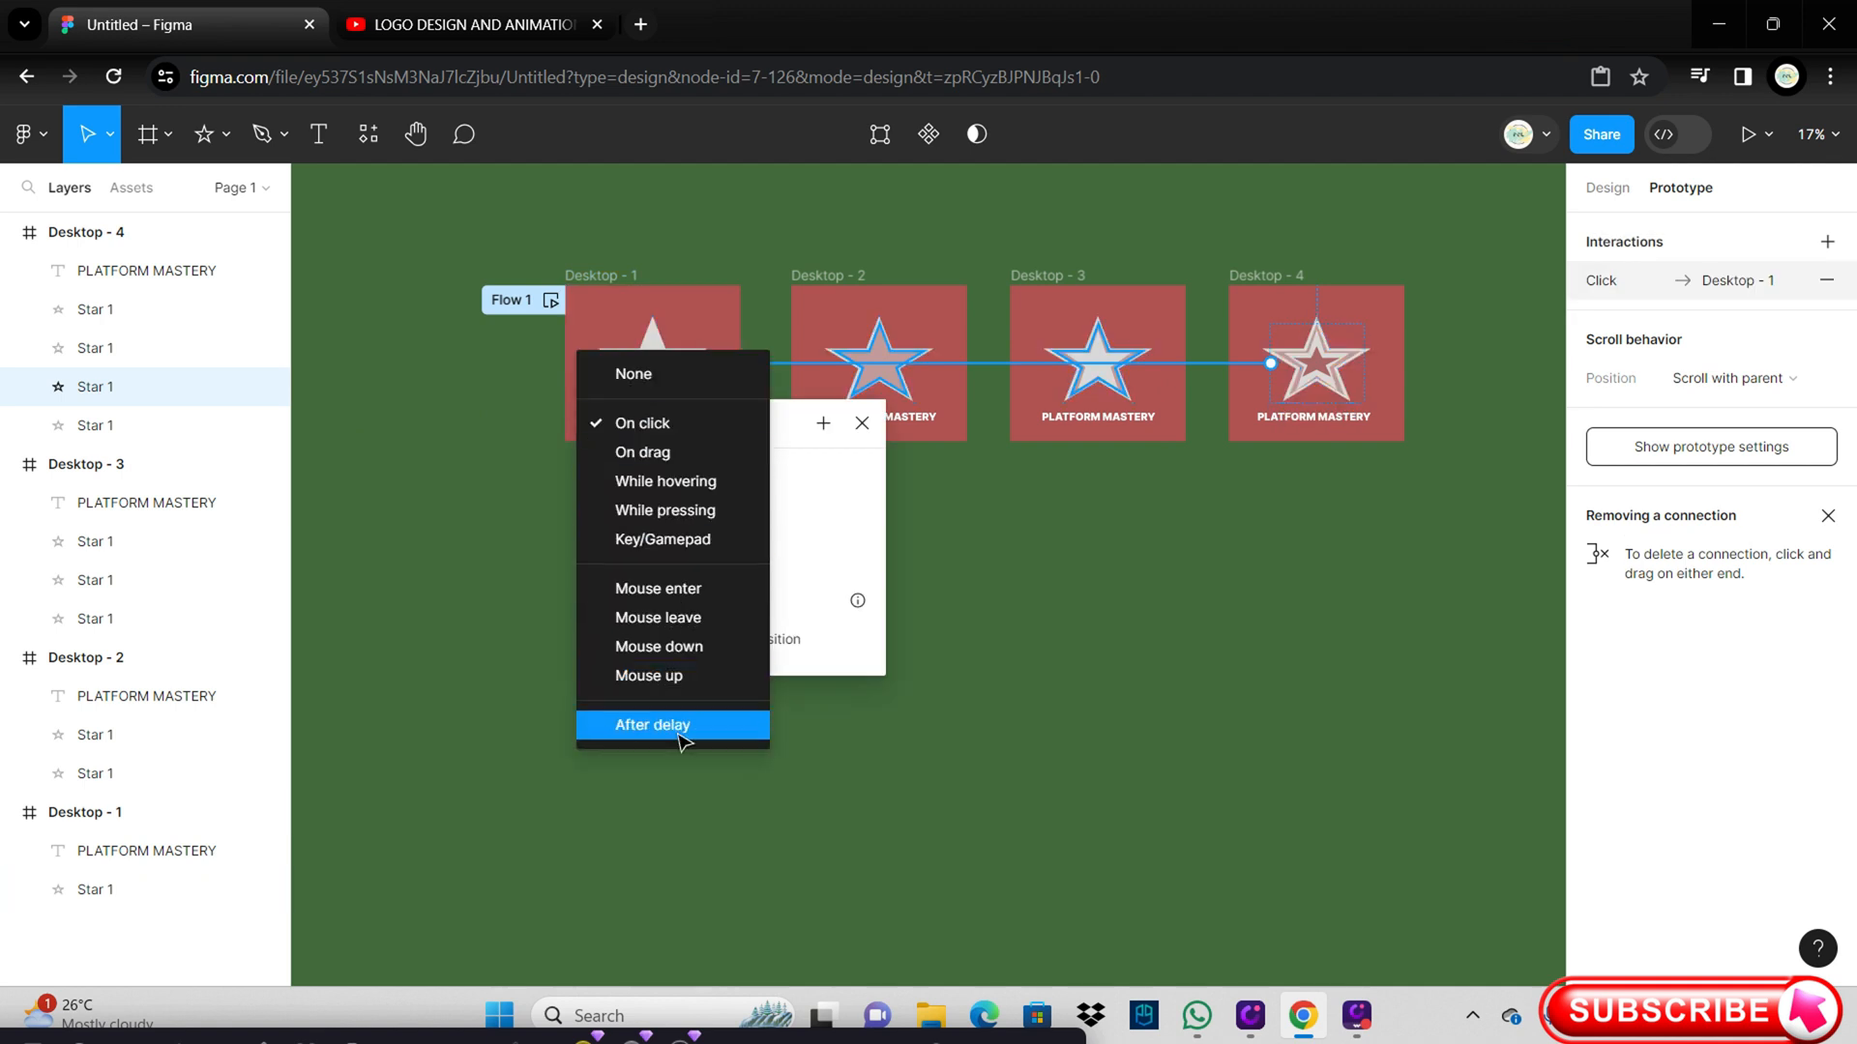
{"action": "left_click", "coordinate": [651, 725]}
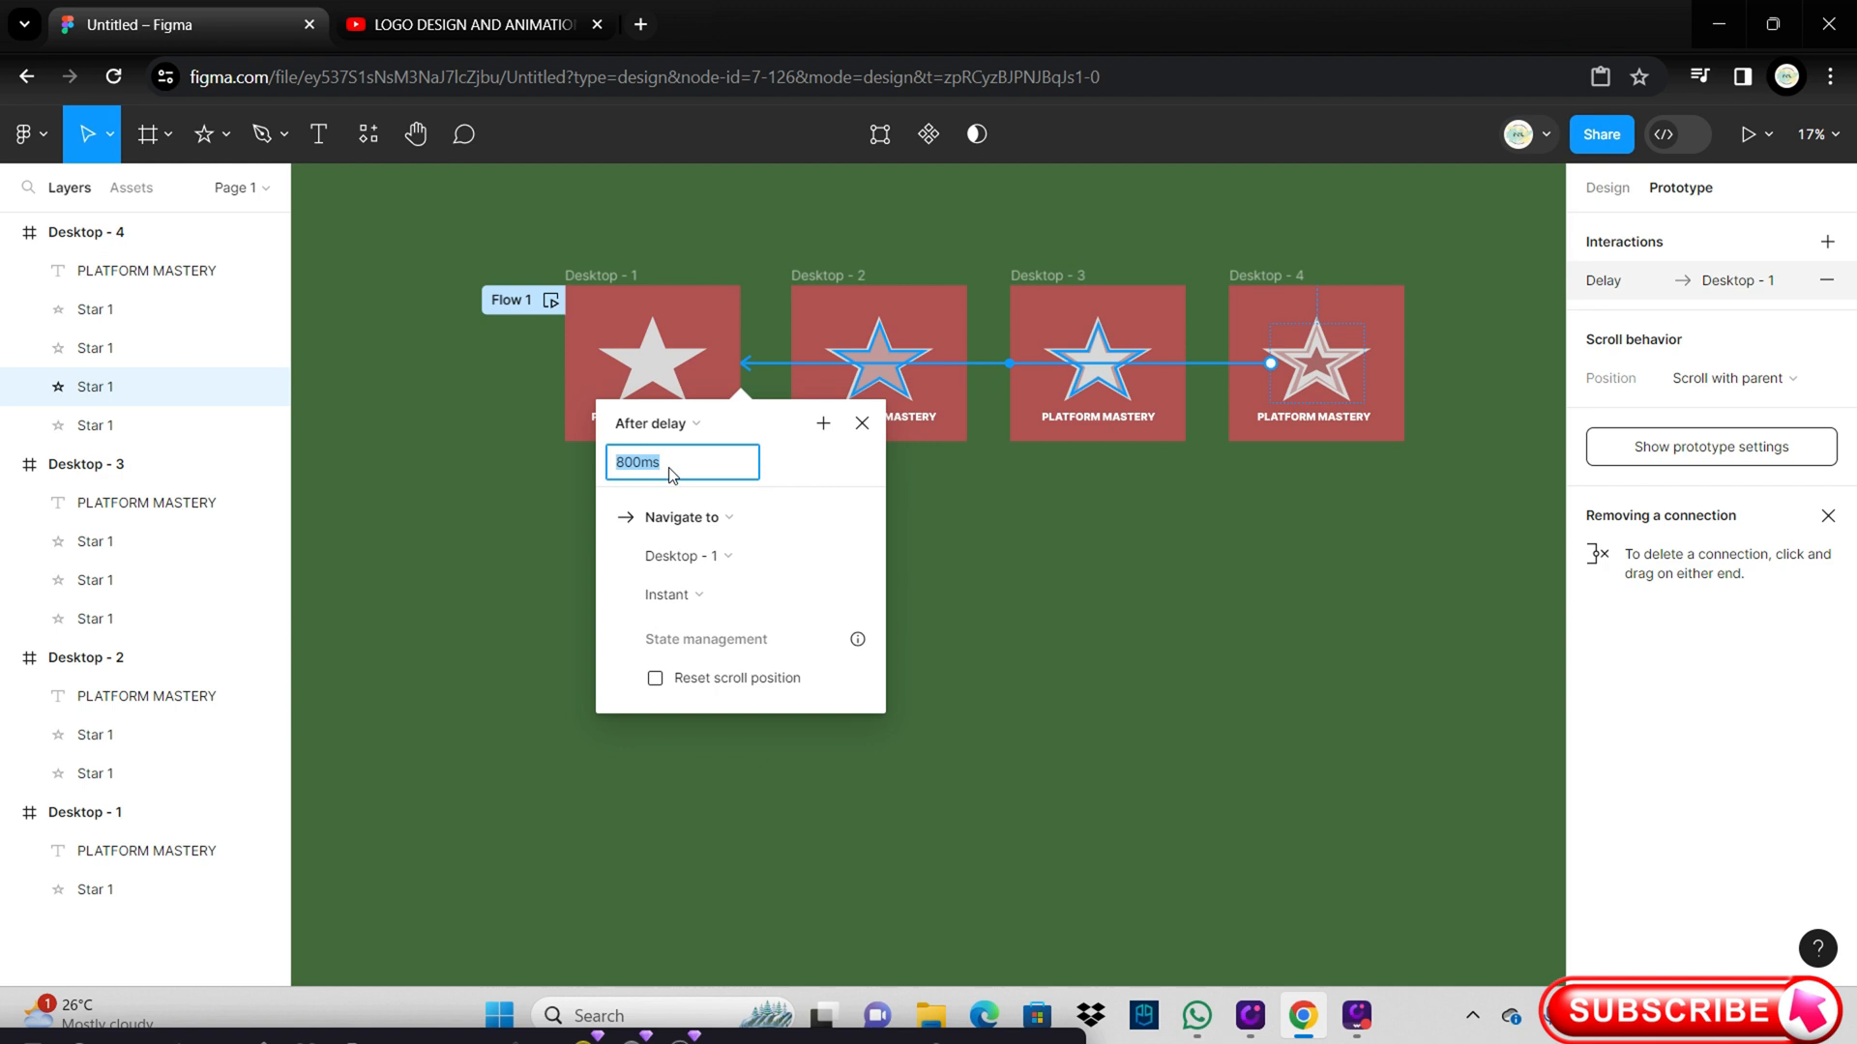
{"action": "type", "text": "3"}
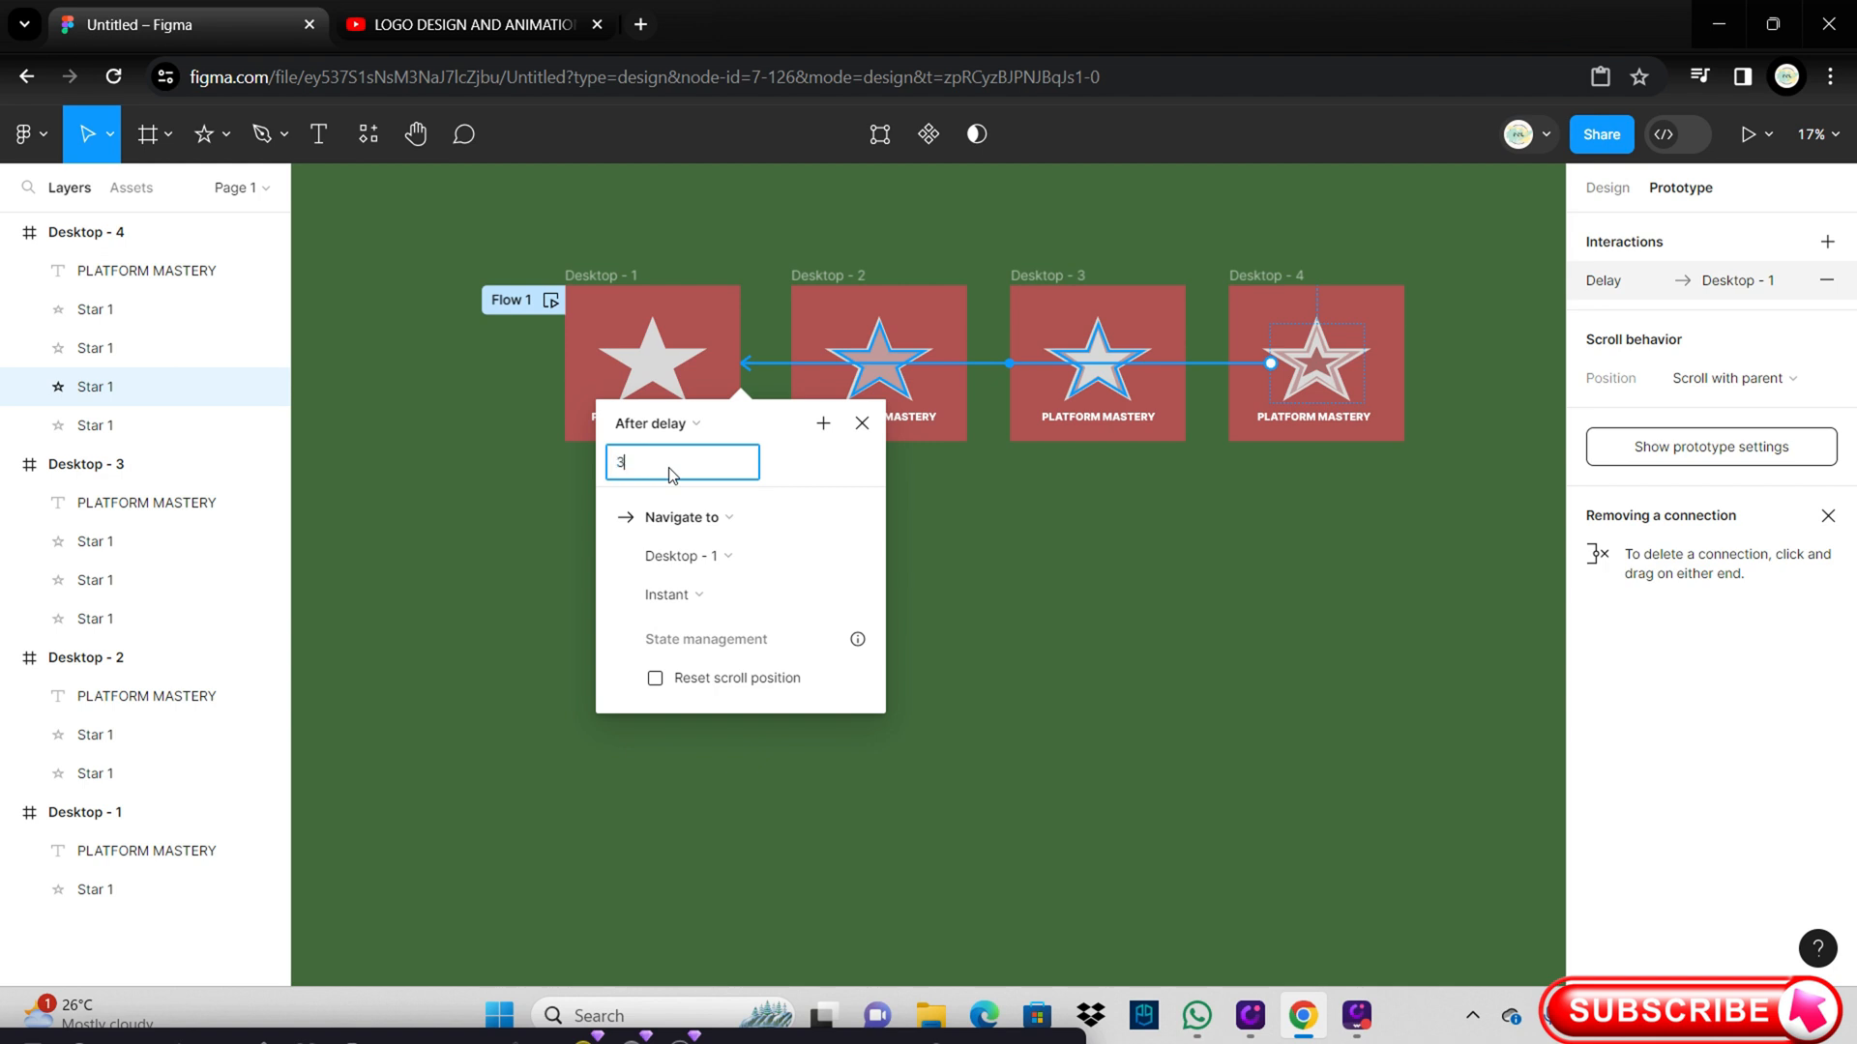
{"action": "type", "text": "00ms"}
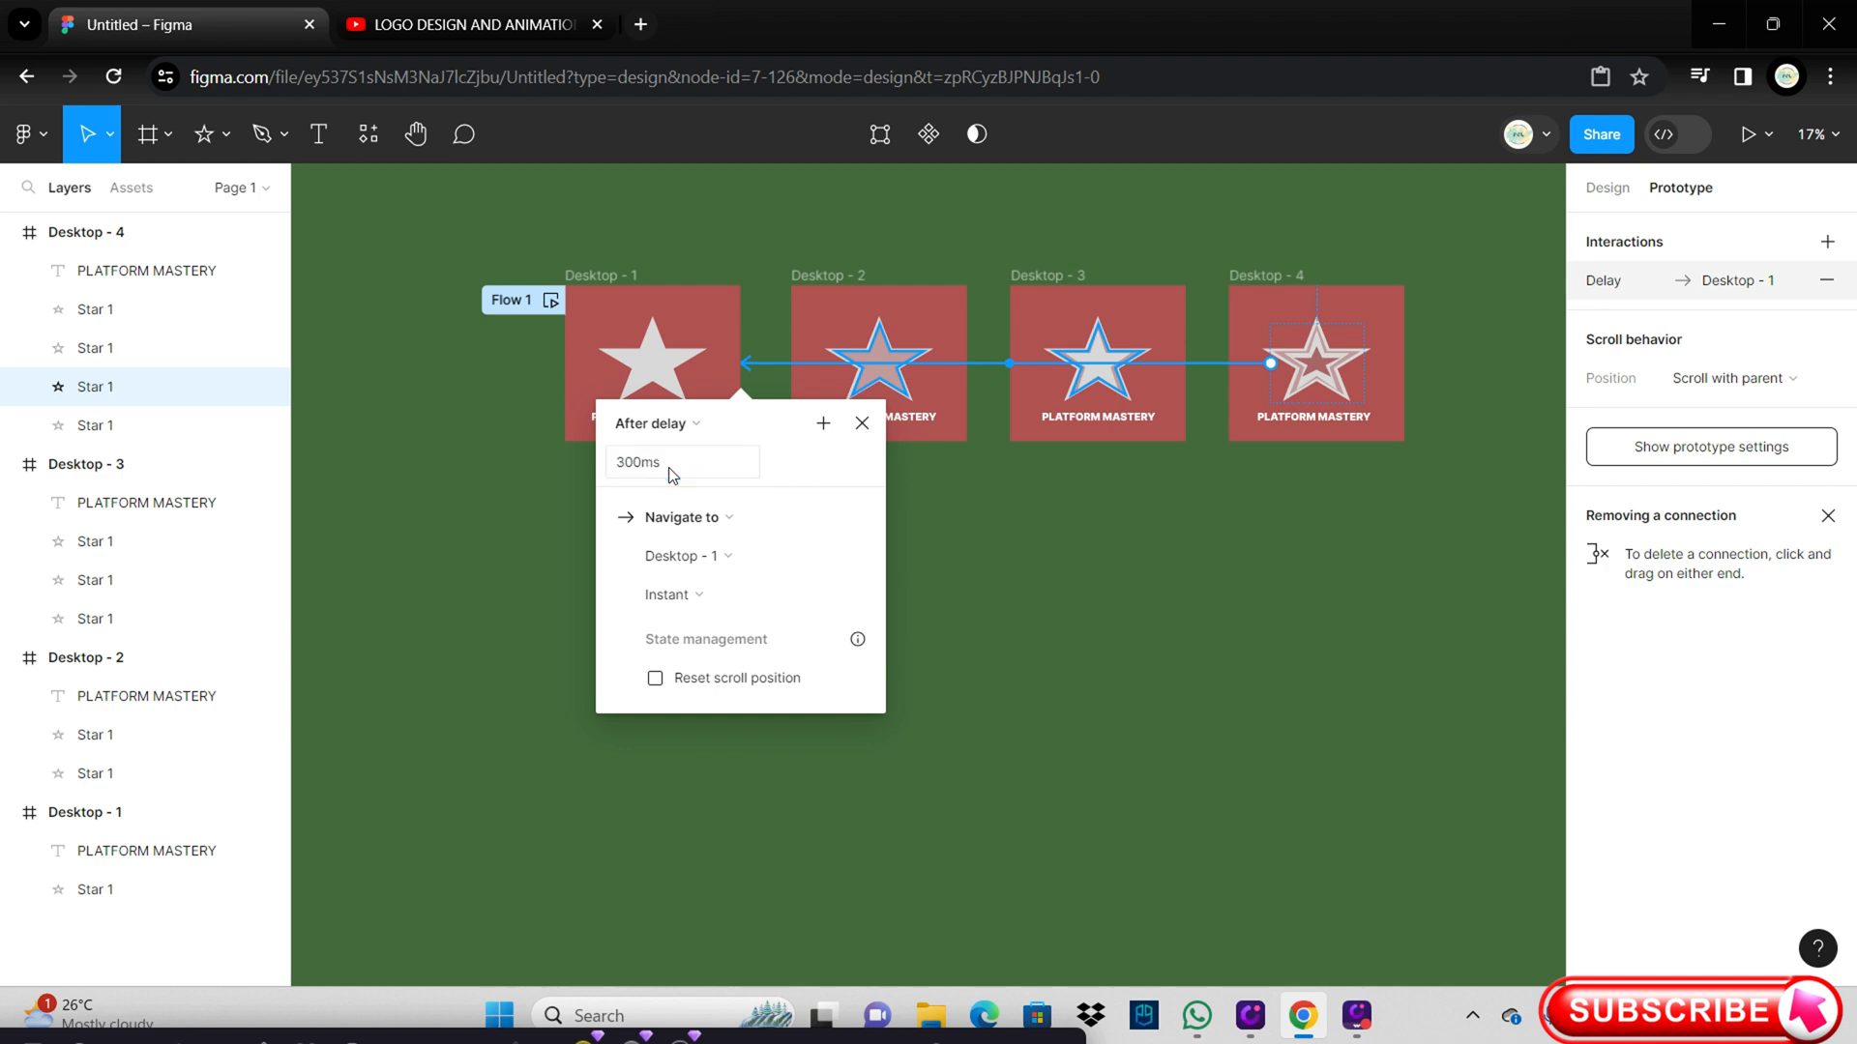
{"action": "left_click", "coordinate": [1060, 606]}
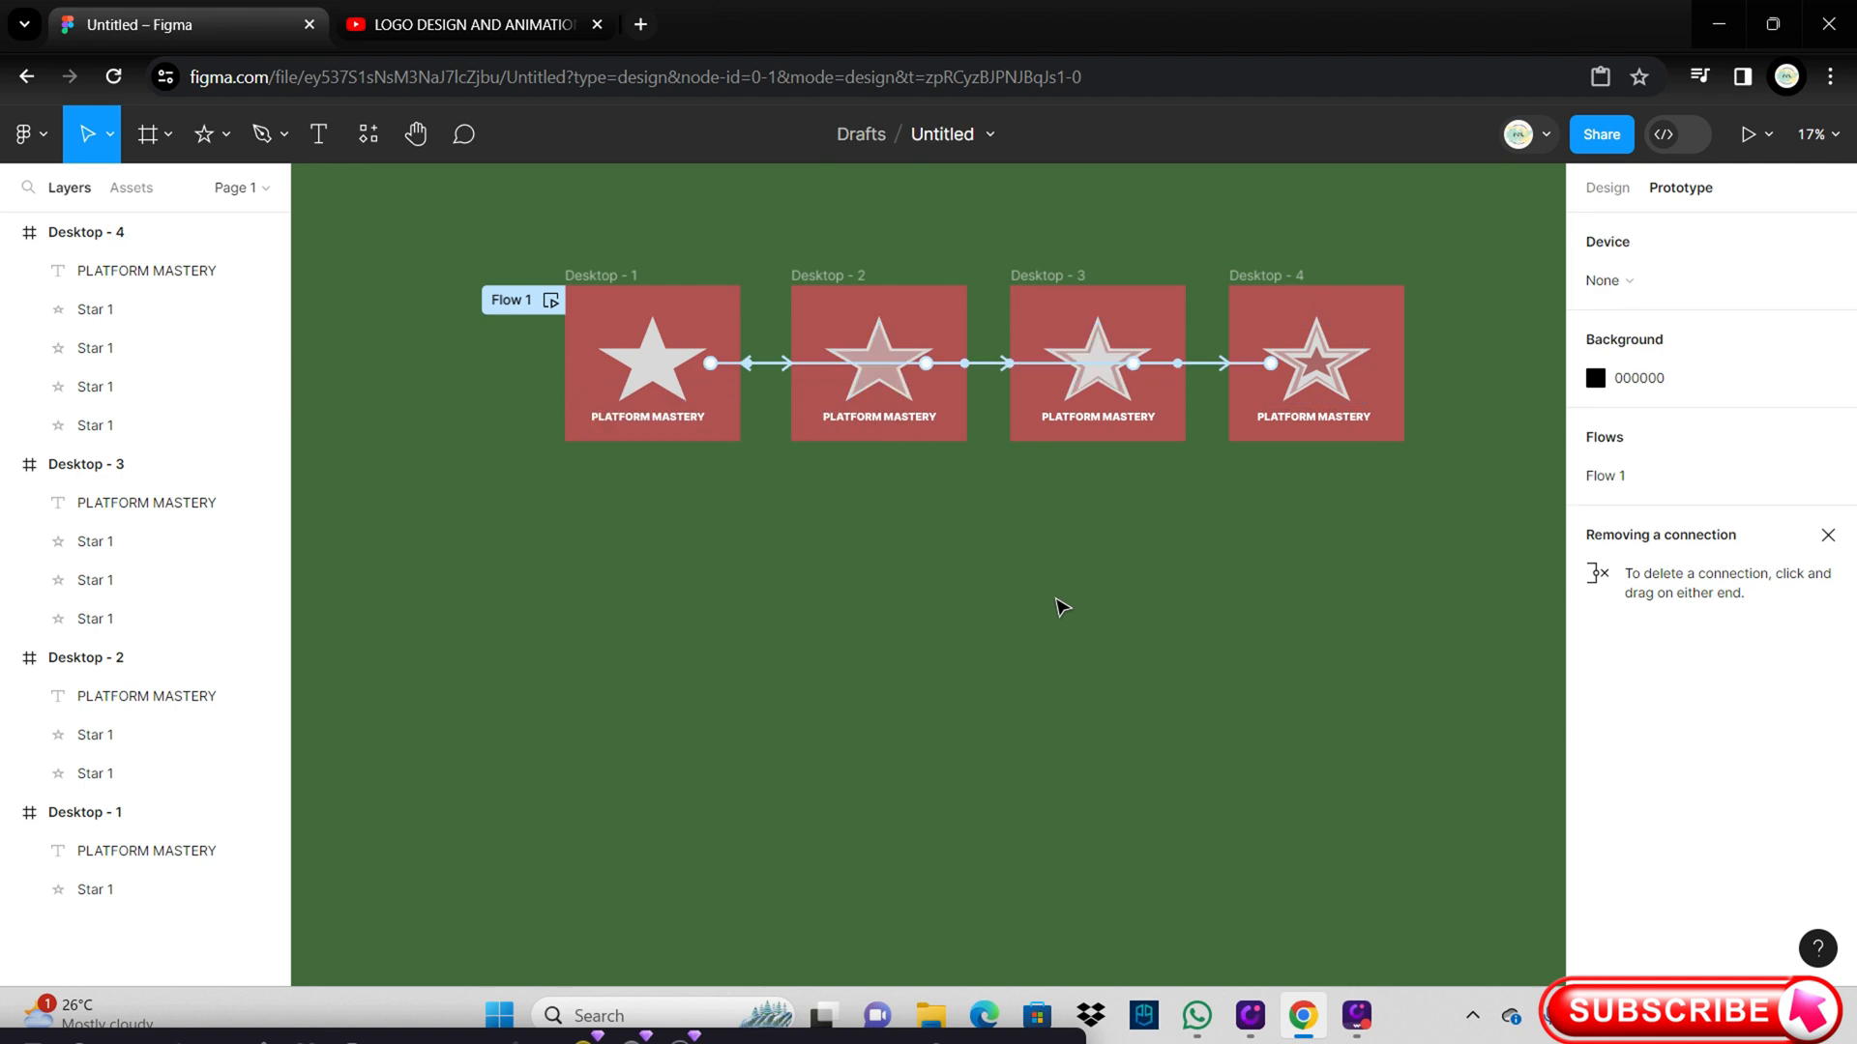
{"action": "mouse_move", "coordinate": [1176, 746]}
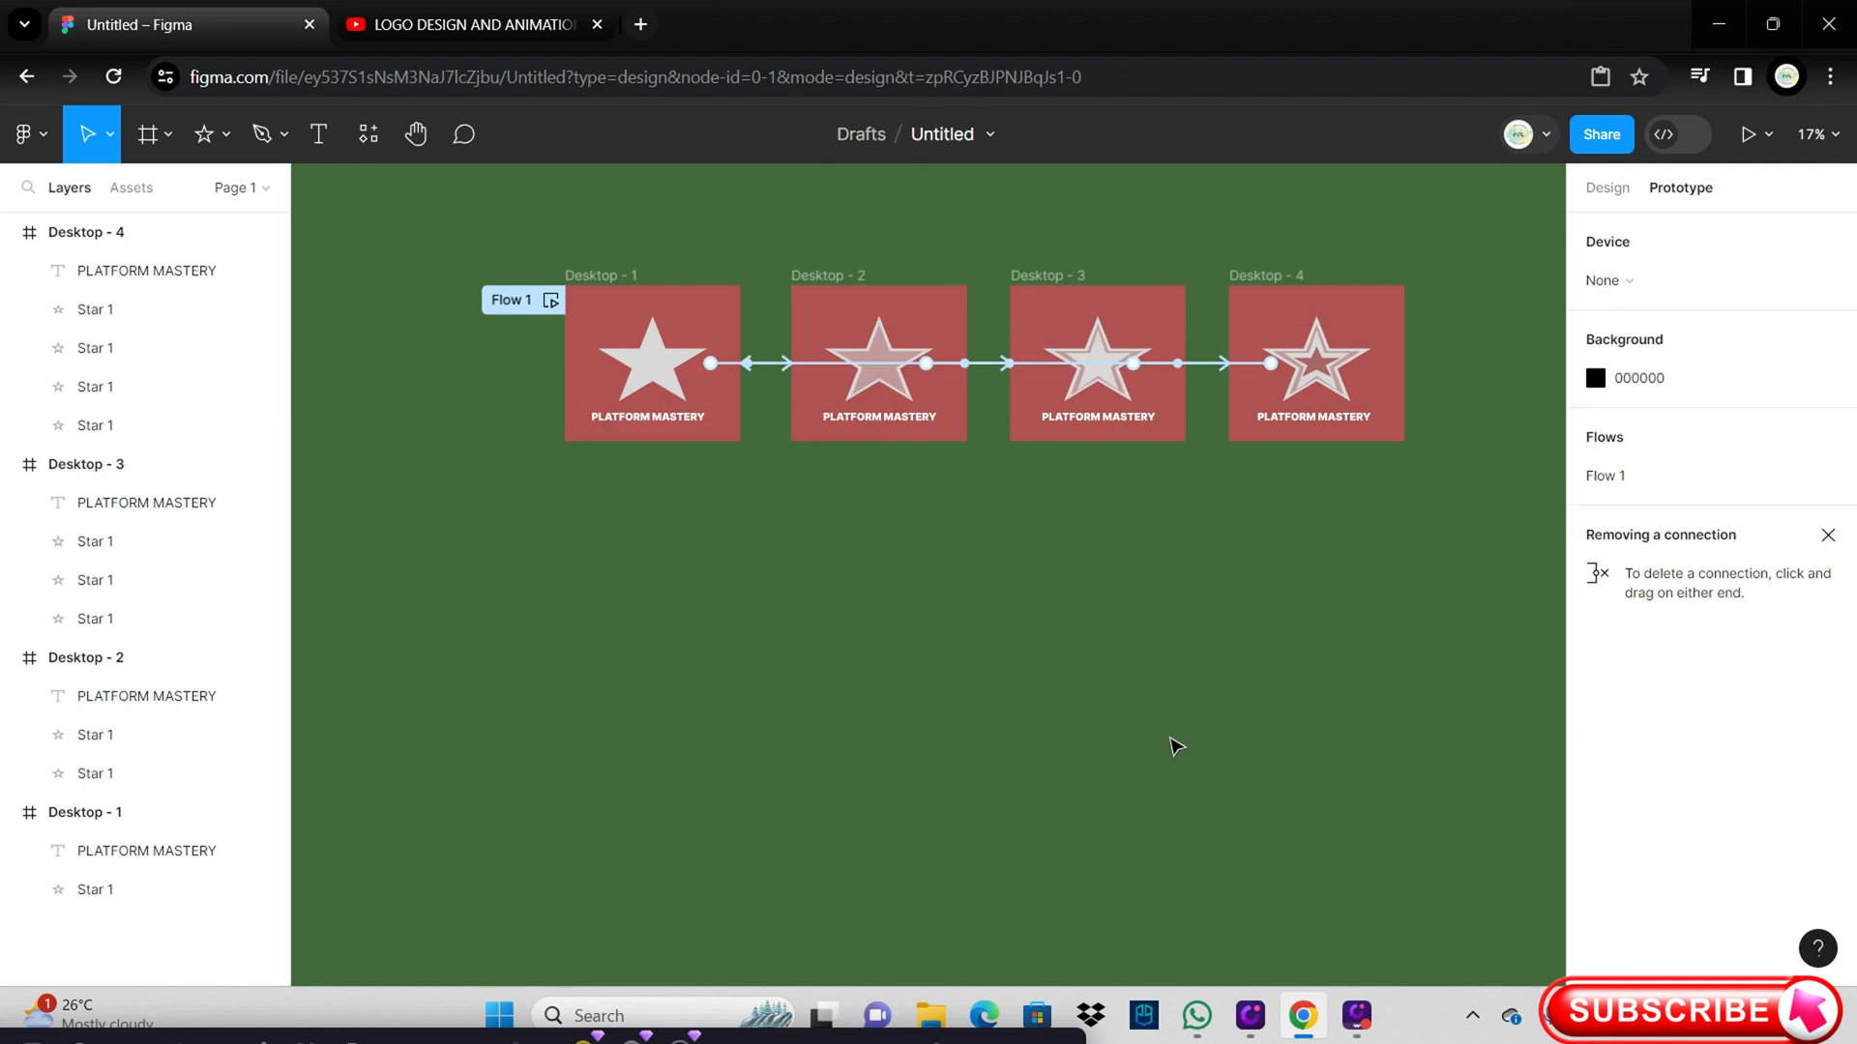
{"action": "mouse_move", "coordinate": [1724, 202]}
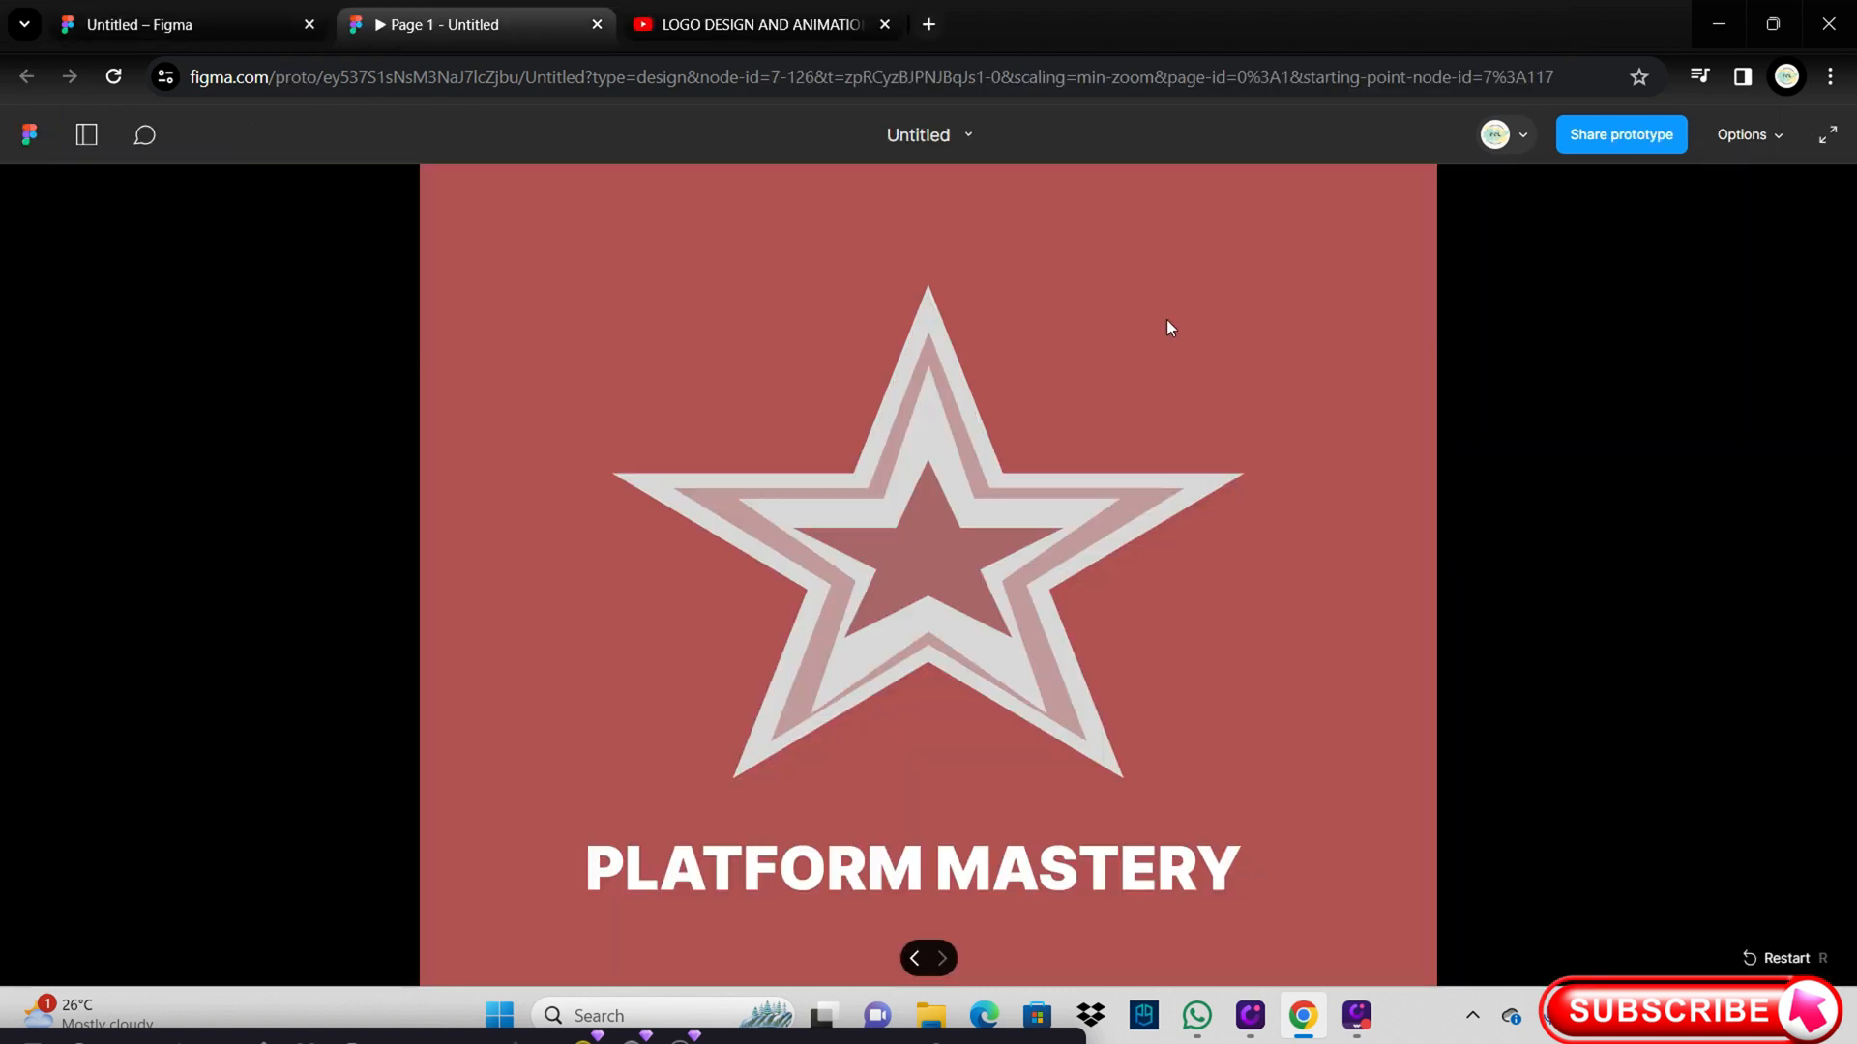
Step: Play the star logo prototype in presentation view
{"action": "left_click", "coordinate": [940, 959]}
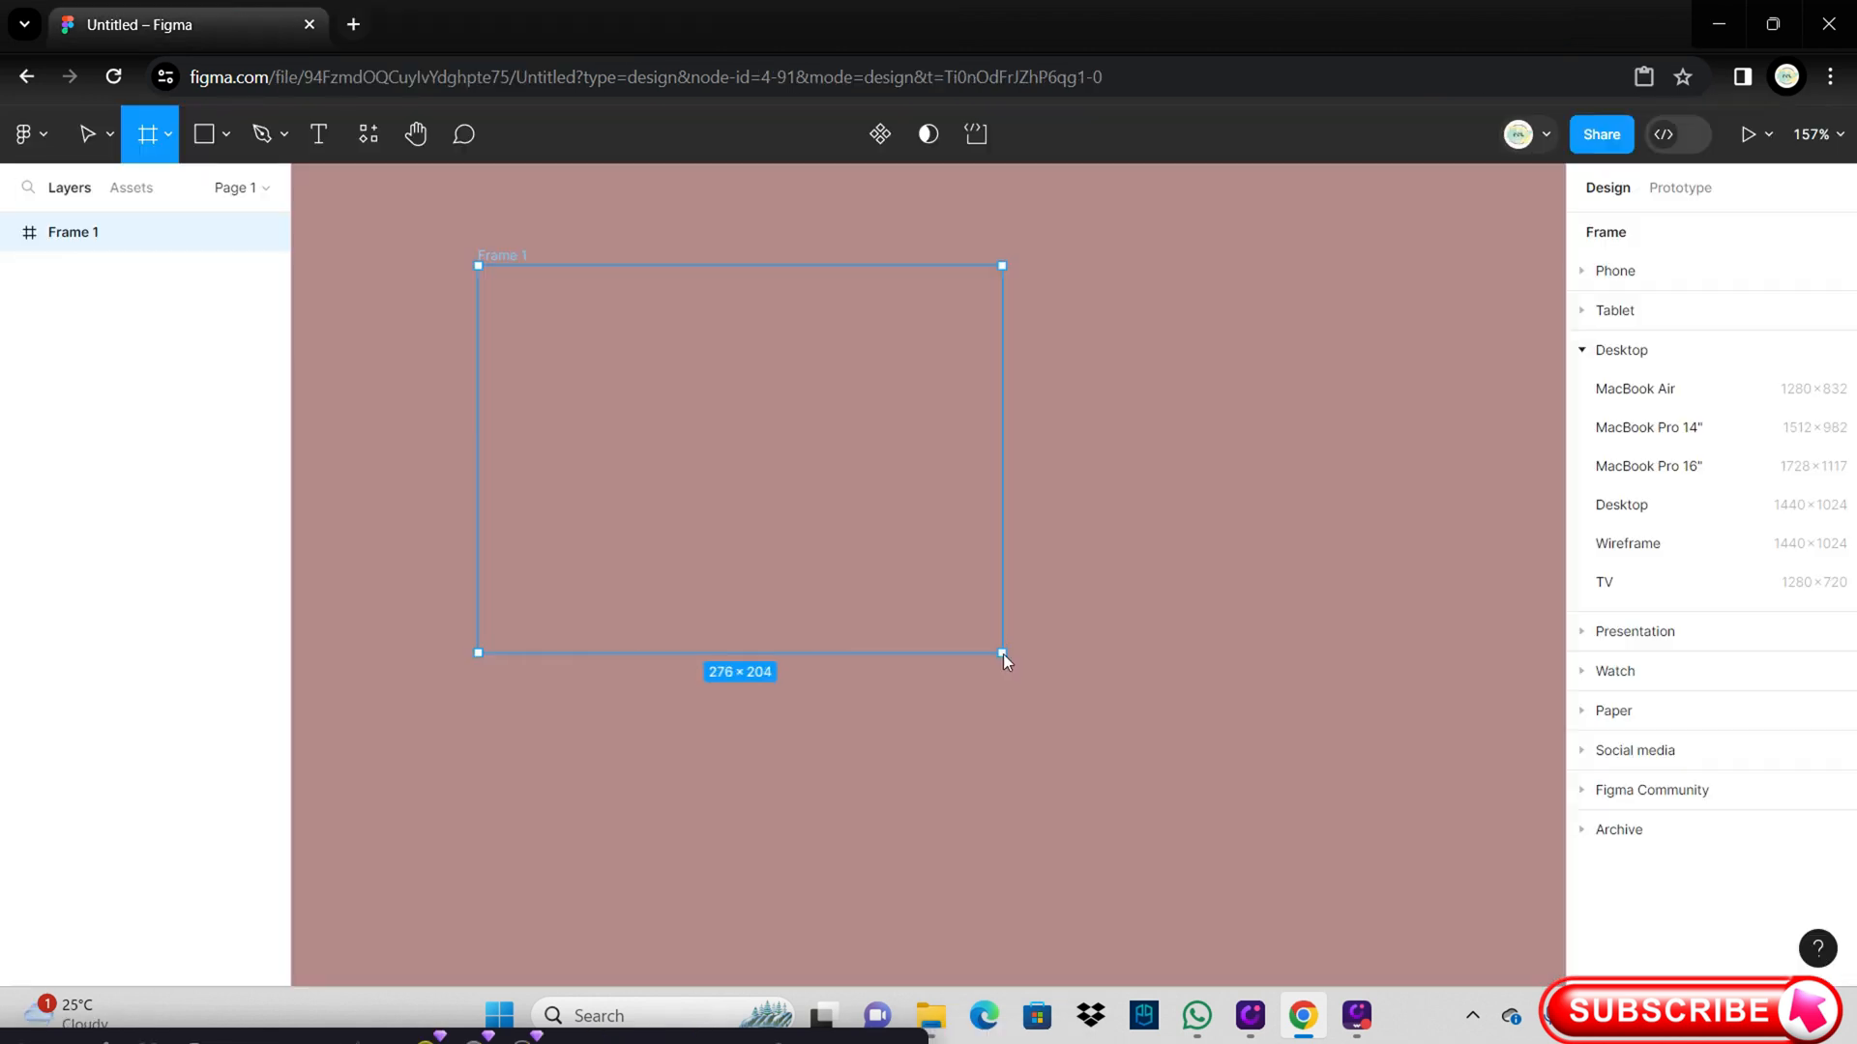
Step: Draw a white frame and add a black letter P at font size 200
{"action": "left_click_drag", "start_coordinate": [1001, 650], "coordinate": [1198, 833]}
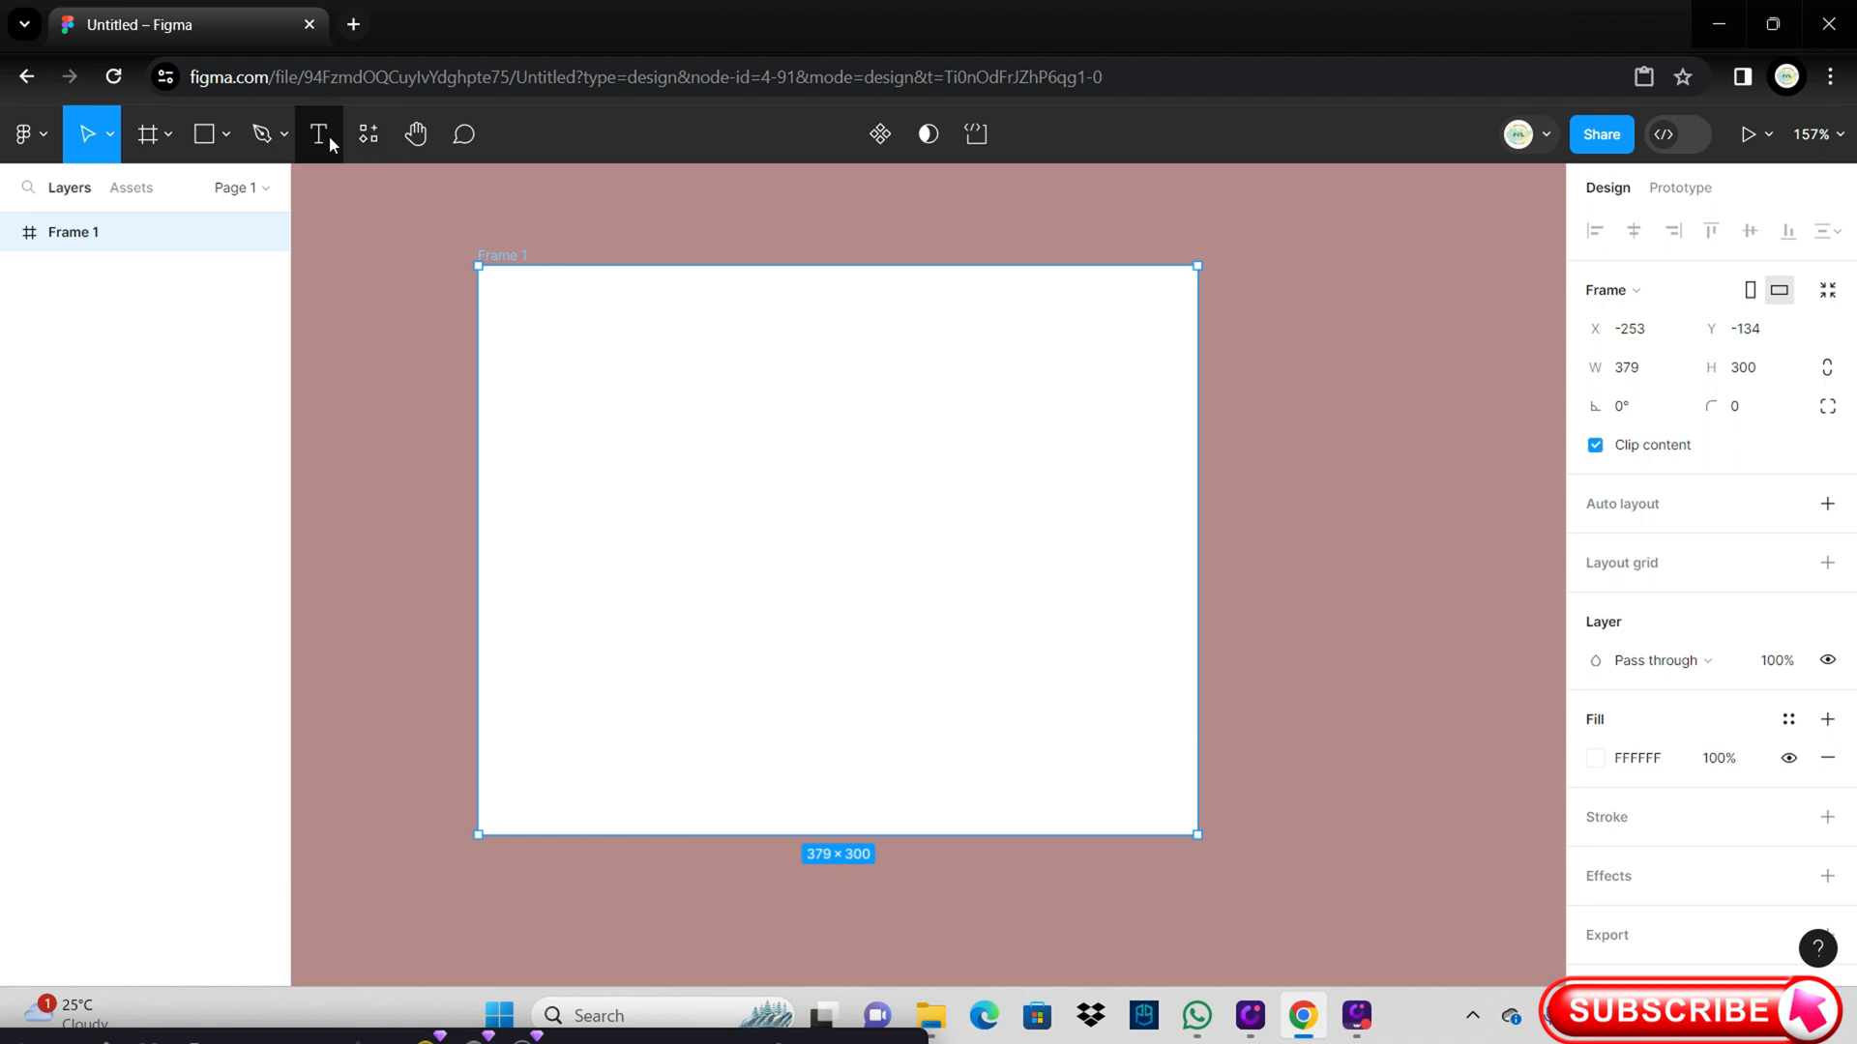
{"action": "left_click", "coordinate": [318, 133]}
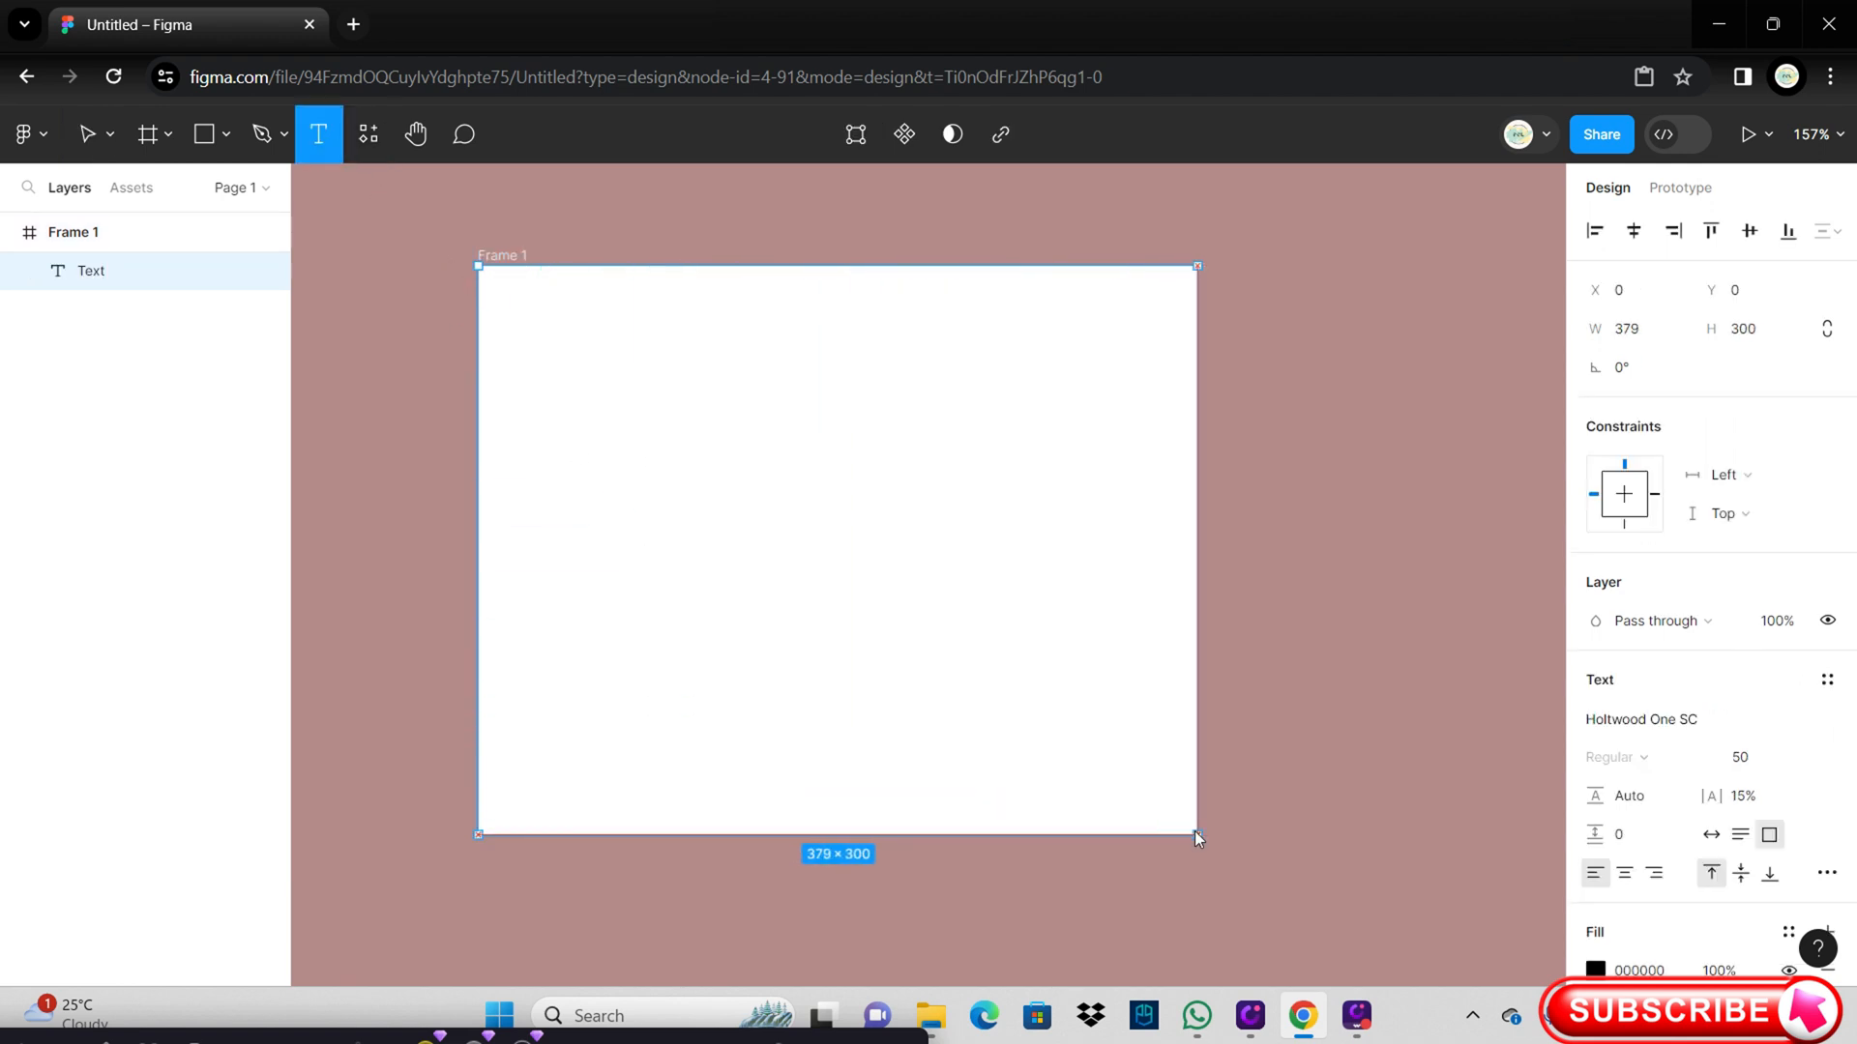
{"action": "left_click", "coordinate": [1756, 756]}
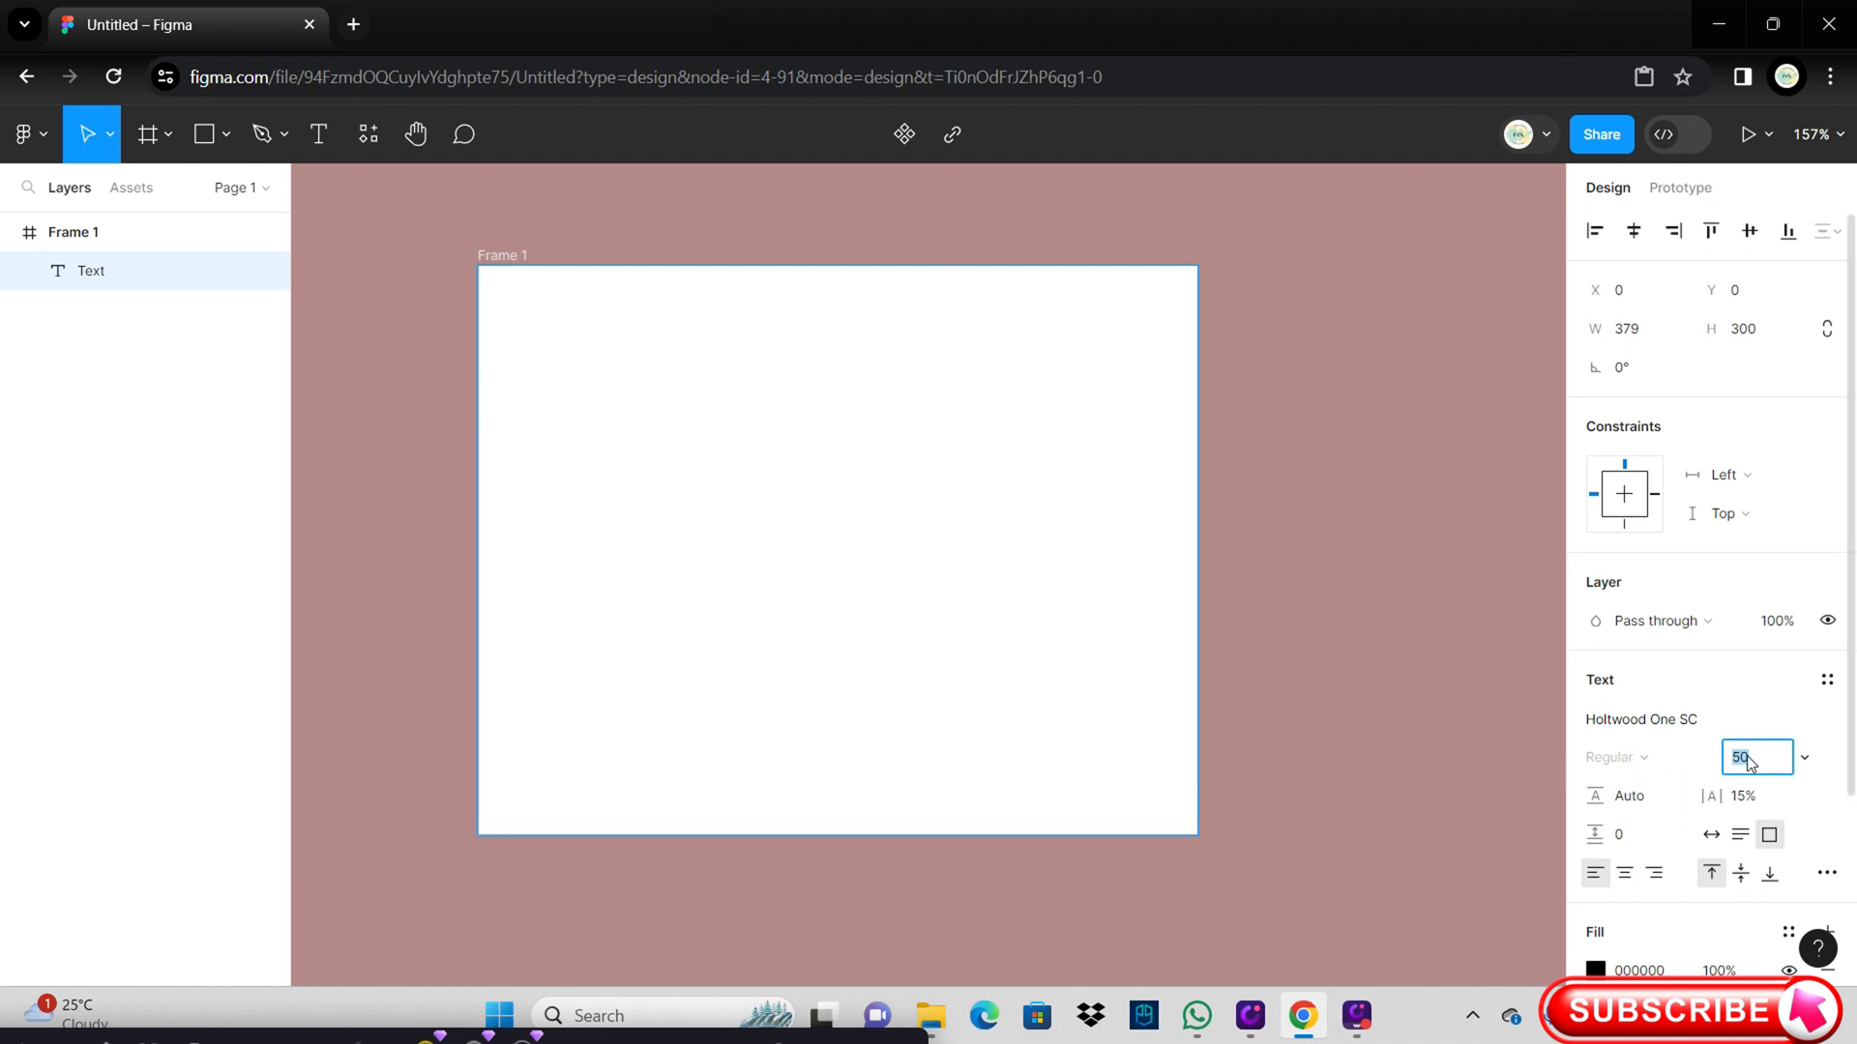
{"action": "type", "text": "200"}
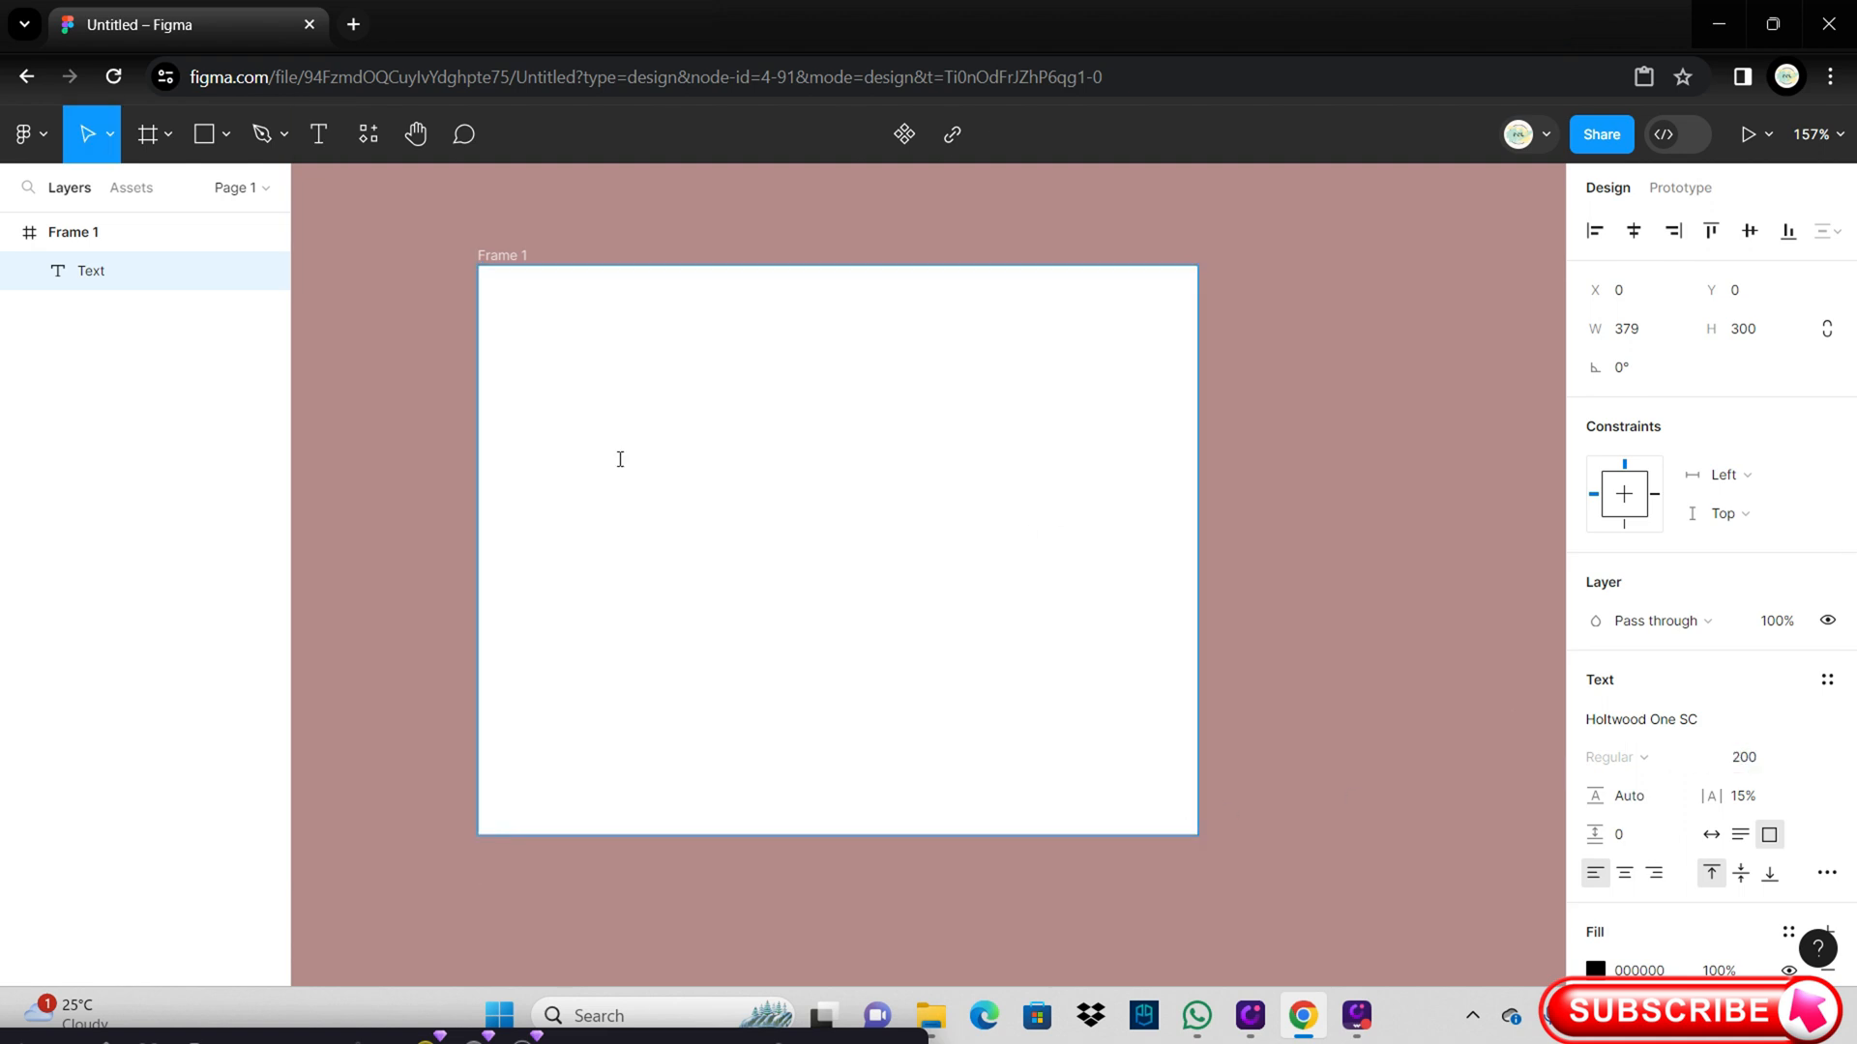
{"action": "type", "text": "P"}
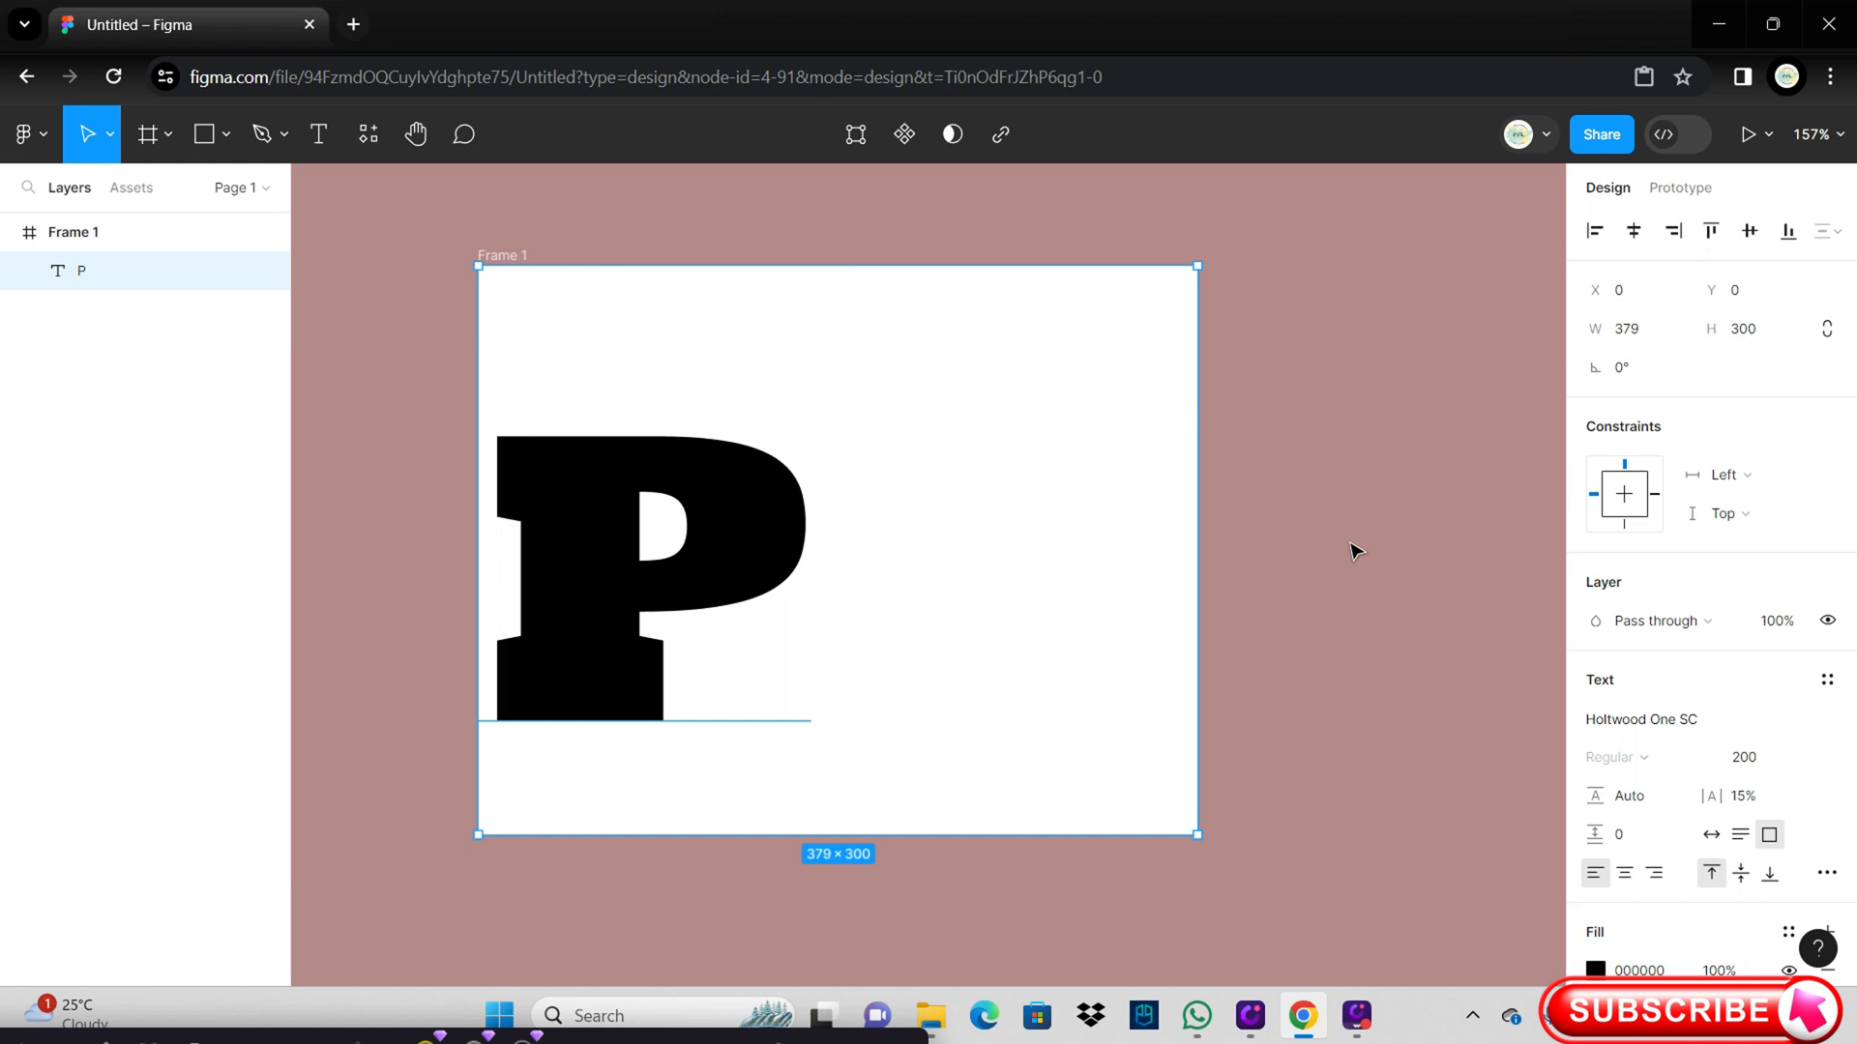
{"action": "mouse_move", "coordinate": [1362, 483]}
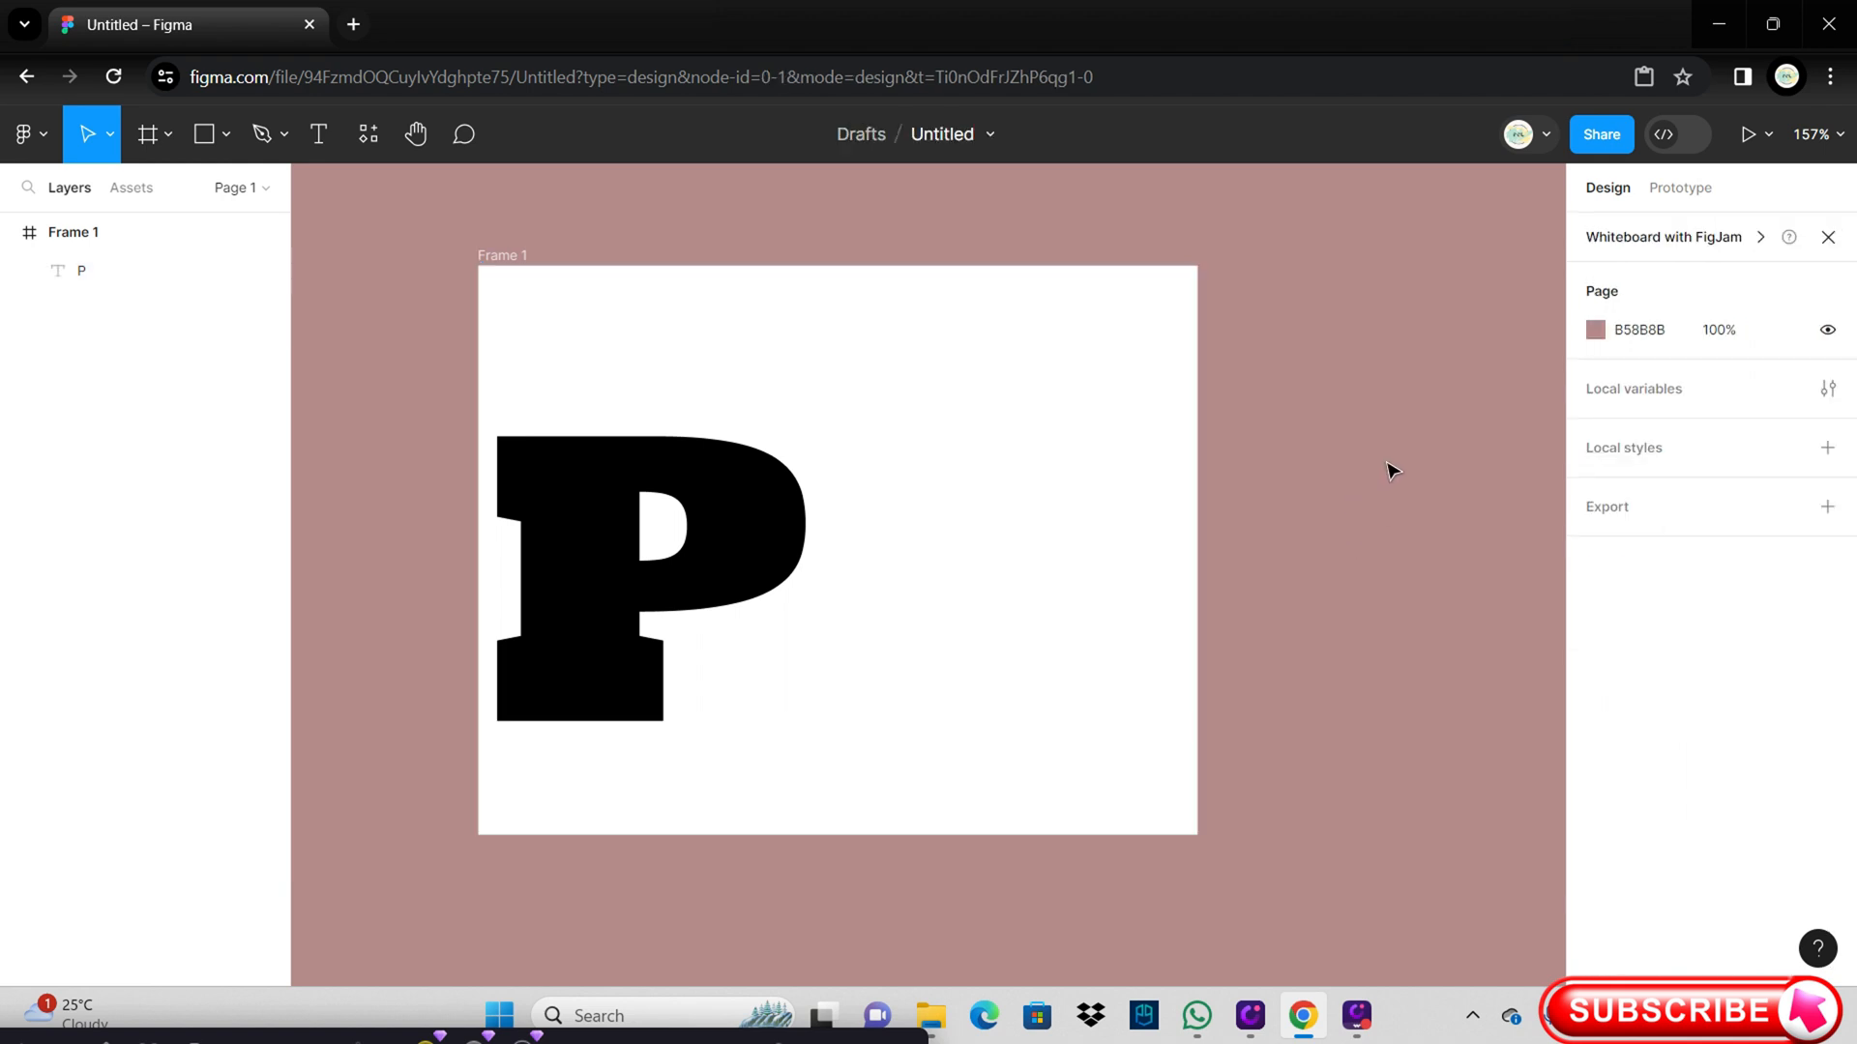
Step: Draw a rectangle across the middle of the P and subtract it to slice the letter
{"action": "left_click", "coordinate": [231, 133]}
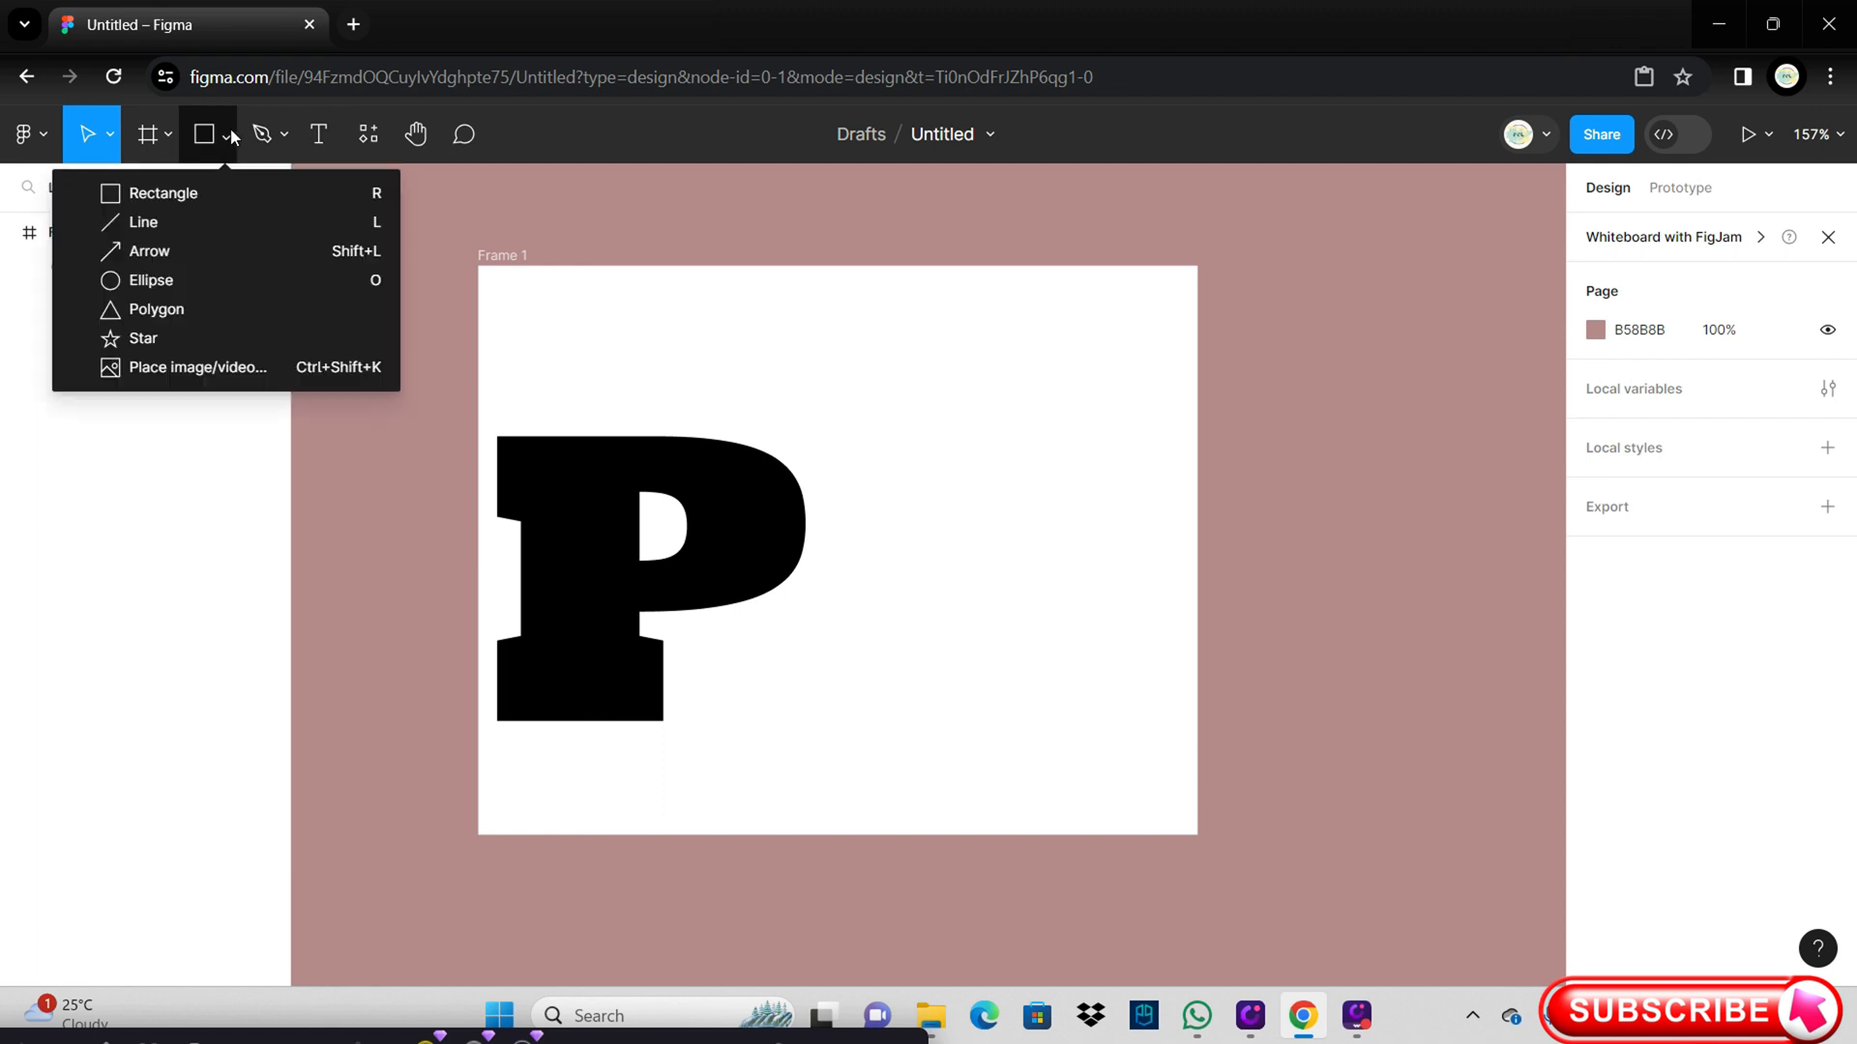
{"action": "left_click_drag", "start_coordinate": [1276, 342], "coordinate": [1543, 452]}
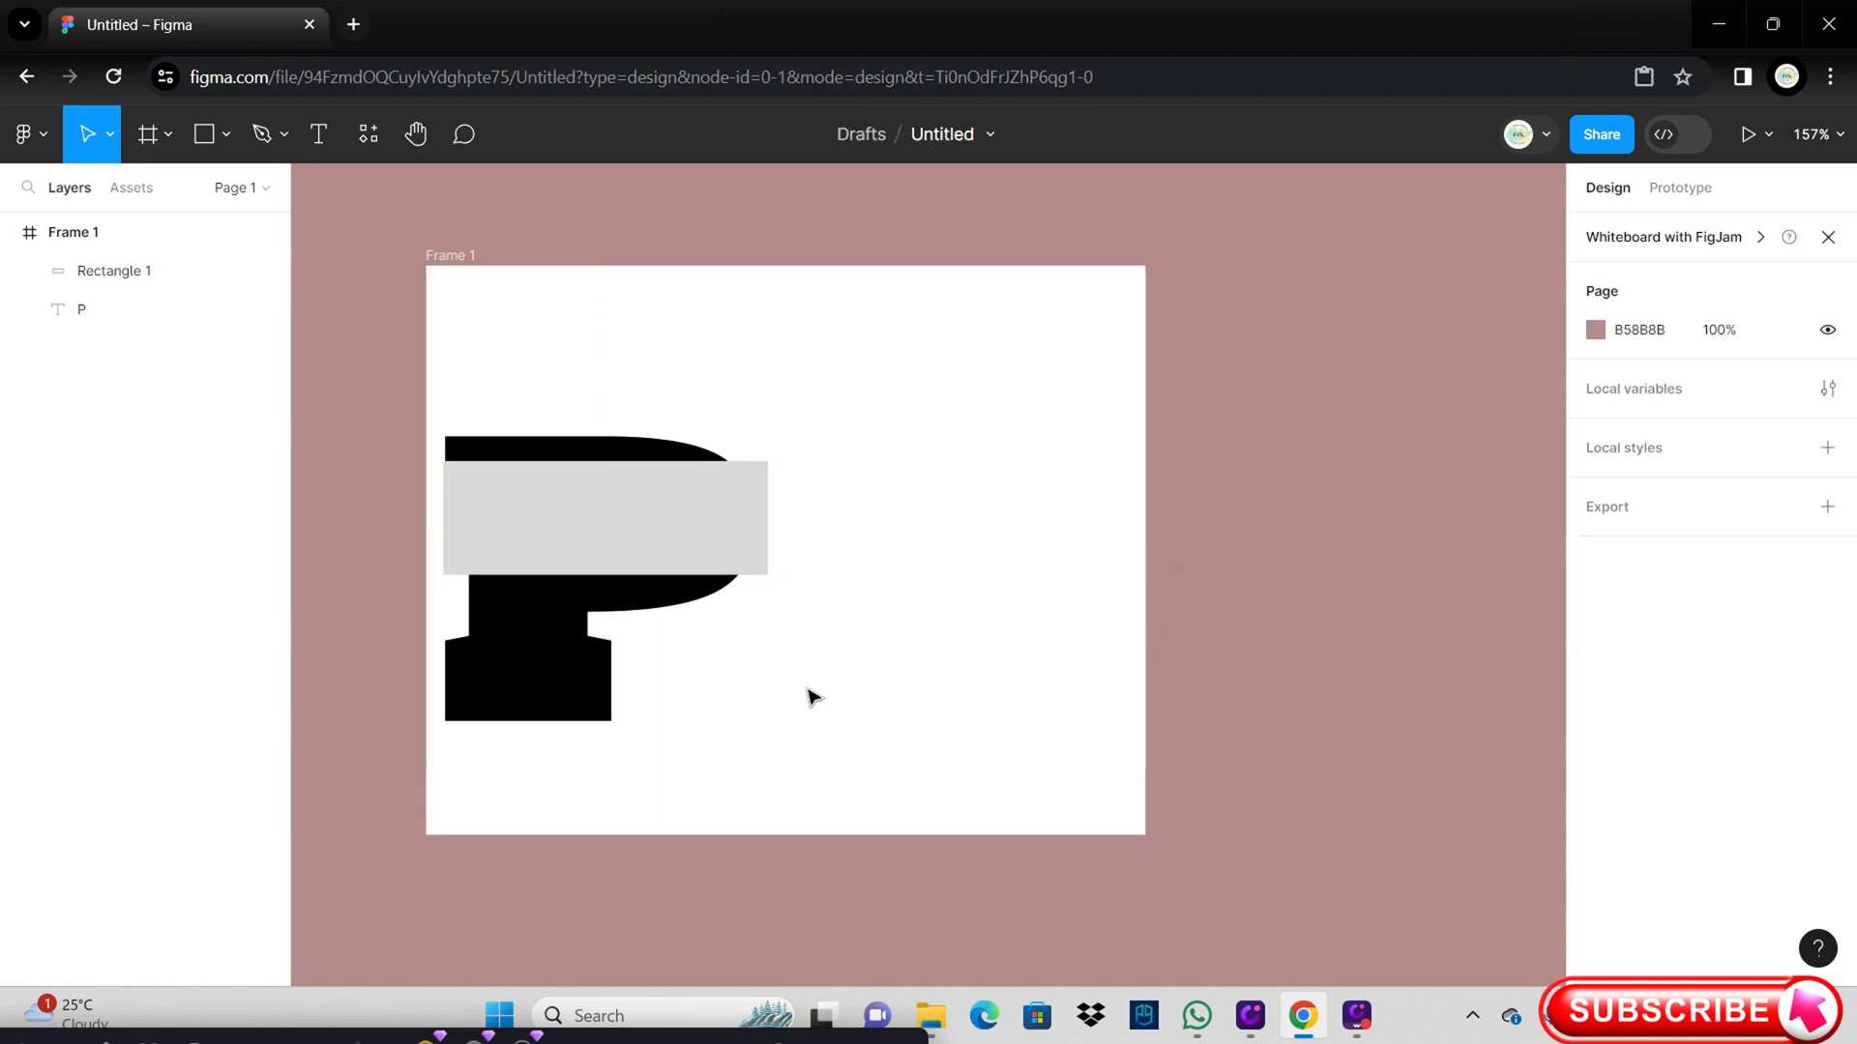
{"action": "left_click", "coordinate": [945, 134]}
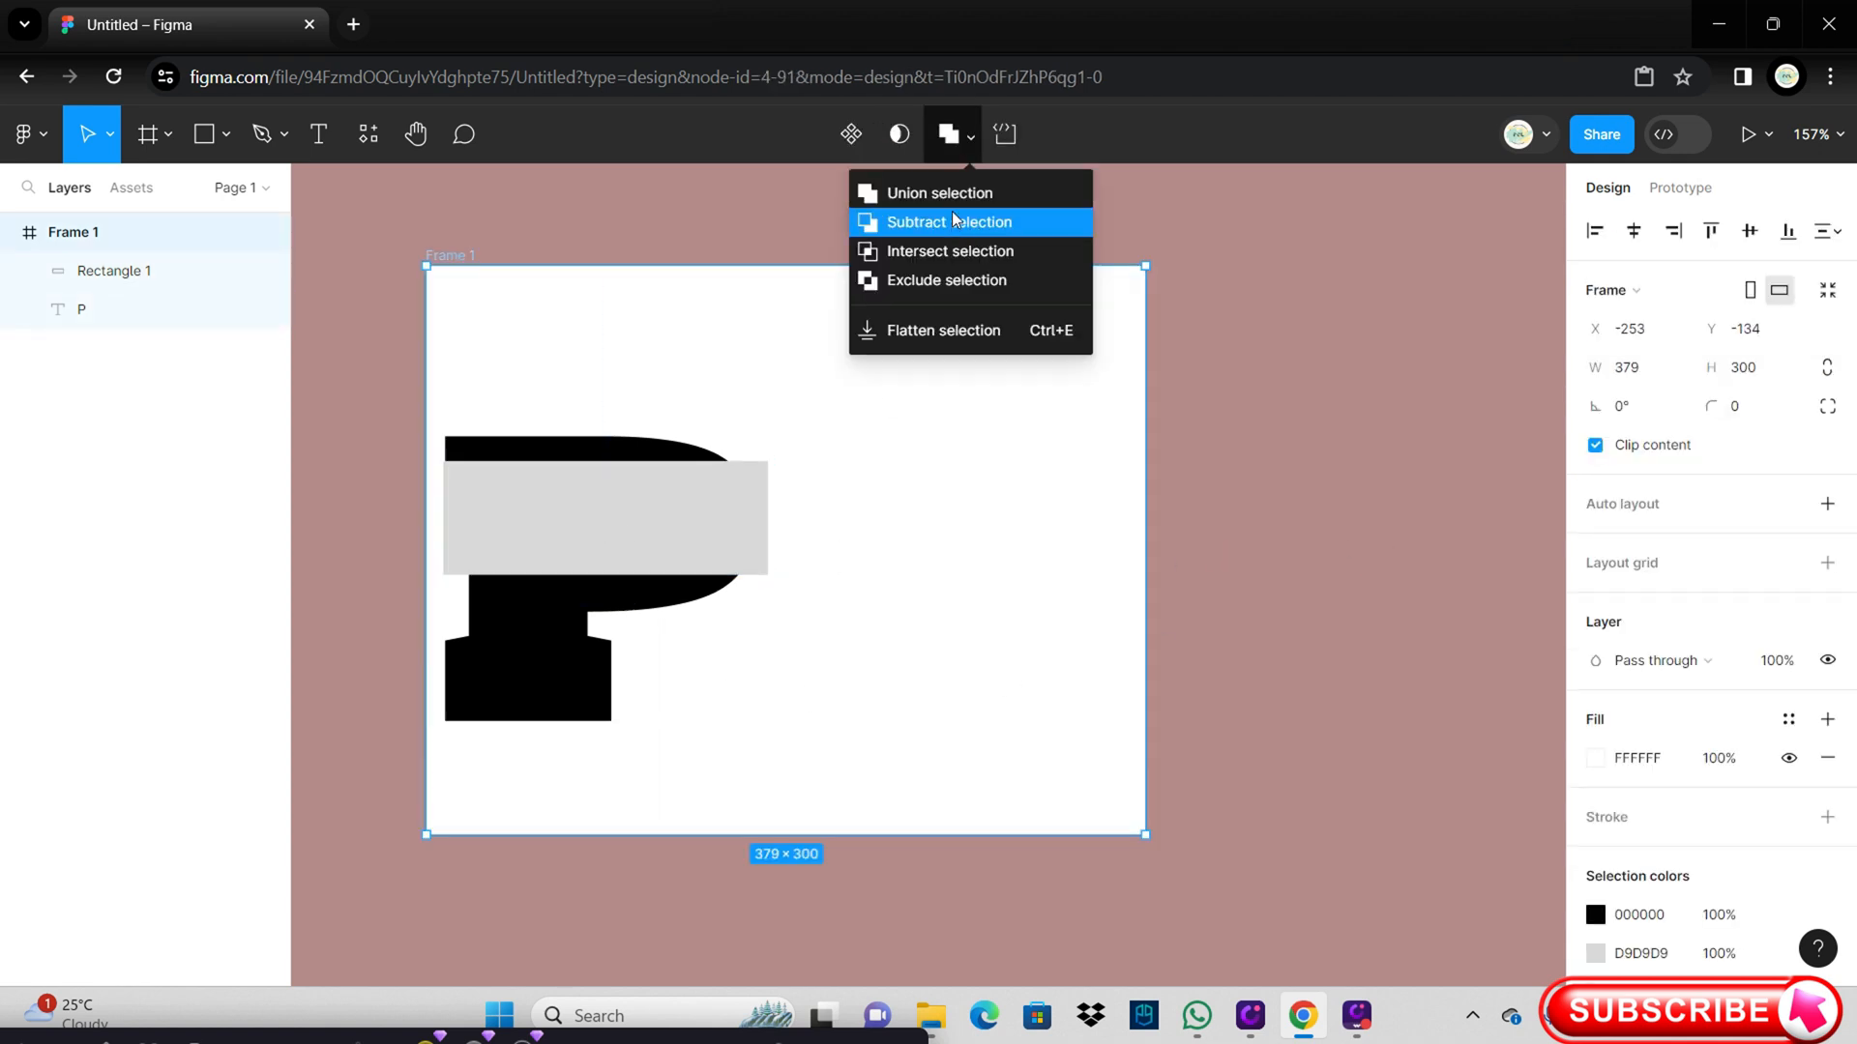
{"action": "left_click", "coordinate": [947, 221]}
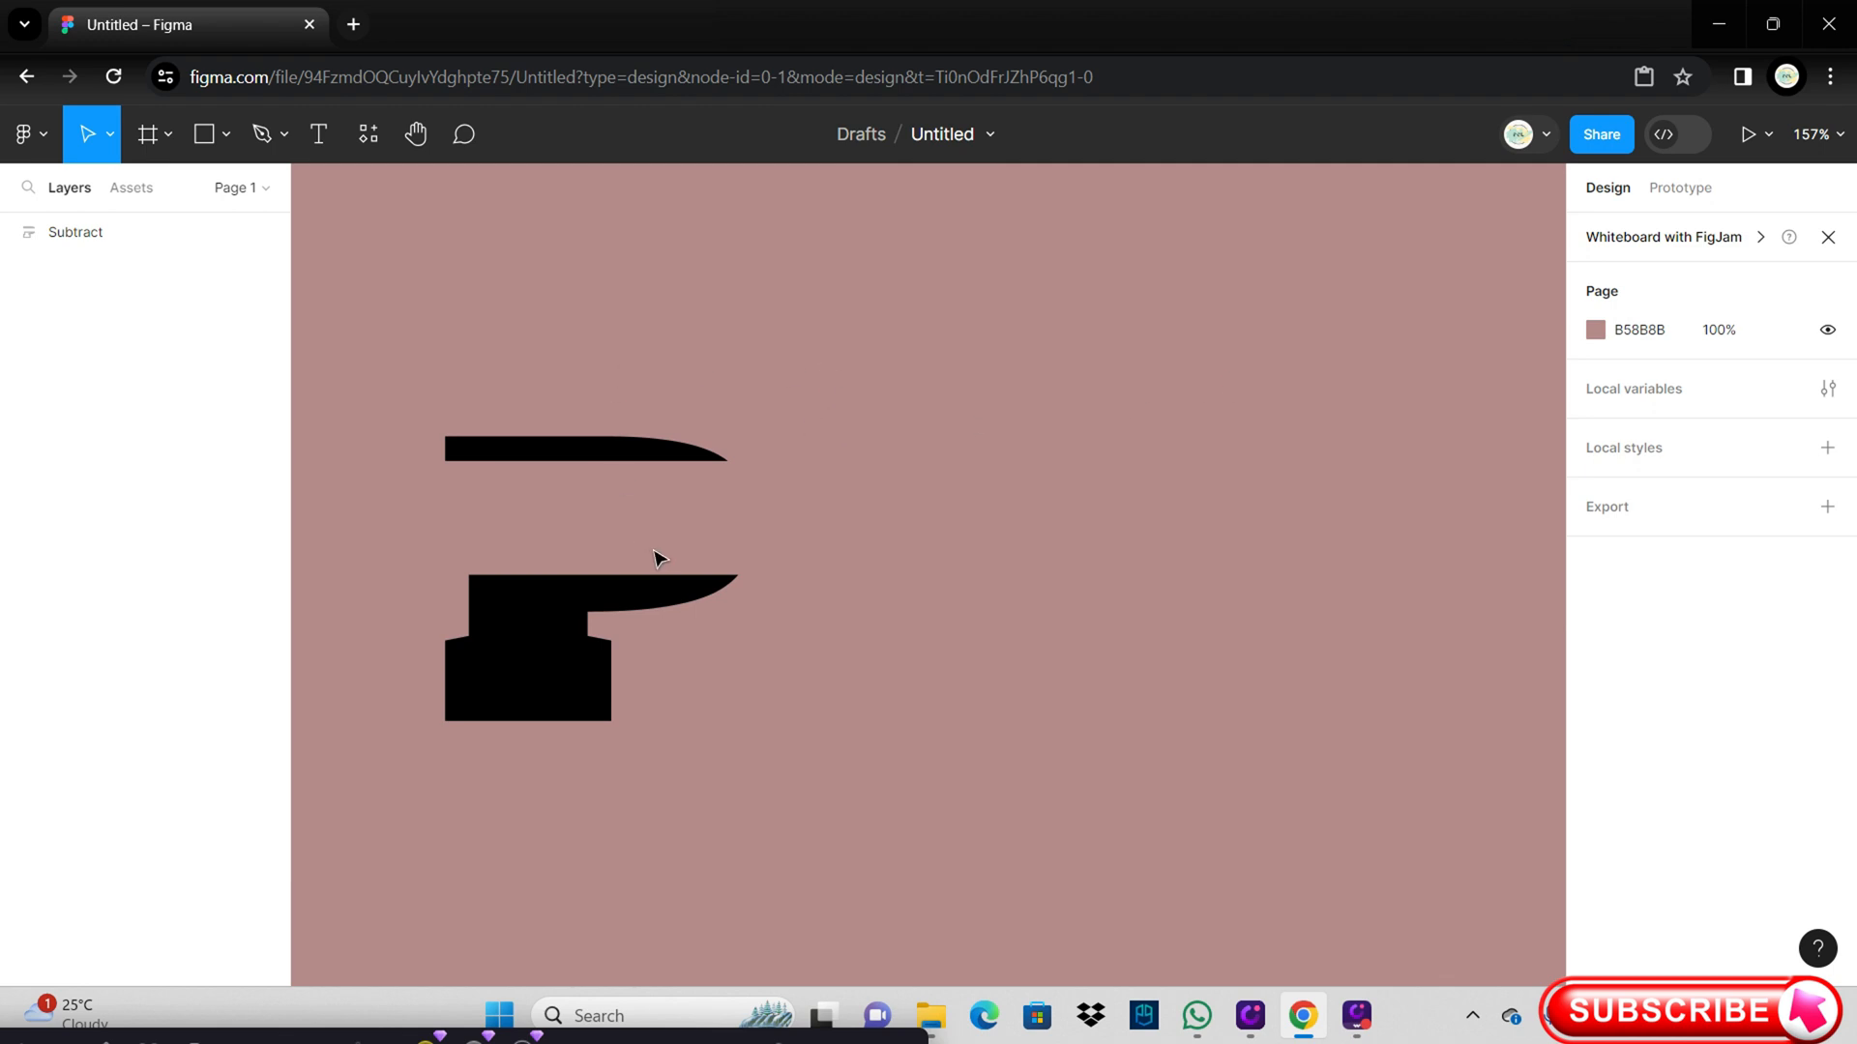
{"action": "left_click", "coordinate": [317, 134]}
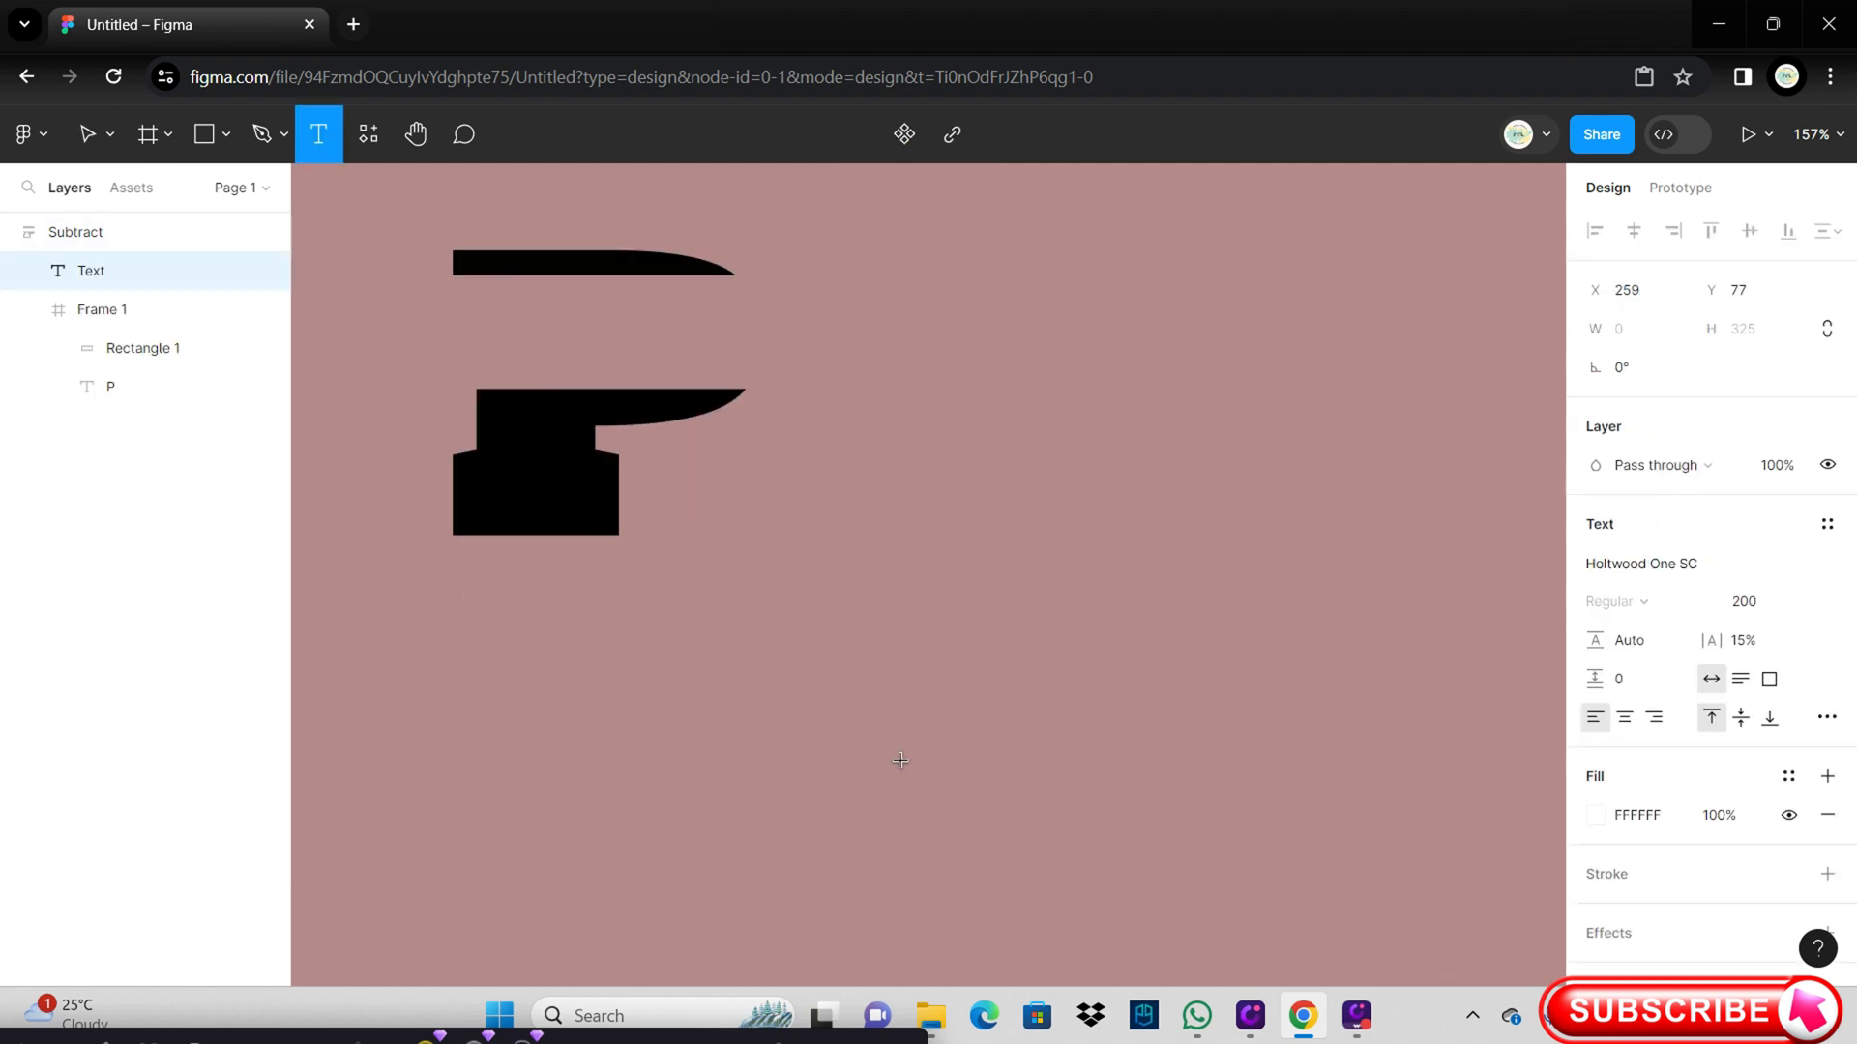
Step: Add LATFORM MASTERY text at size 20 and widen its box to one line
{"action": "left_click_drag", "start_coordinate": [897, 758], "coordinate": [1145, 833]}
{"action": "type", "text": "LATFORM MASTERY"}
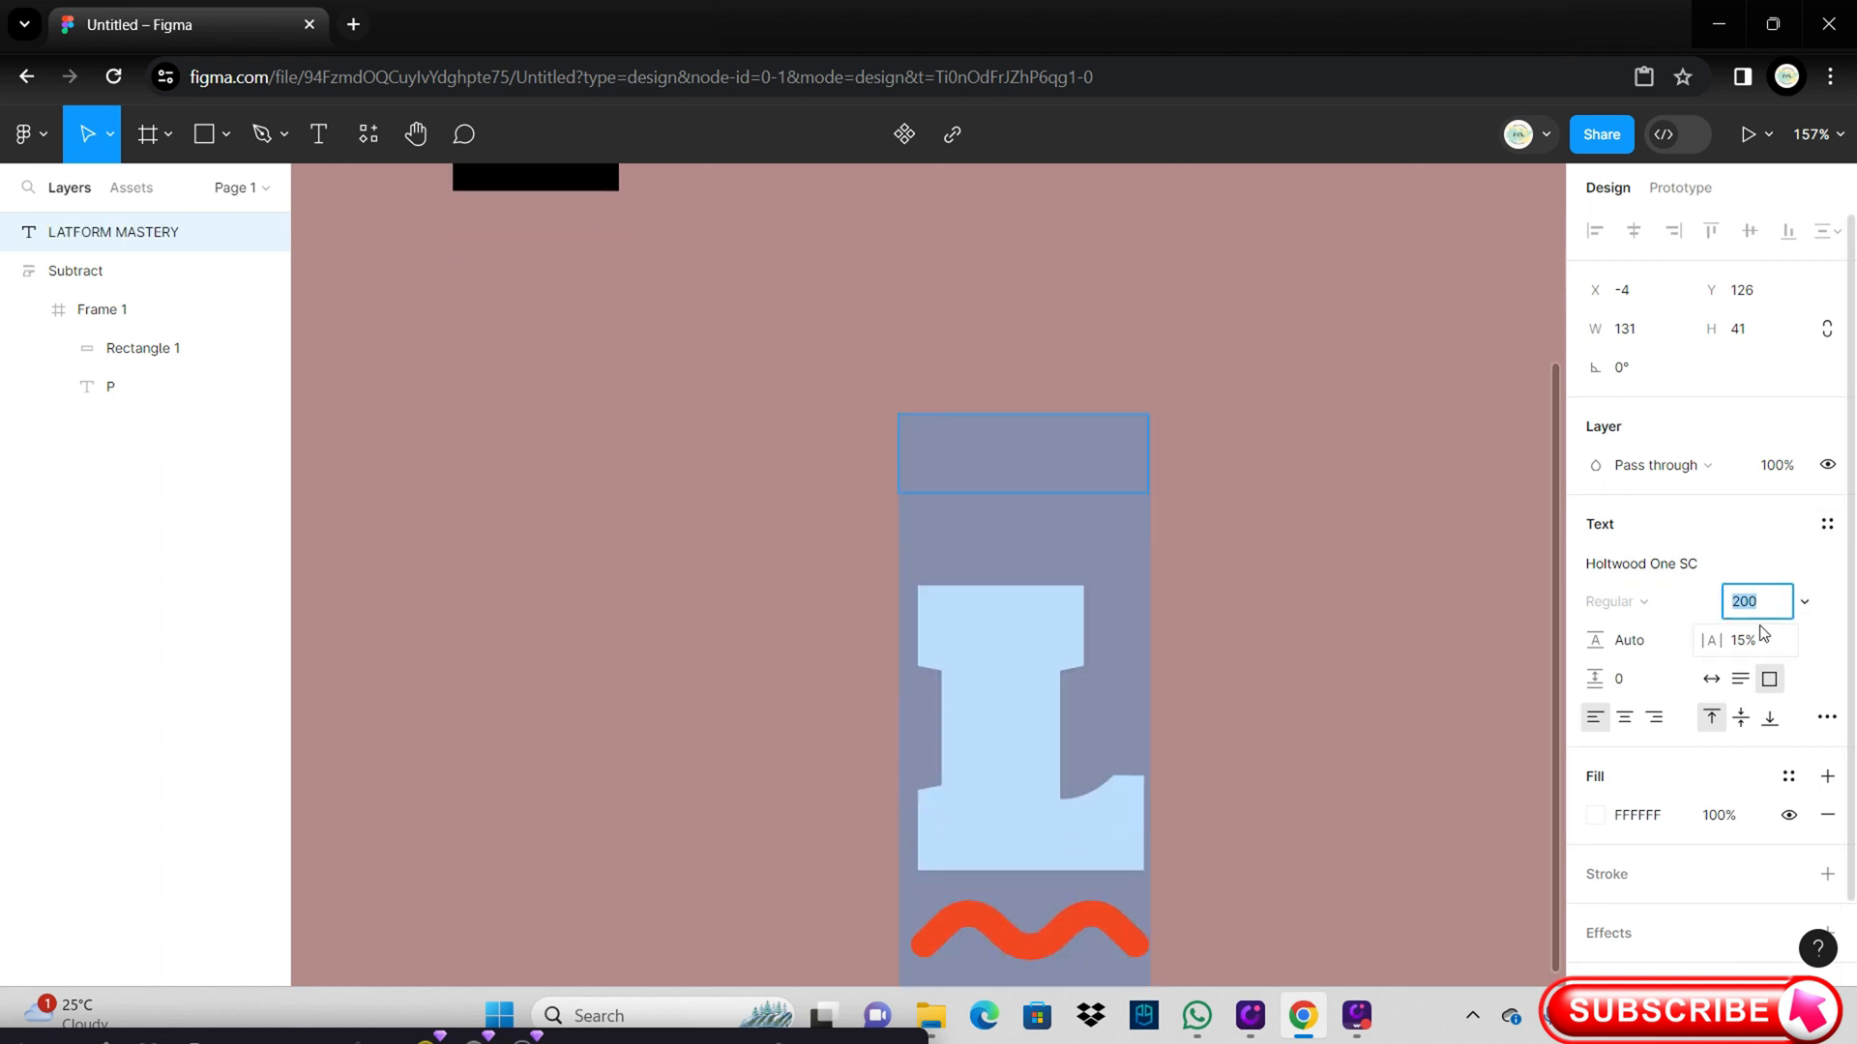
{"action": "type", "text": "20"}
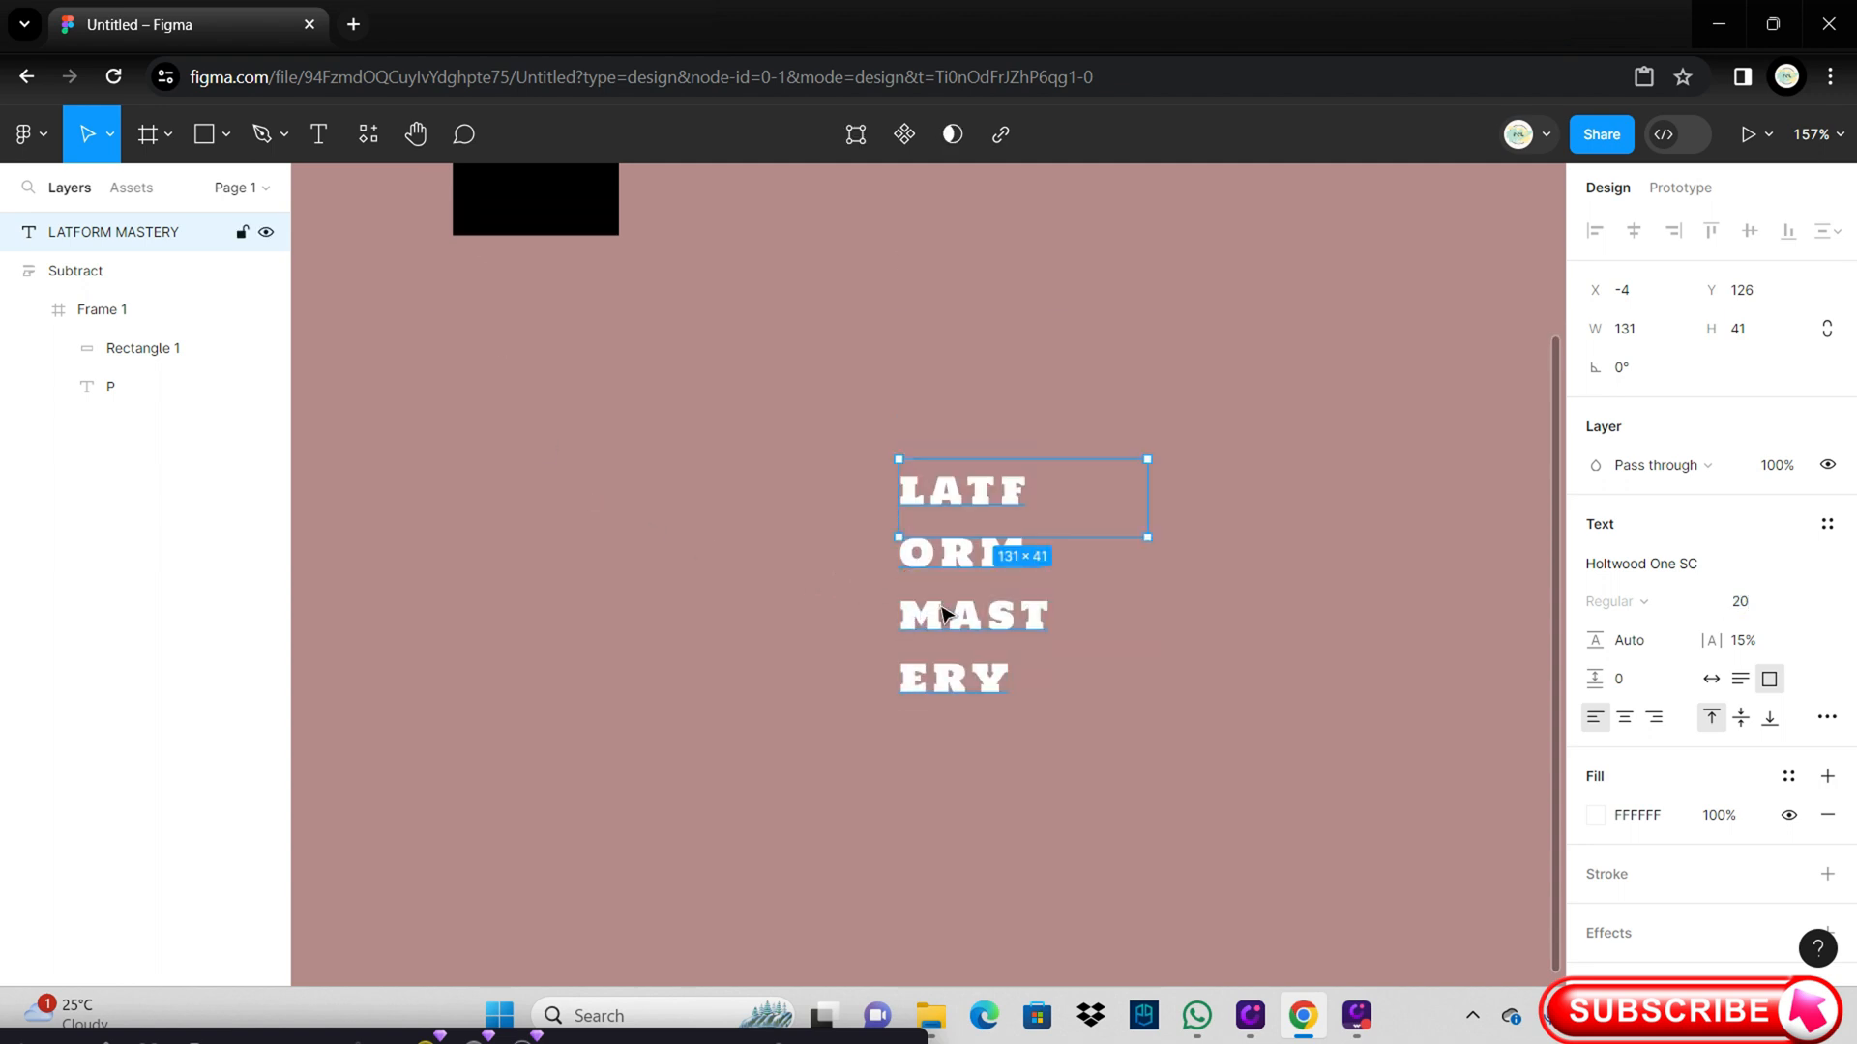
{"action": "left_click_drag", "start_coordinate": [1146, 535], "coordinate": [1309, 574]}
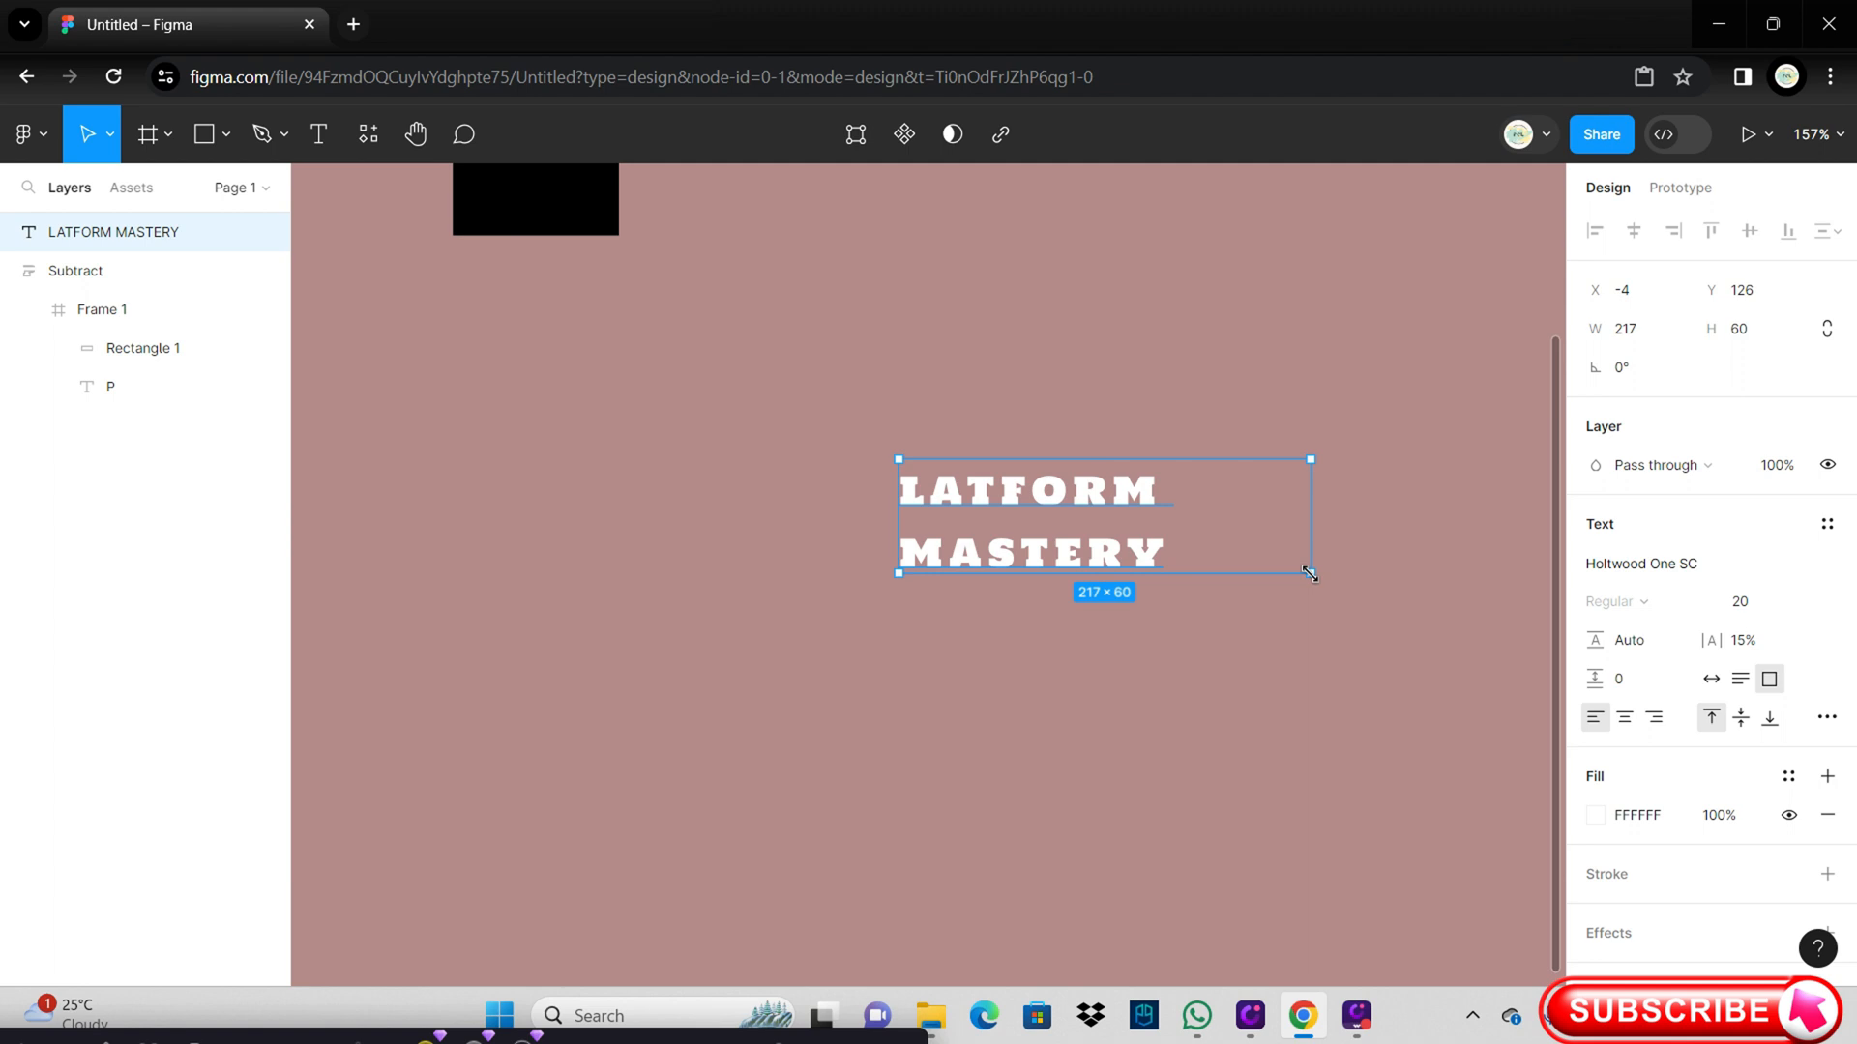
{"action": "left_click_drag", "start_coordinate": [1309, 574], "coordinate": [1474, 518]}
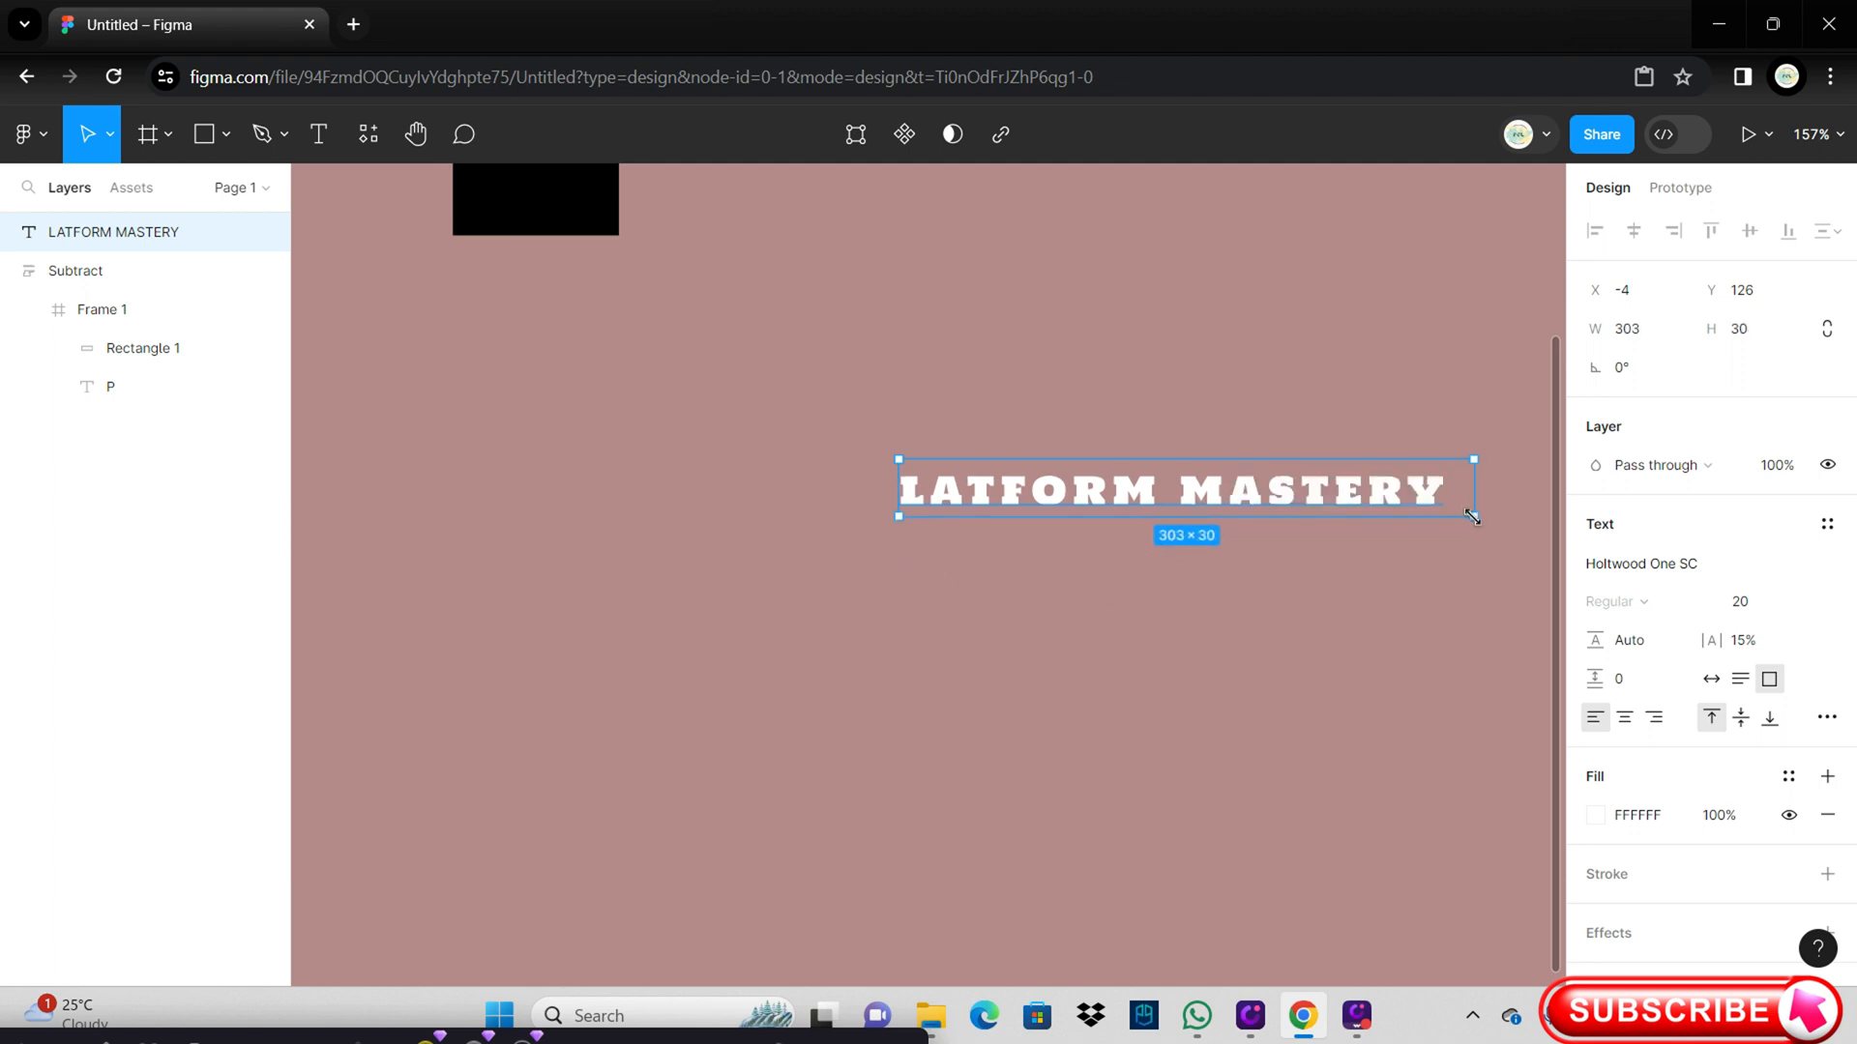
Step: Move the tagline over the sliced P, aligned with its top
{"action": "left_click_drag", "start_coordinate": [1473, 516], "coordinate": [1467, 632]}
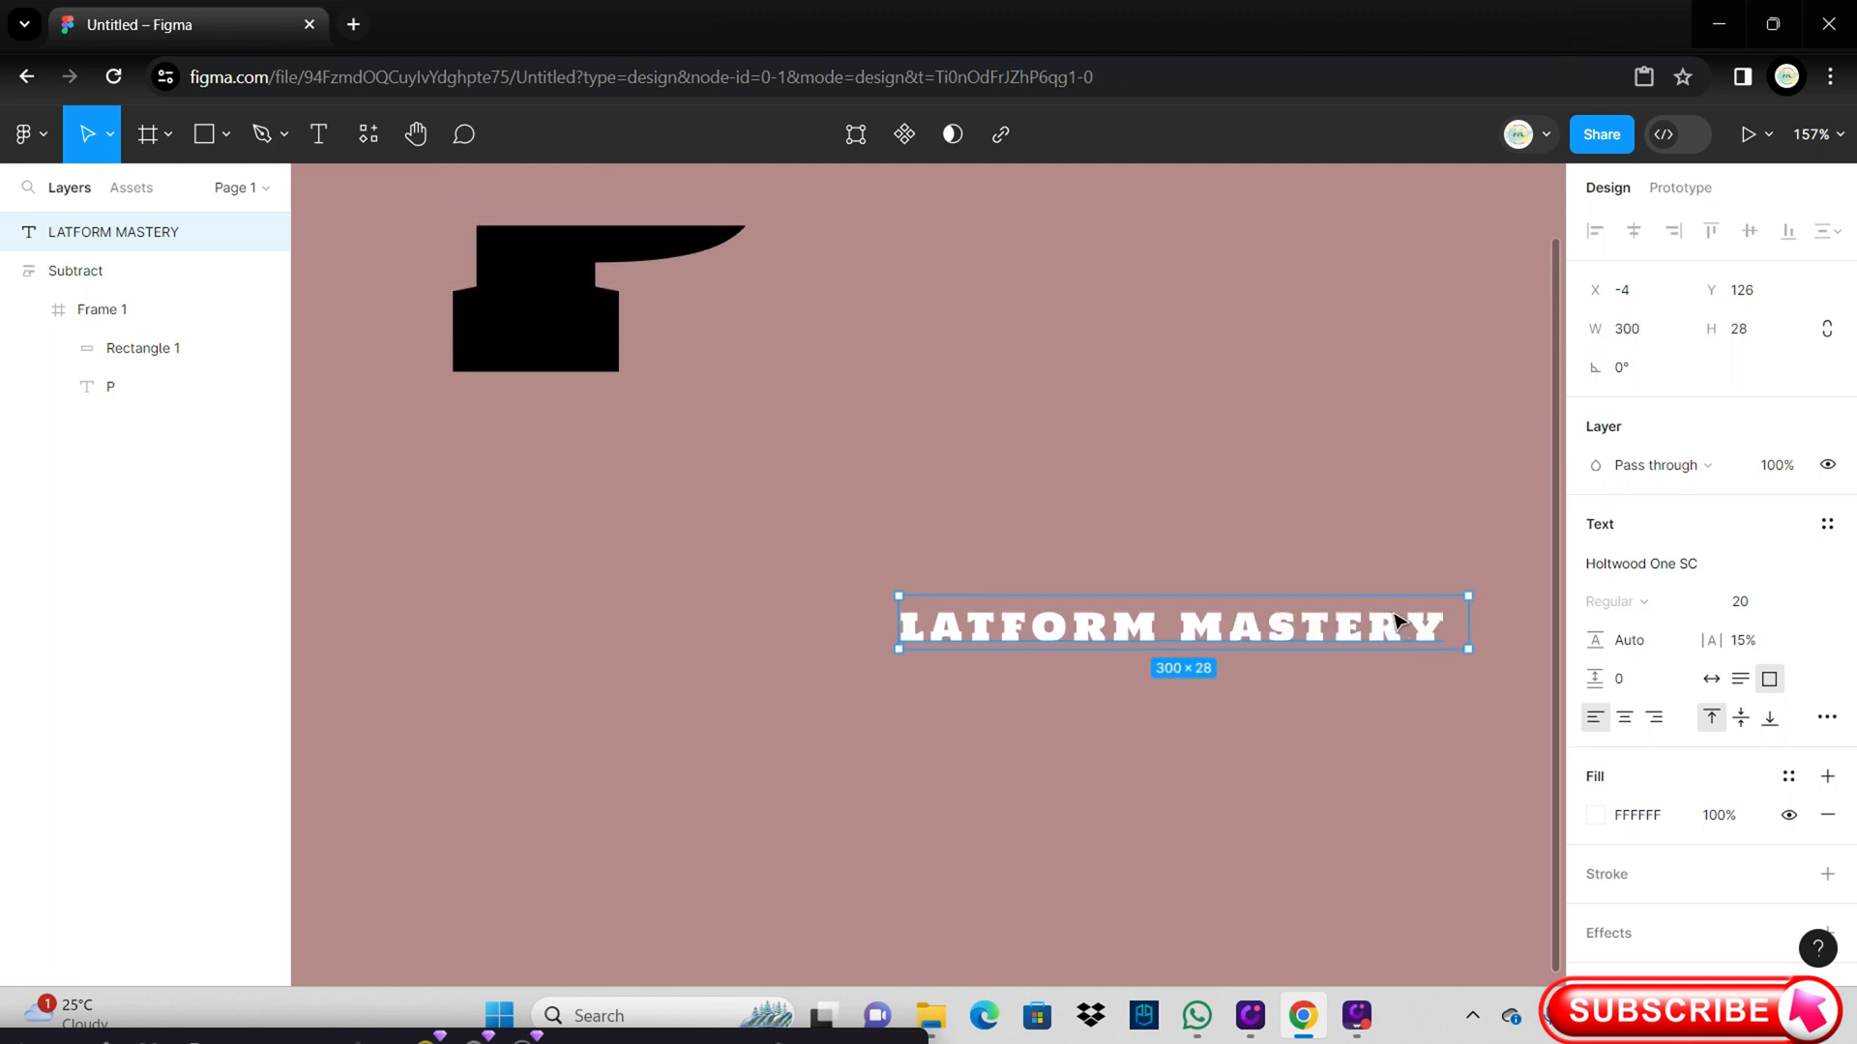
{"action": "left_click_drag", "start_coordinate": [1181, 626], "coordinate": [1181, 802]}
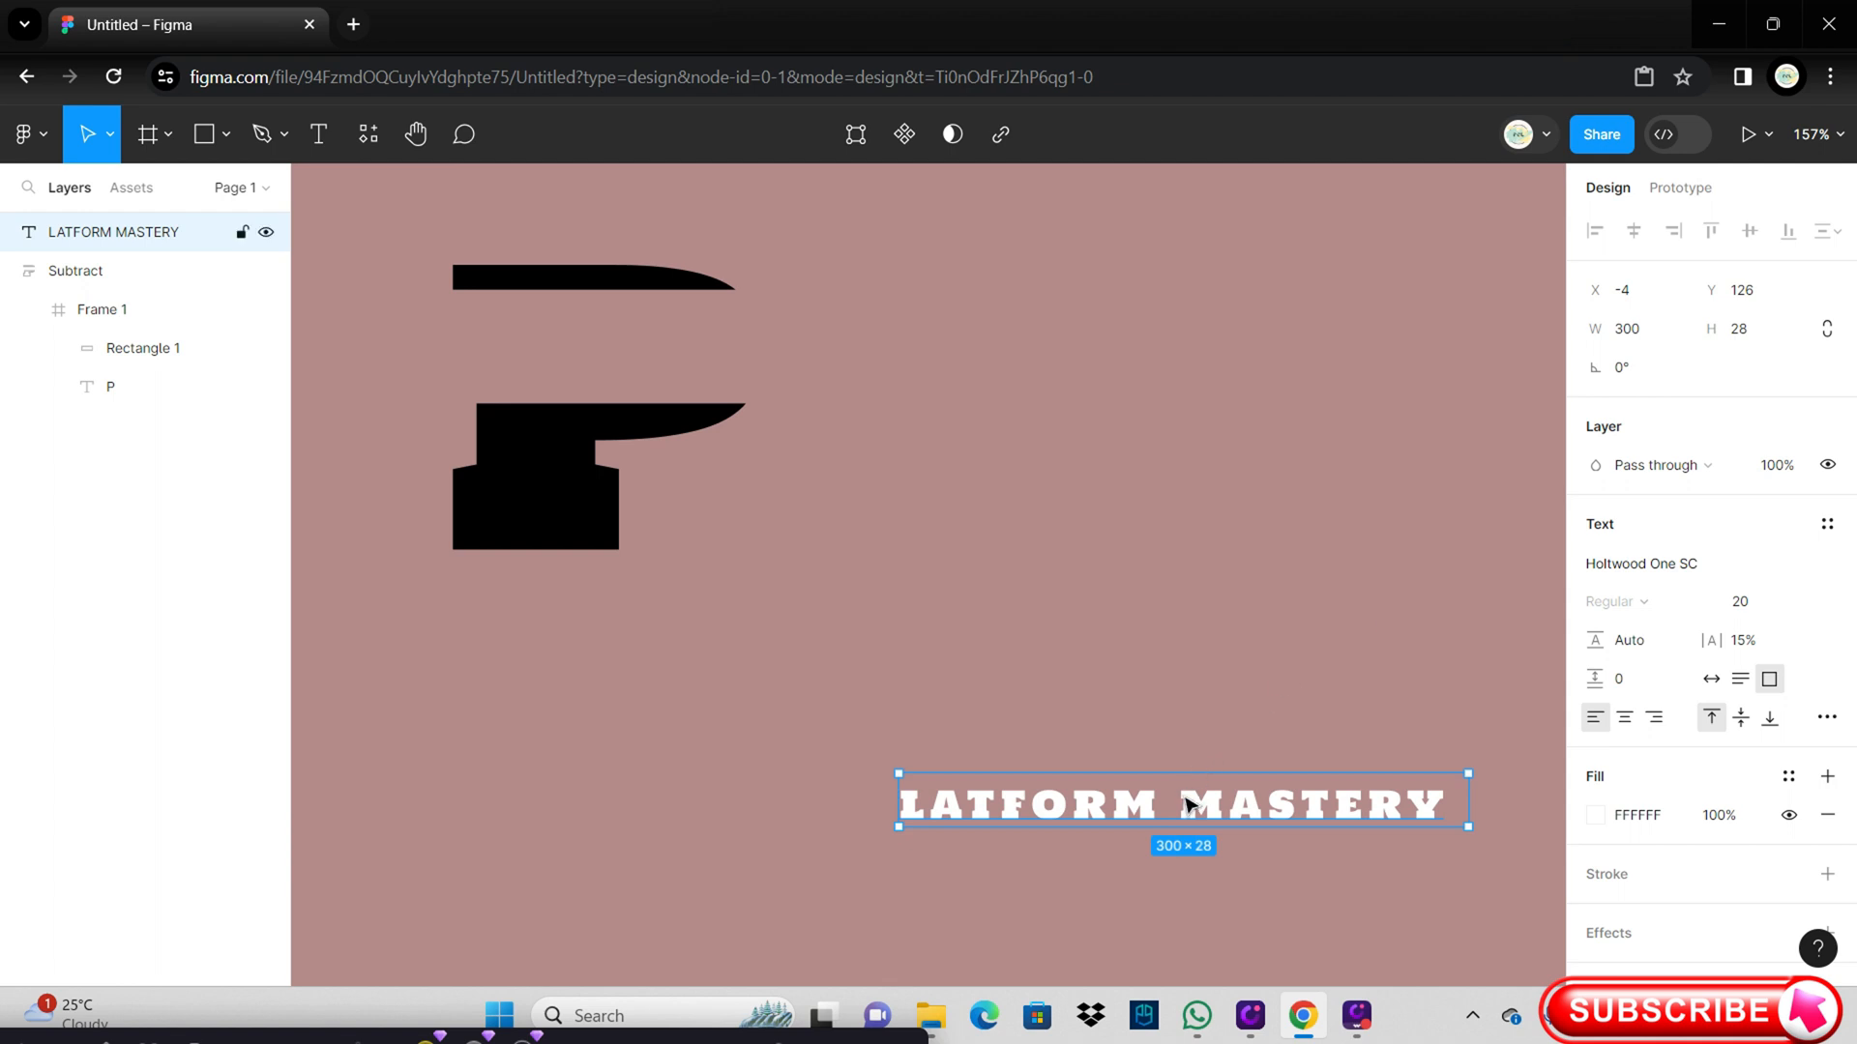
{"action": "left_click_drag", "start_coordinate": [1182, 802], "coordinate": [1090, 669]}
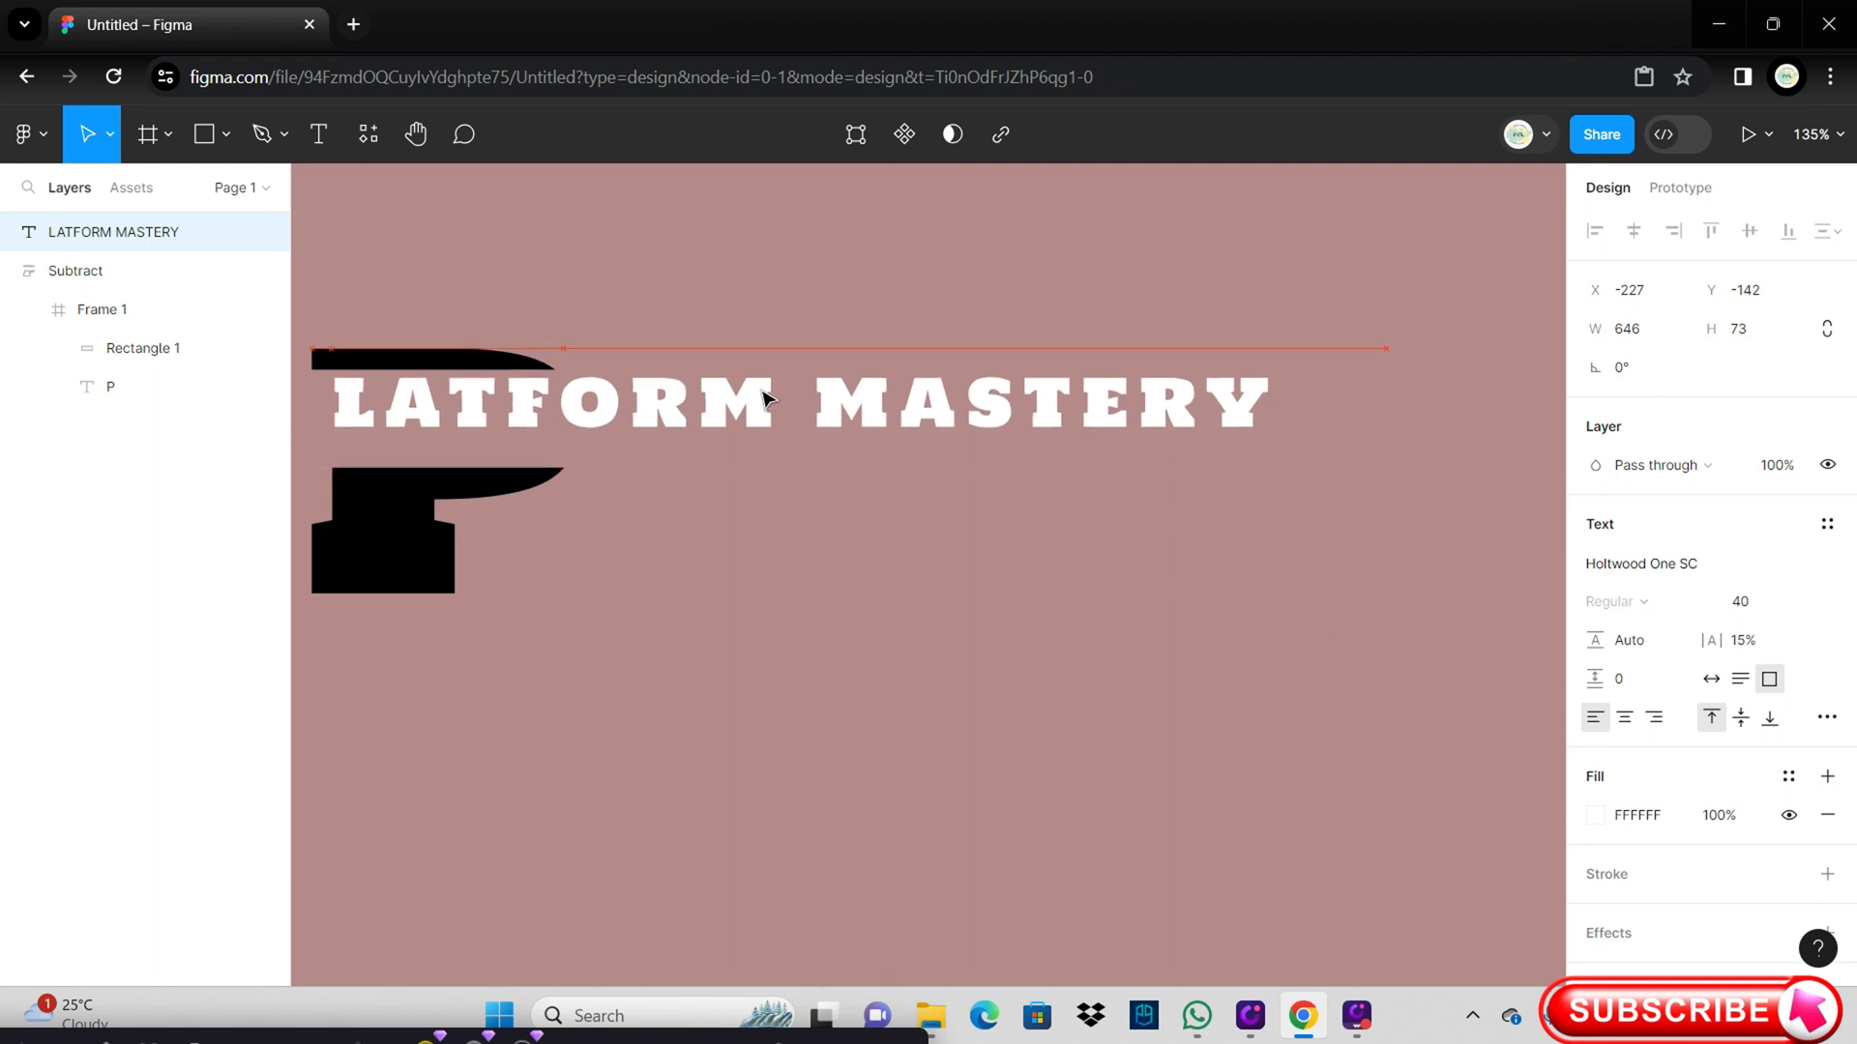
{"action": "left_click_drag", "start_coordinate": [781, 400], "coordinate": [927, 737]}
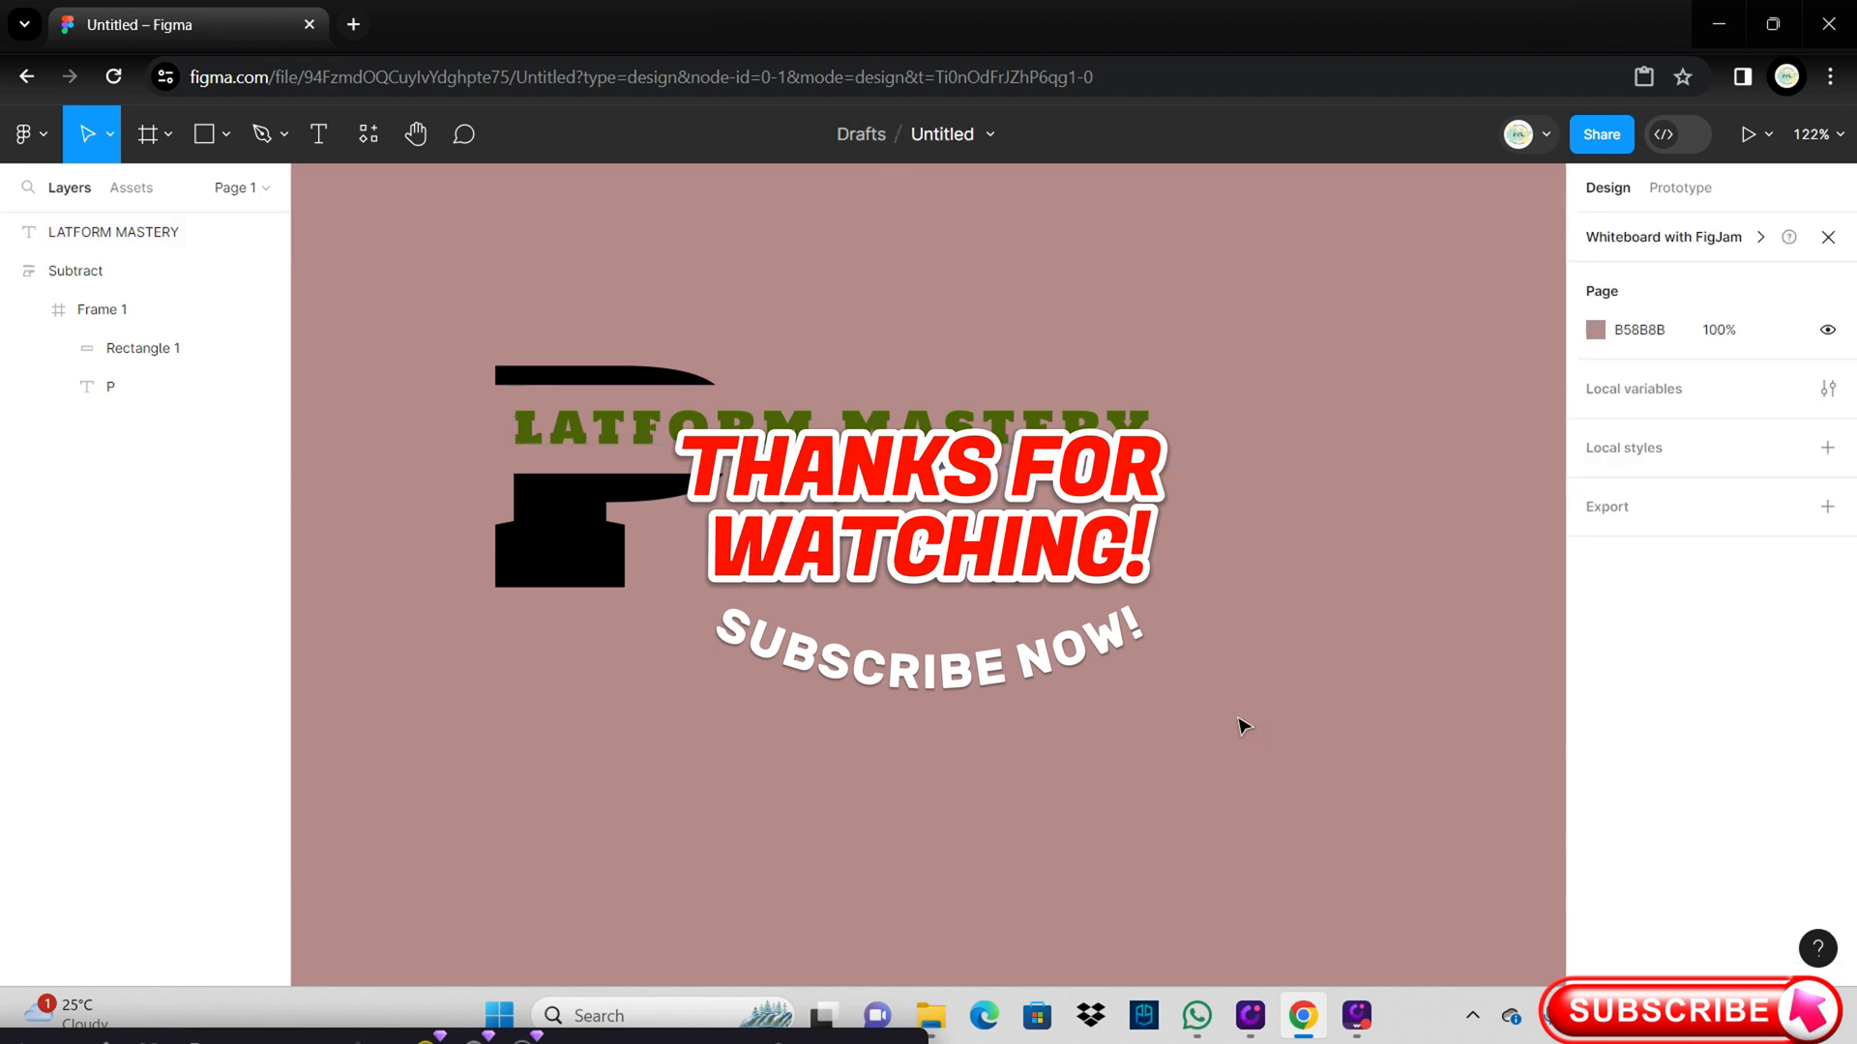
{"action": "mouse_move", "coordinate": [1241, 659]}
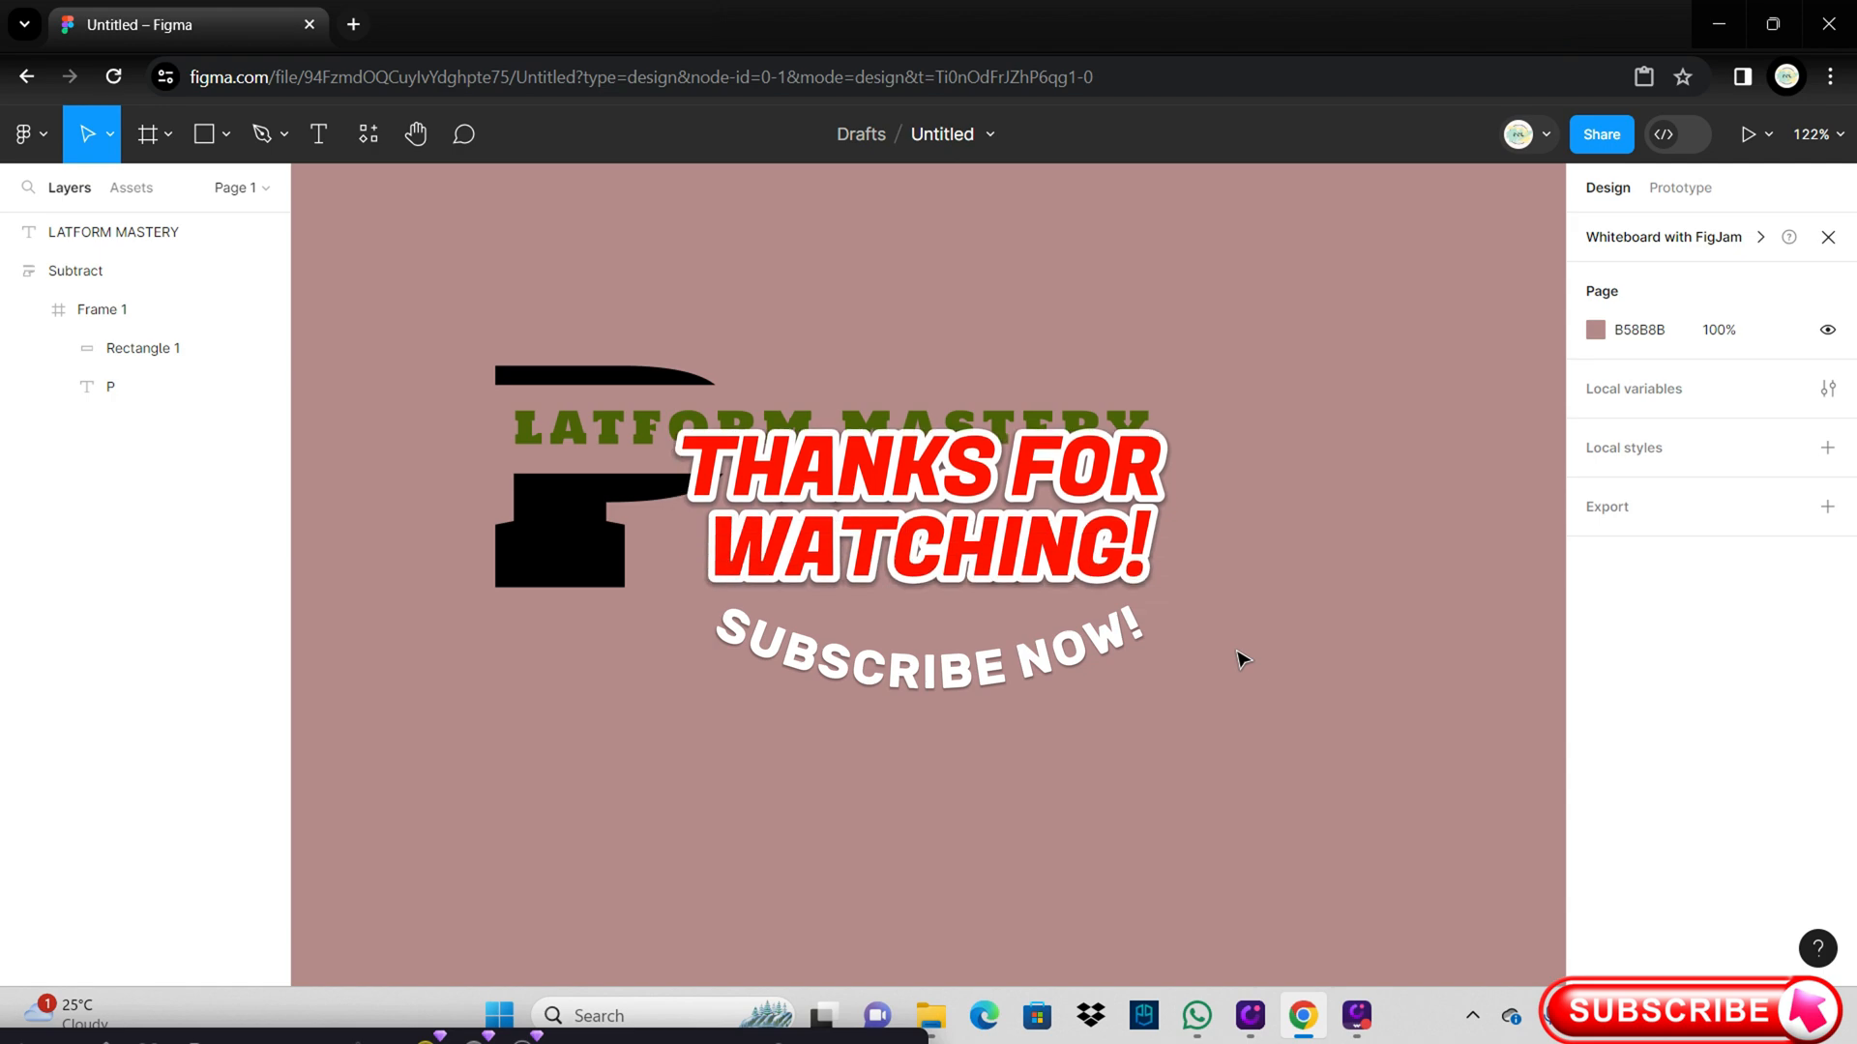
{"action": "mouse_move", "coordinate": [1512, 822]}
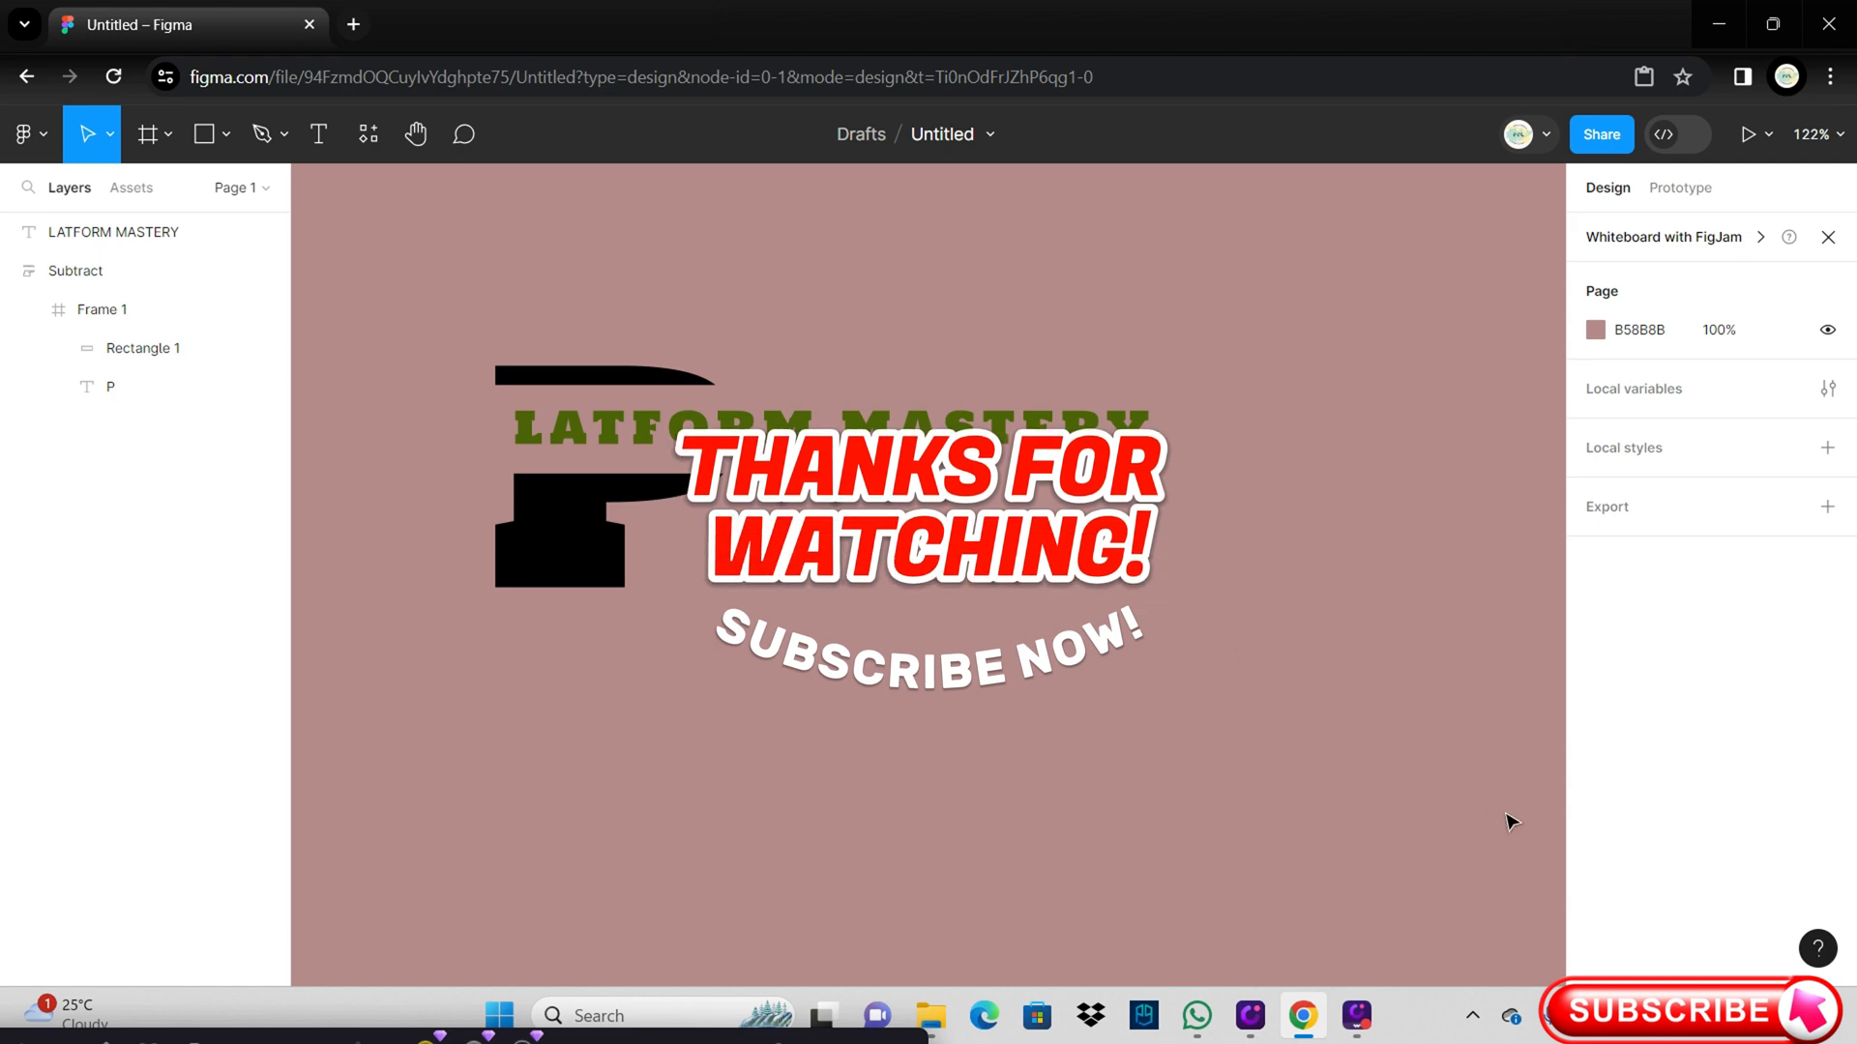
{"action": "mouse_move", "coordinate": [1514, 814]}
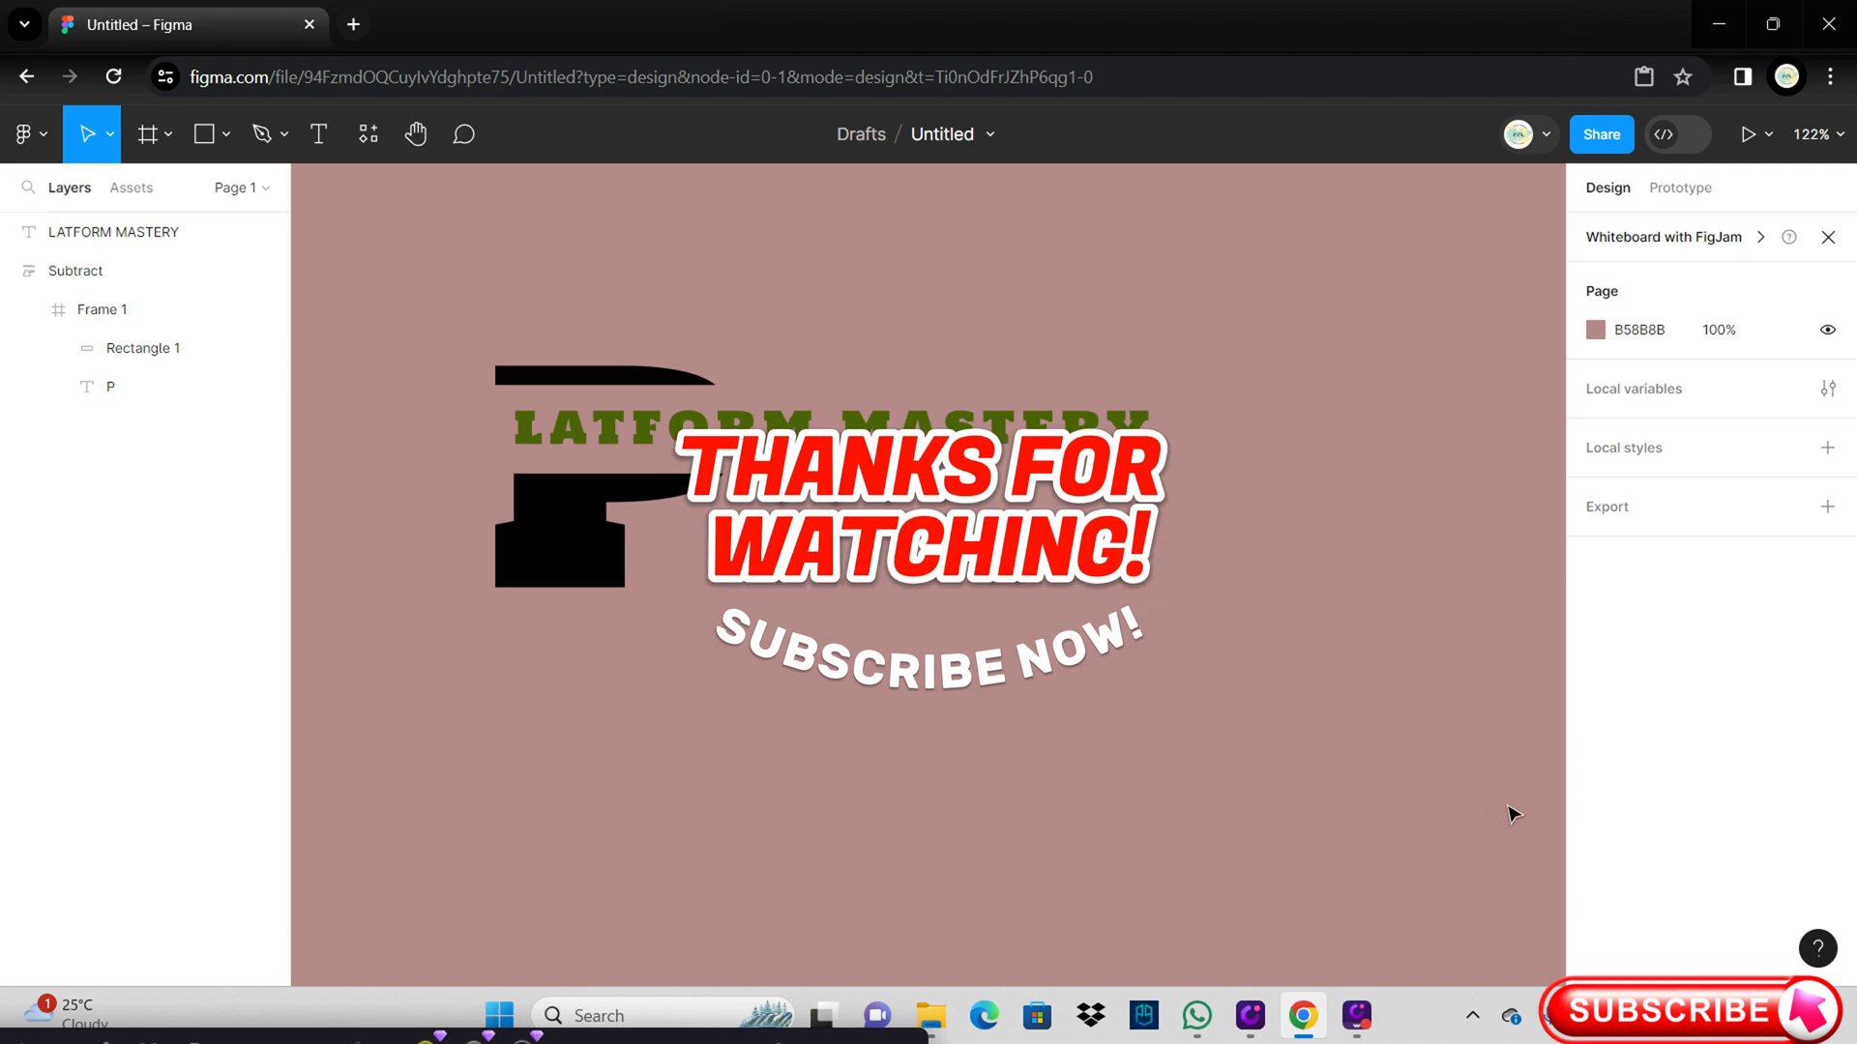